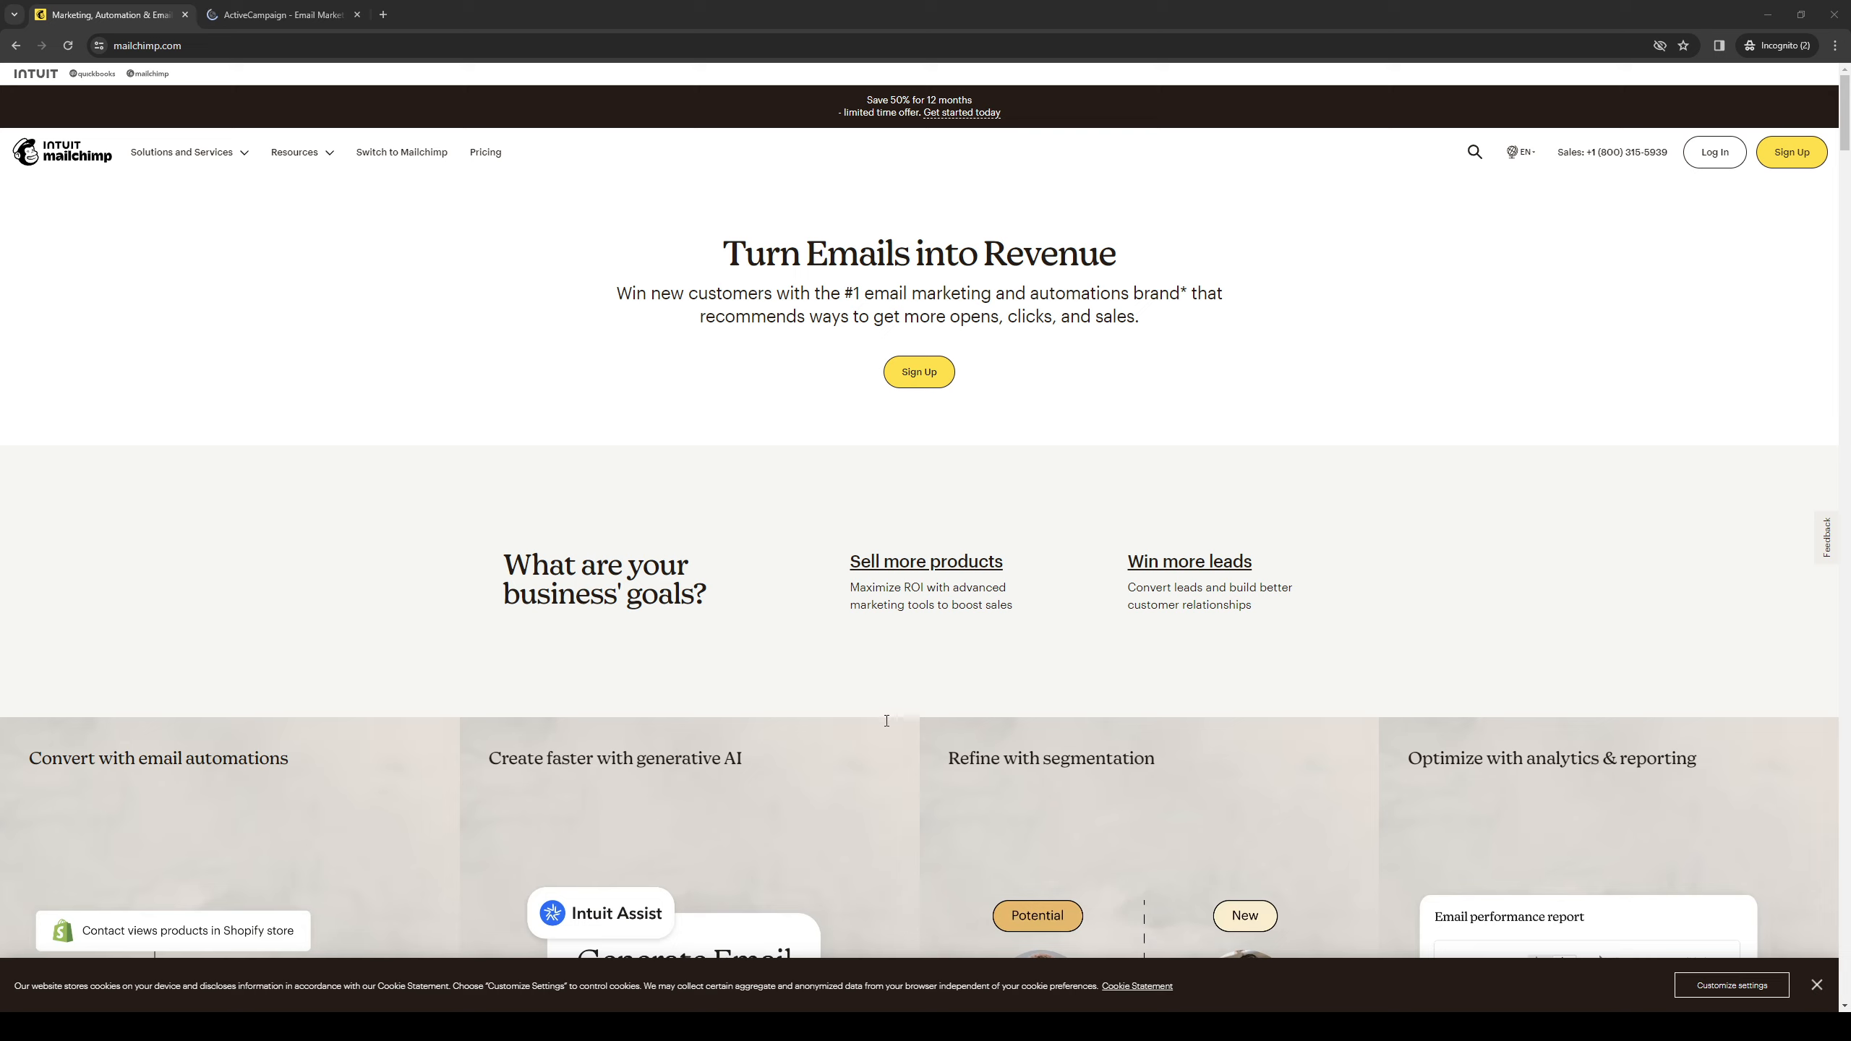
mouse_move(1218, 716)
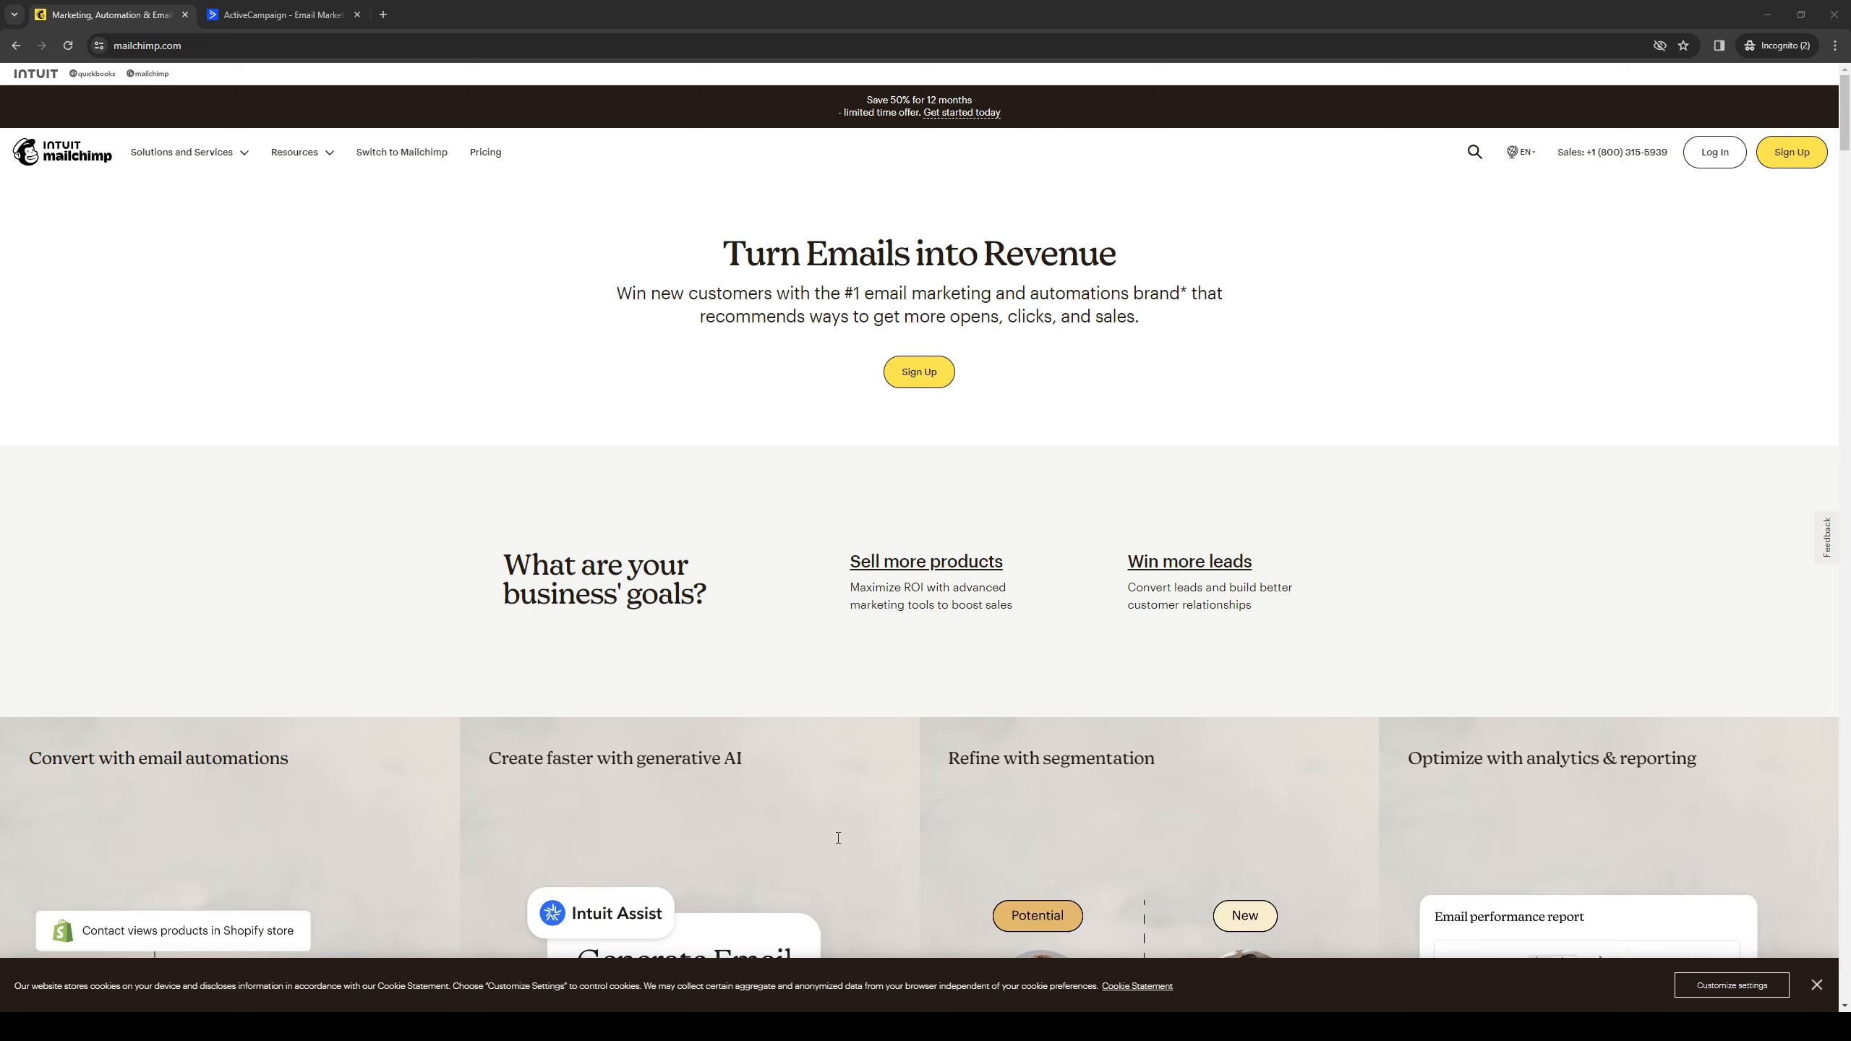
mouse_move(867, 839)
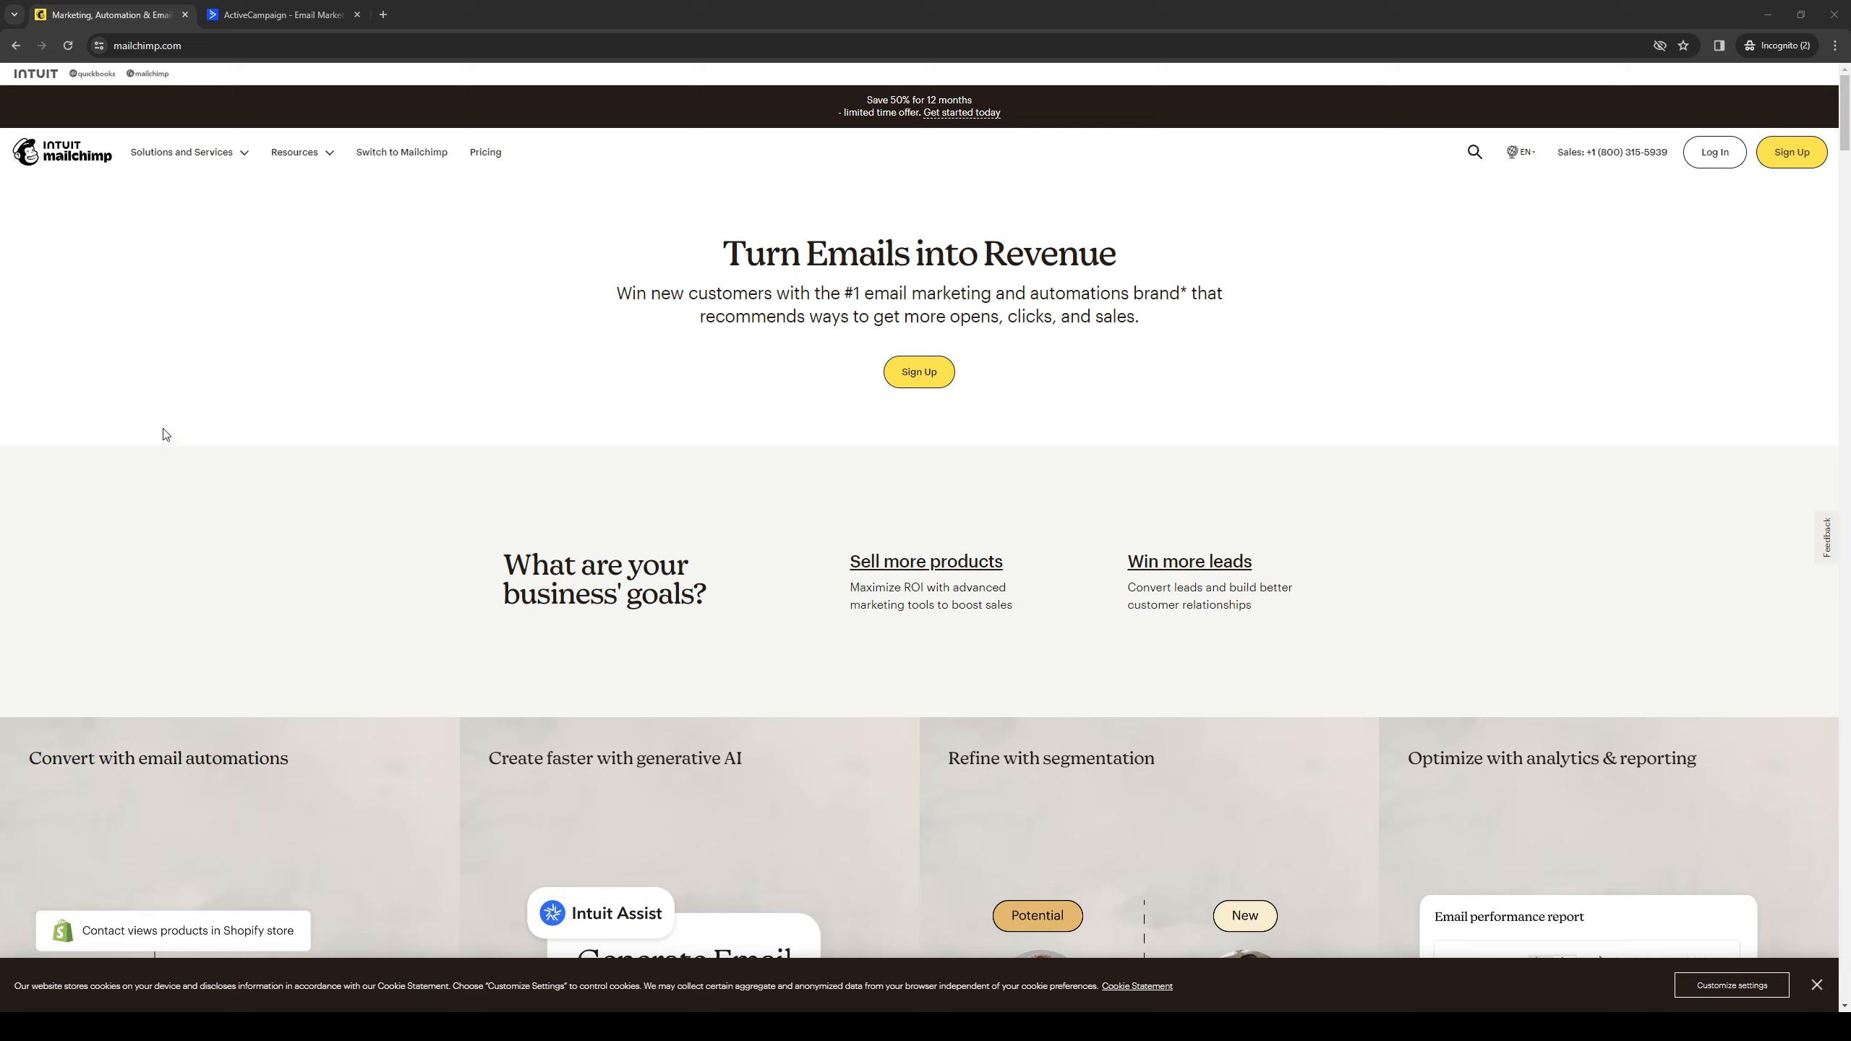
mouse_move(602, 327)
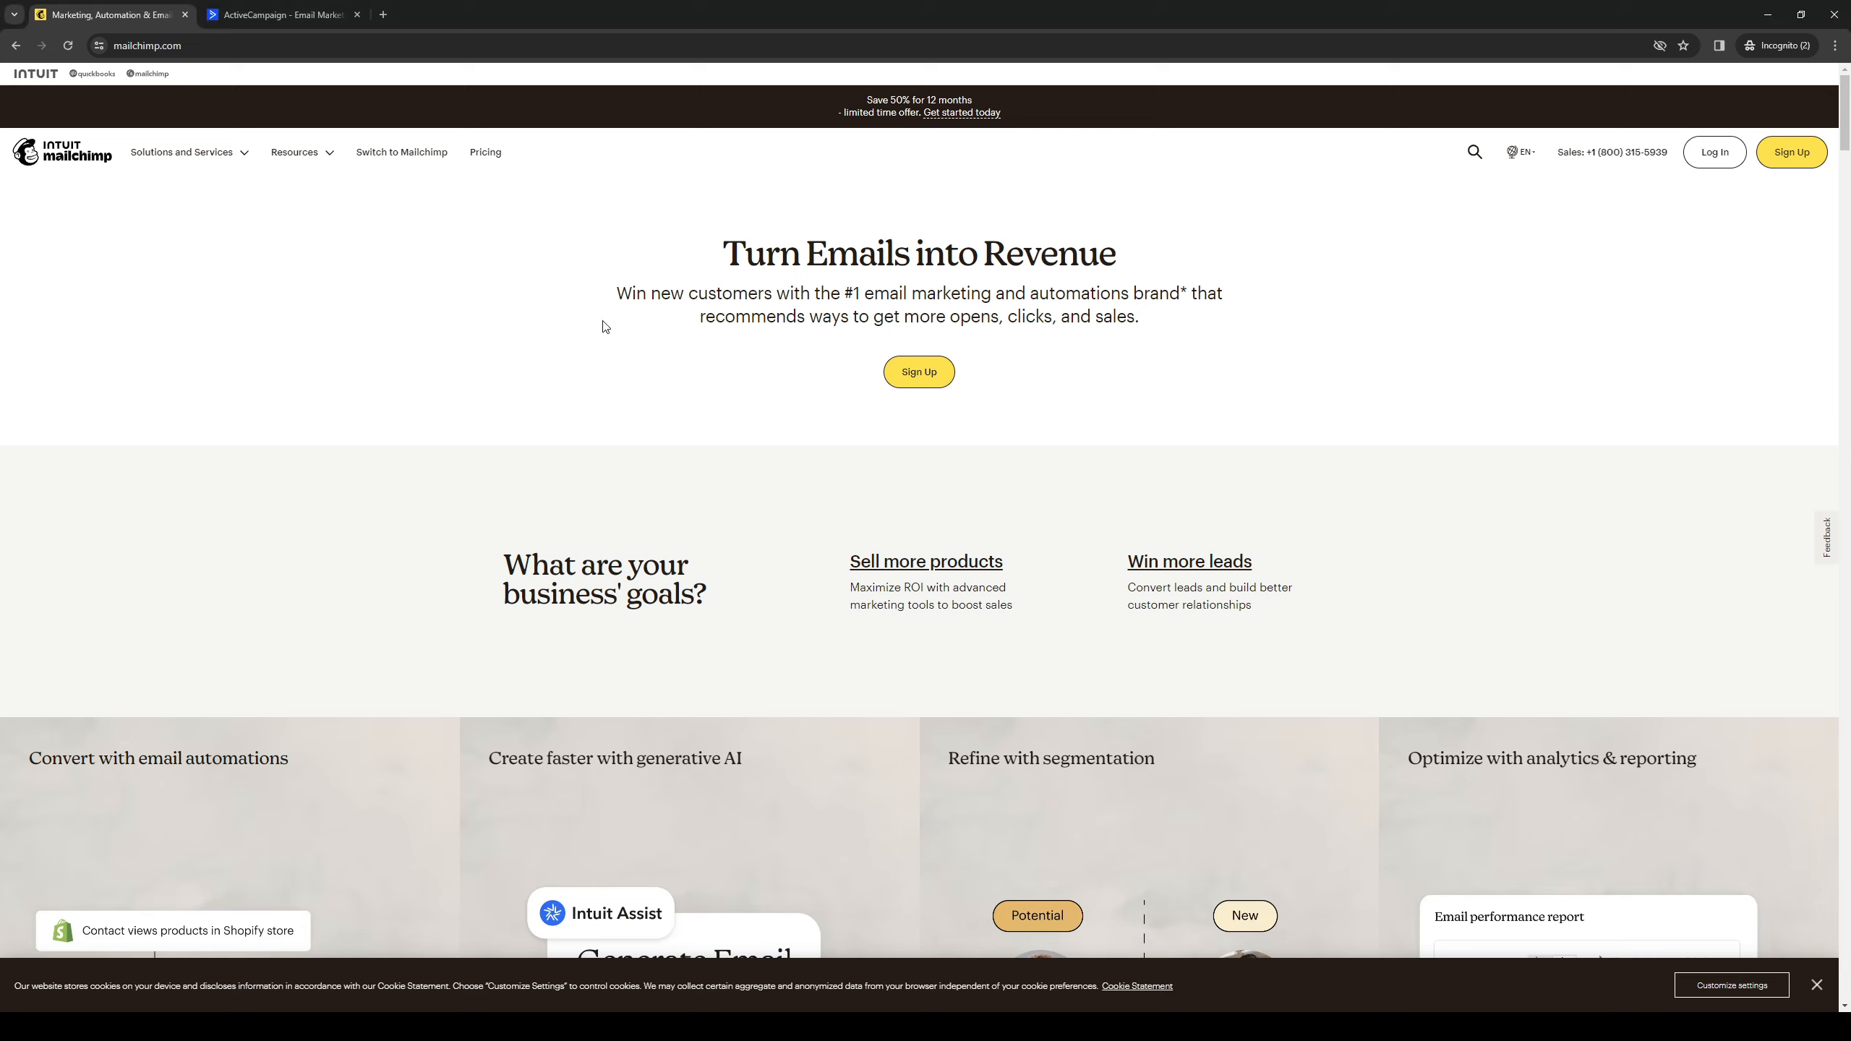
mouse_move(1011, 286)
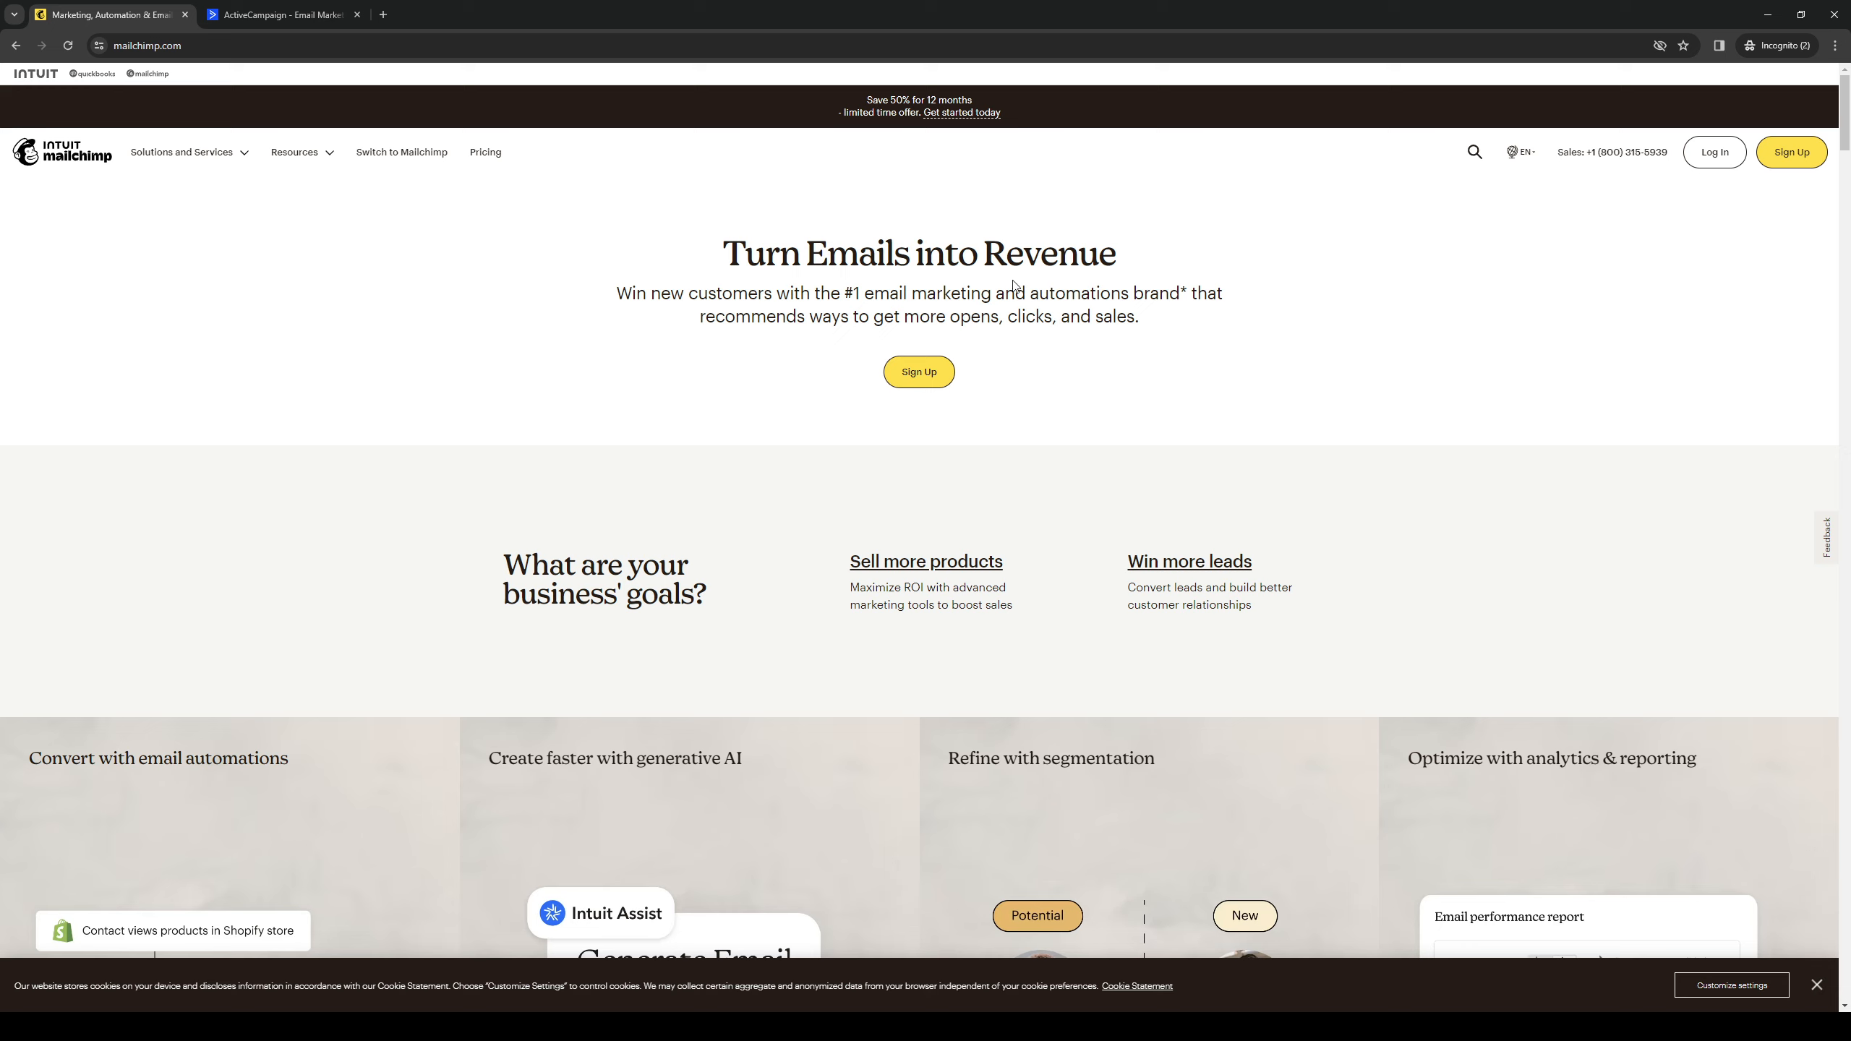
mouse_move(888, 298)
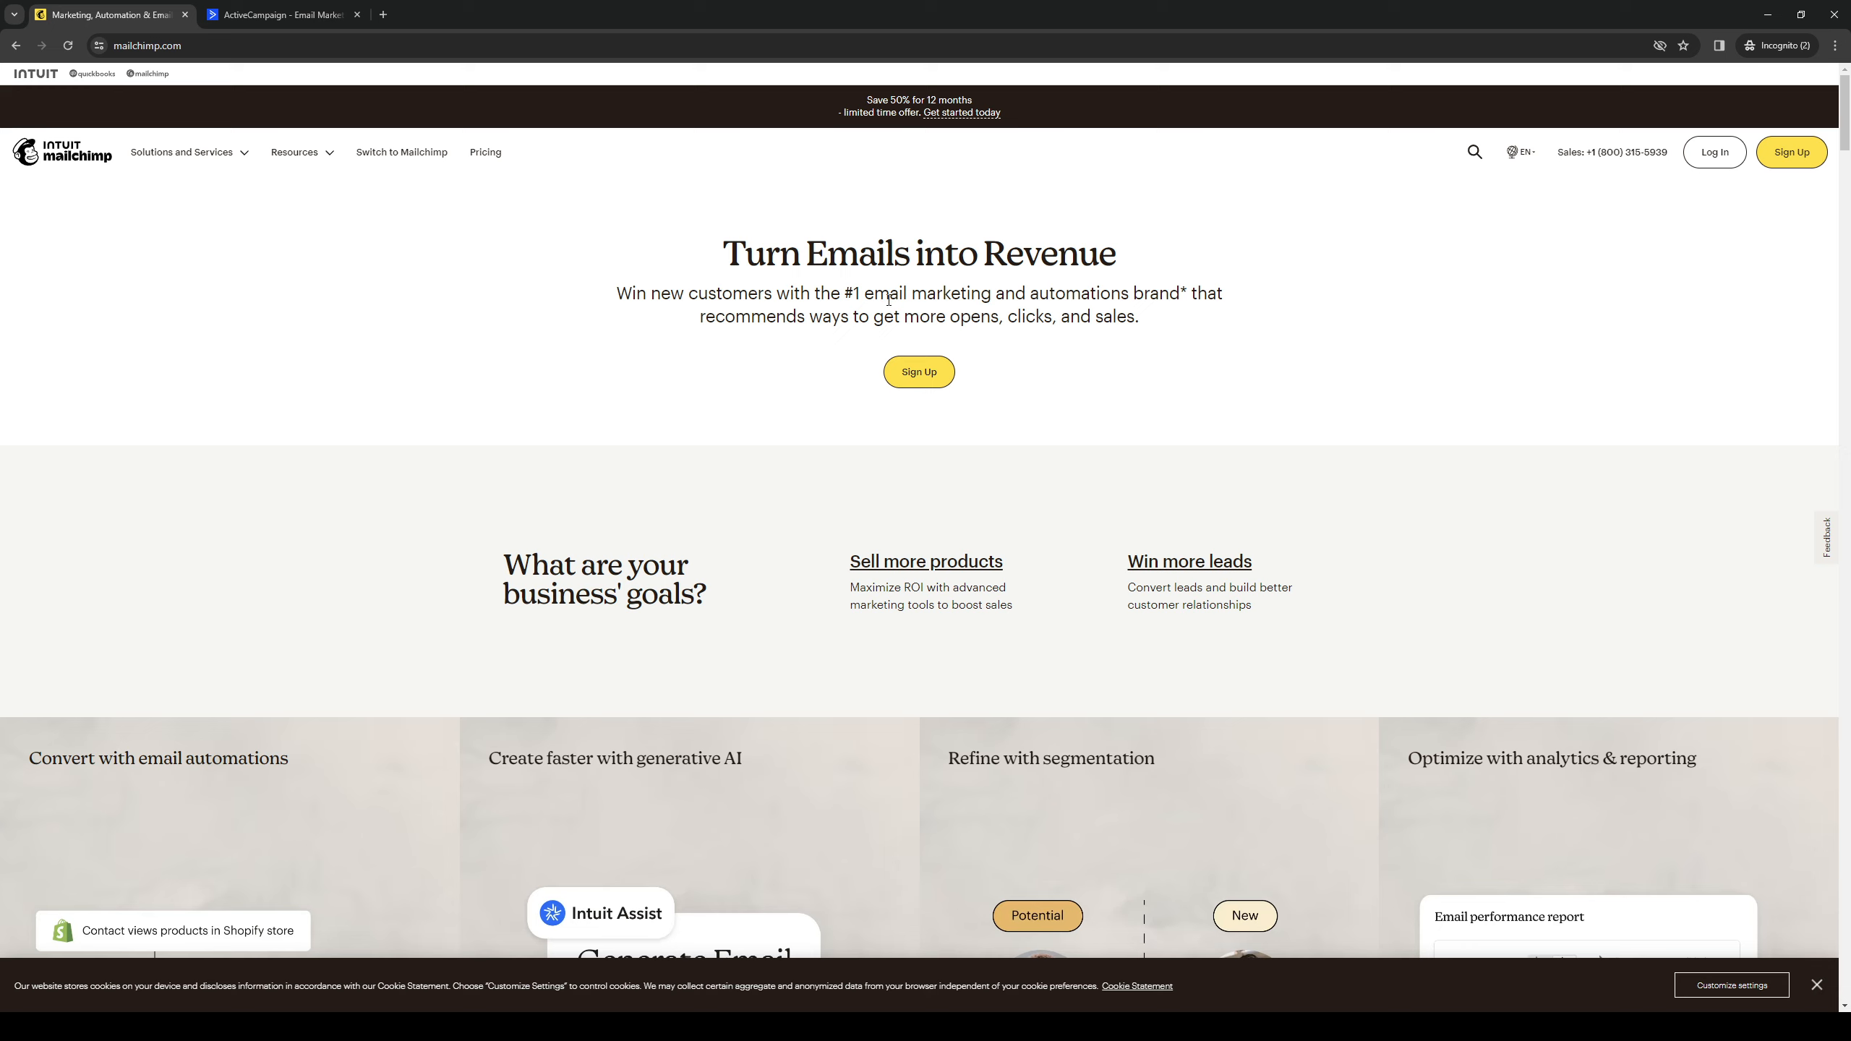
mouse_move(576, 377)
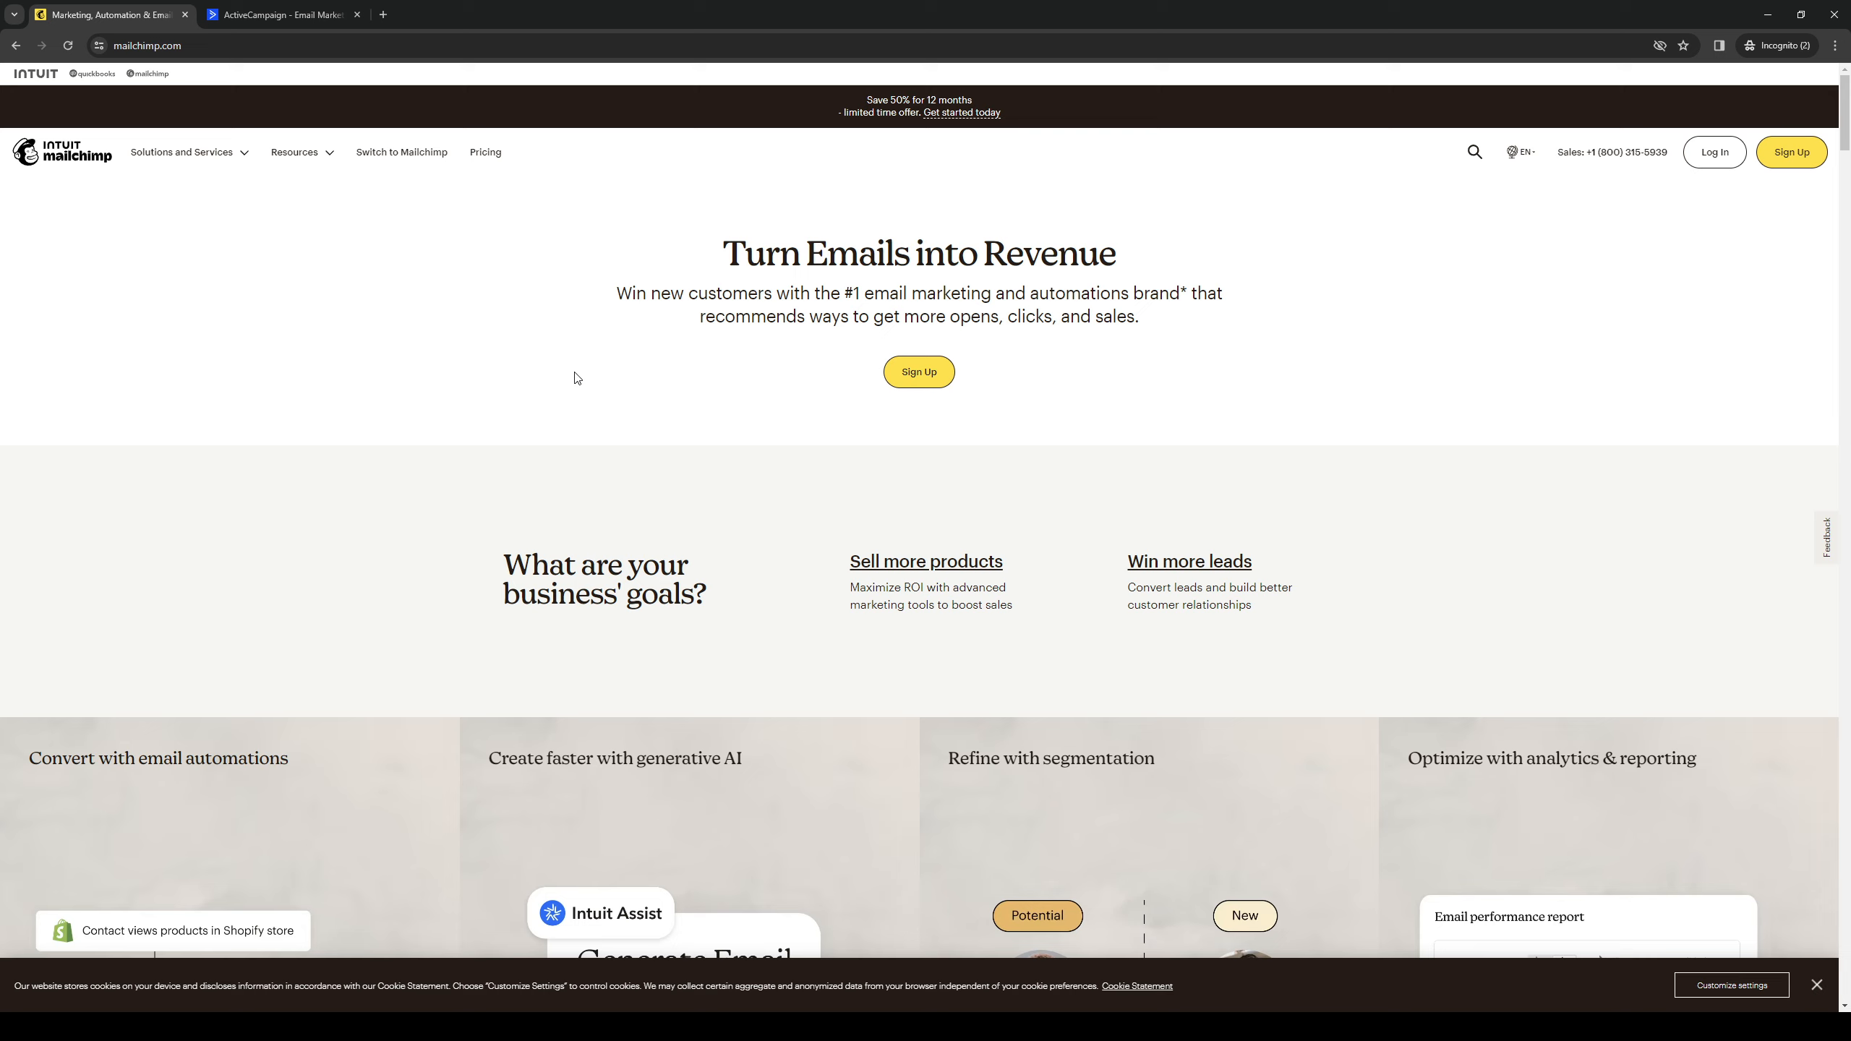
mouse_move(486, 309)
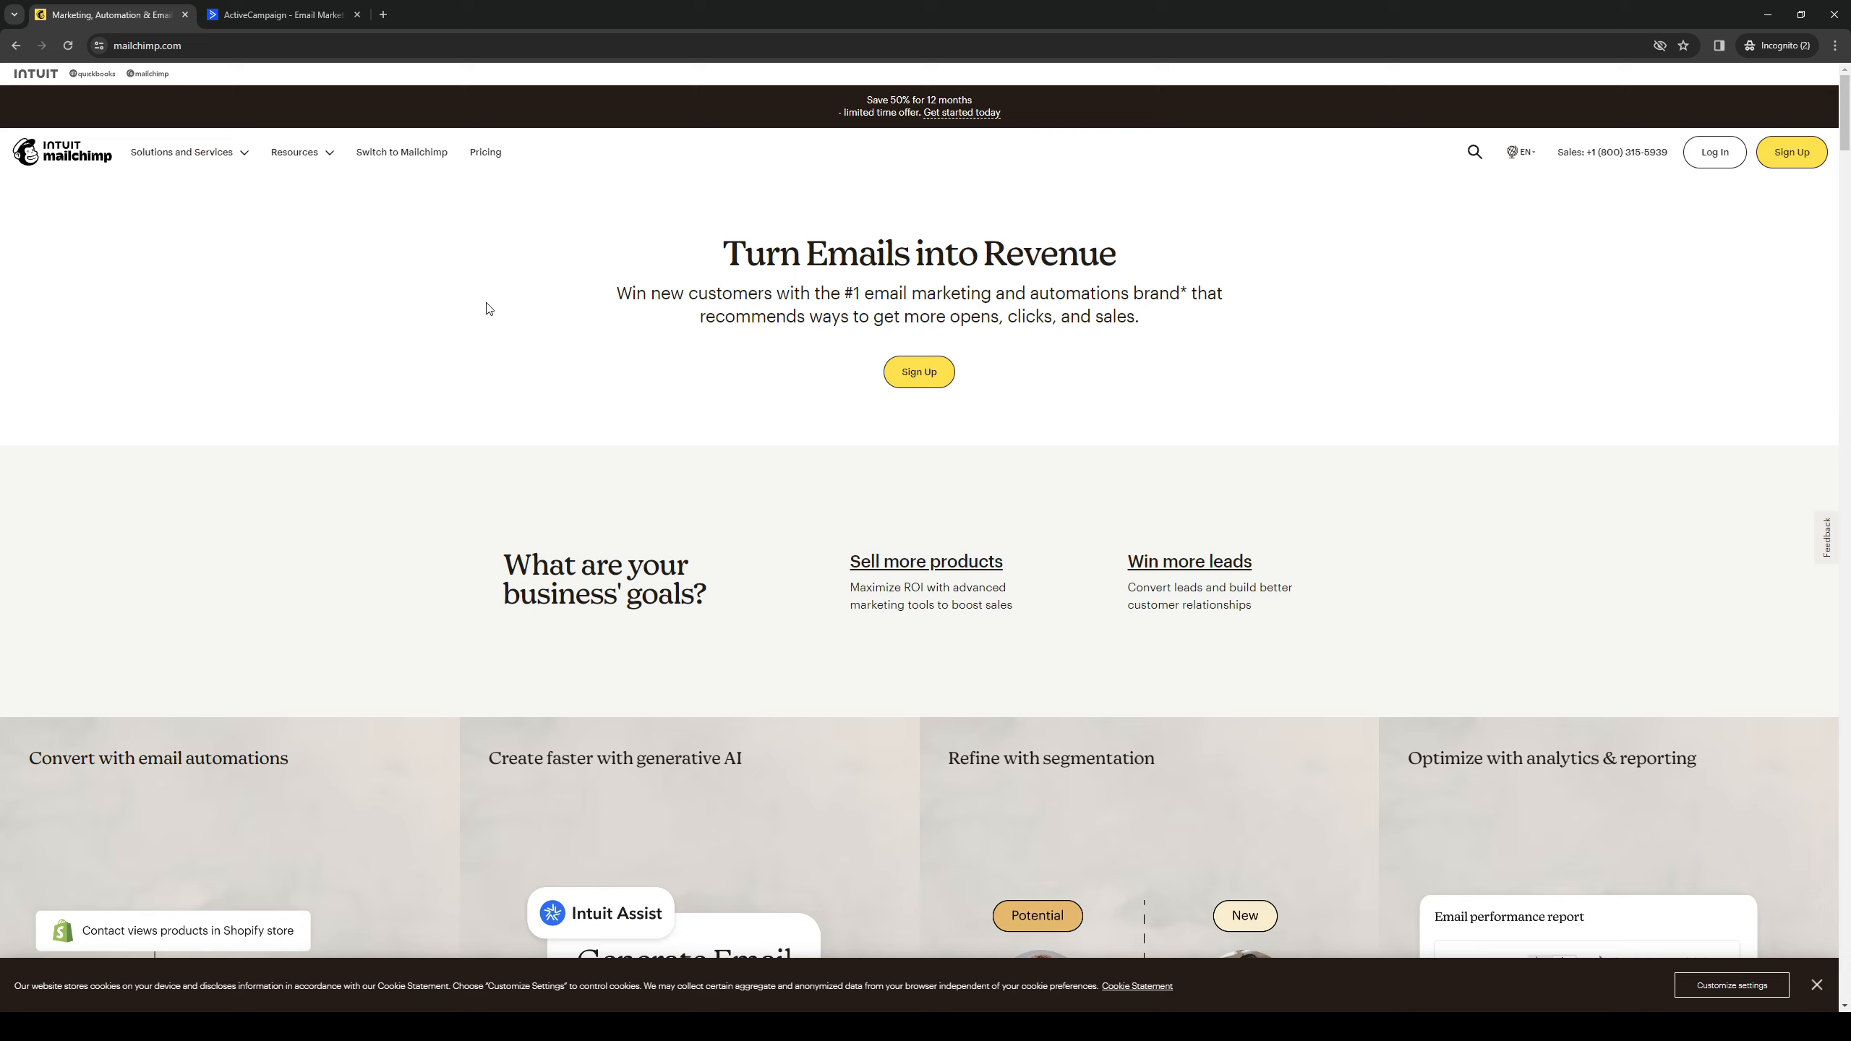
mouse_move(613, 377)
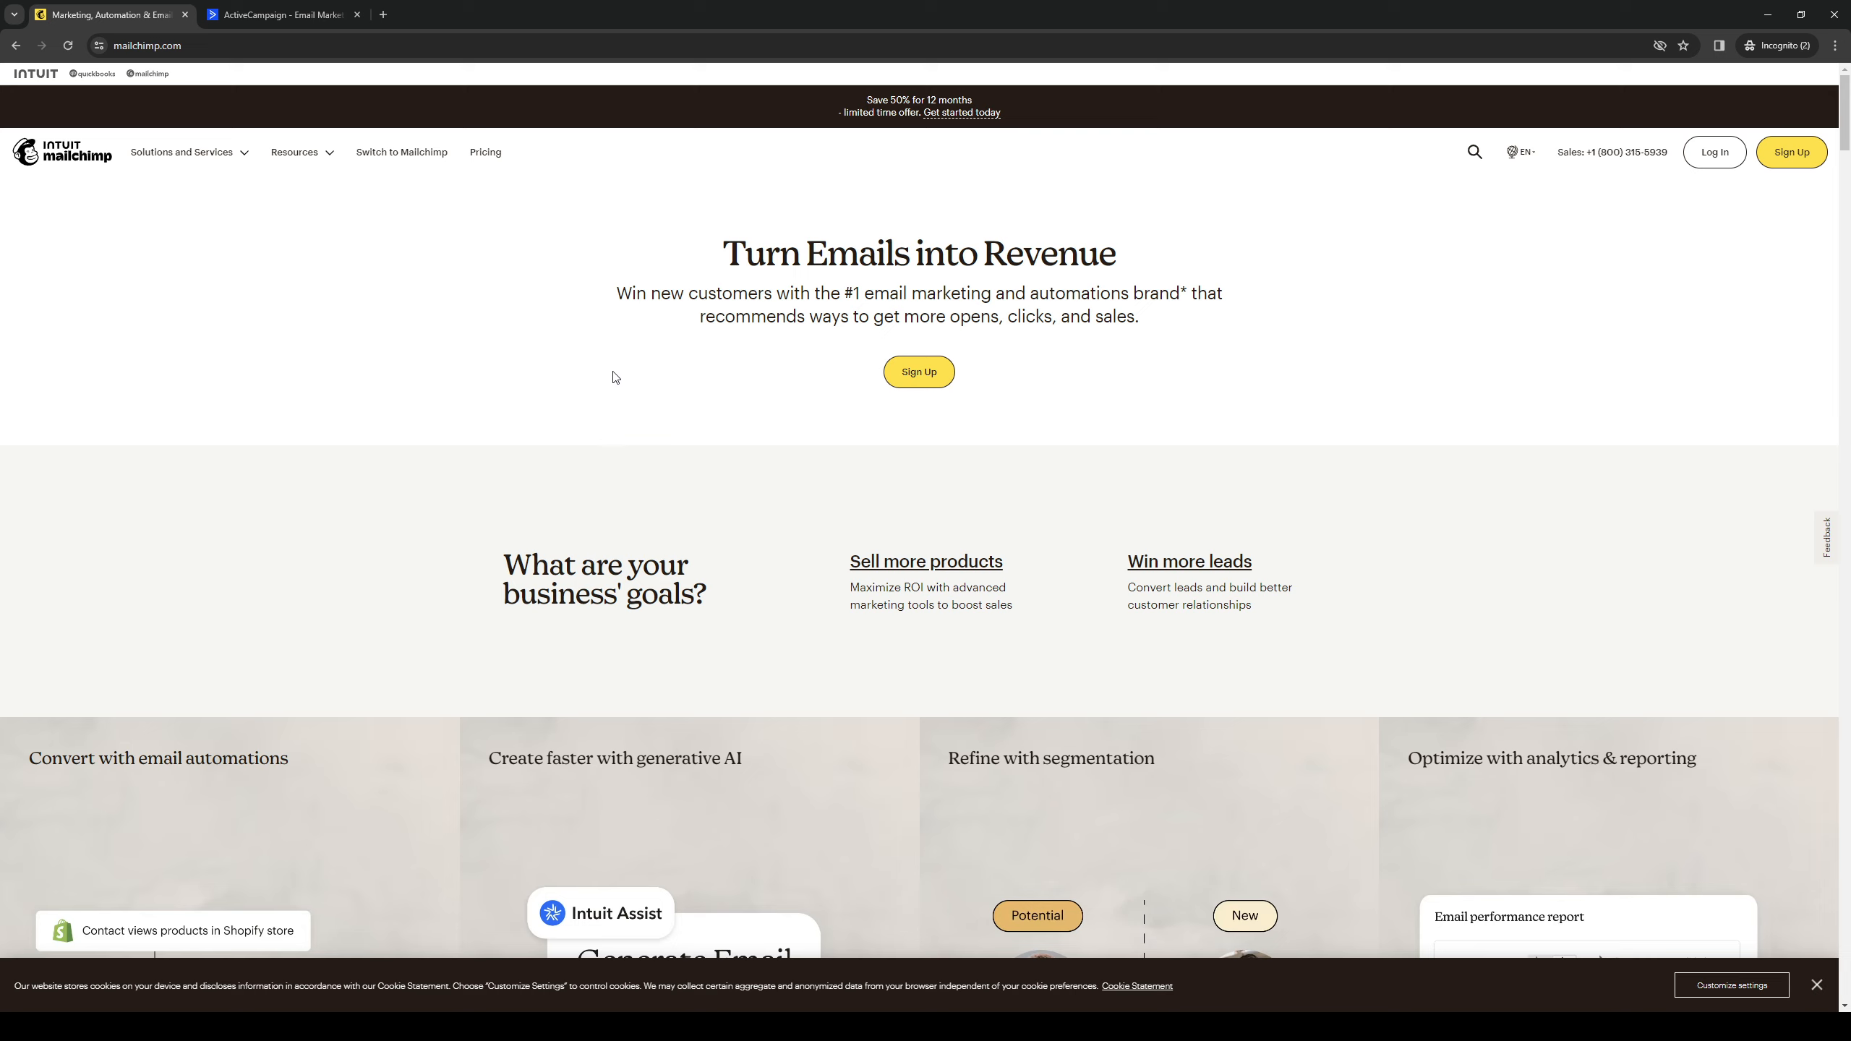
mouse_move(621, 420)
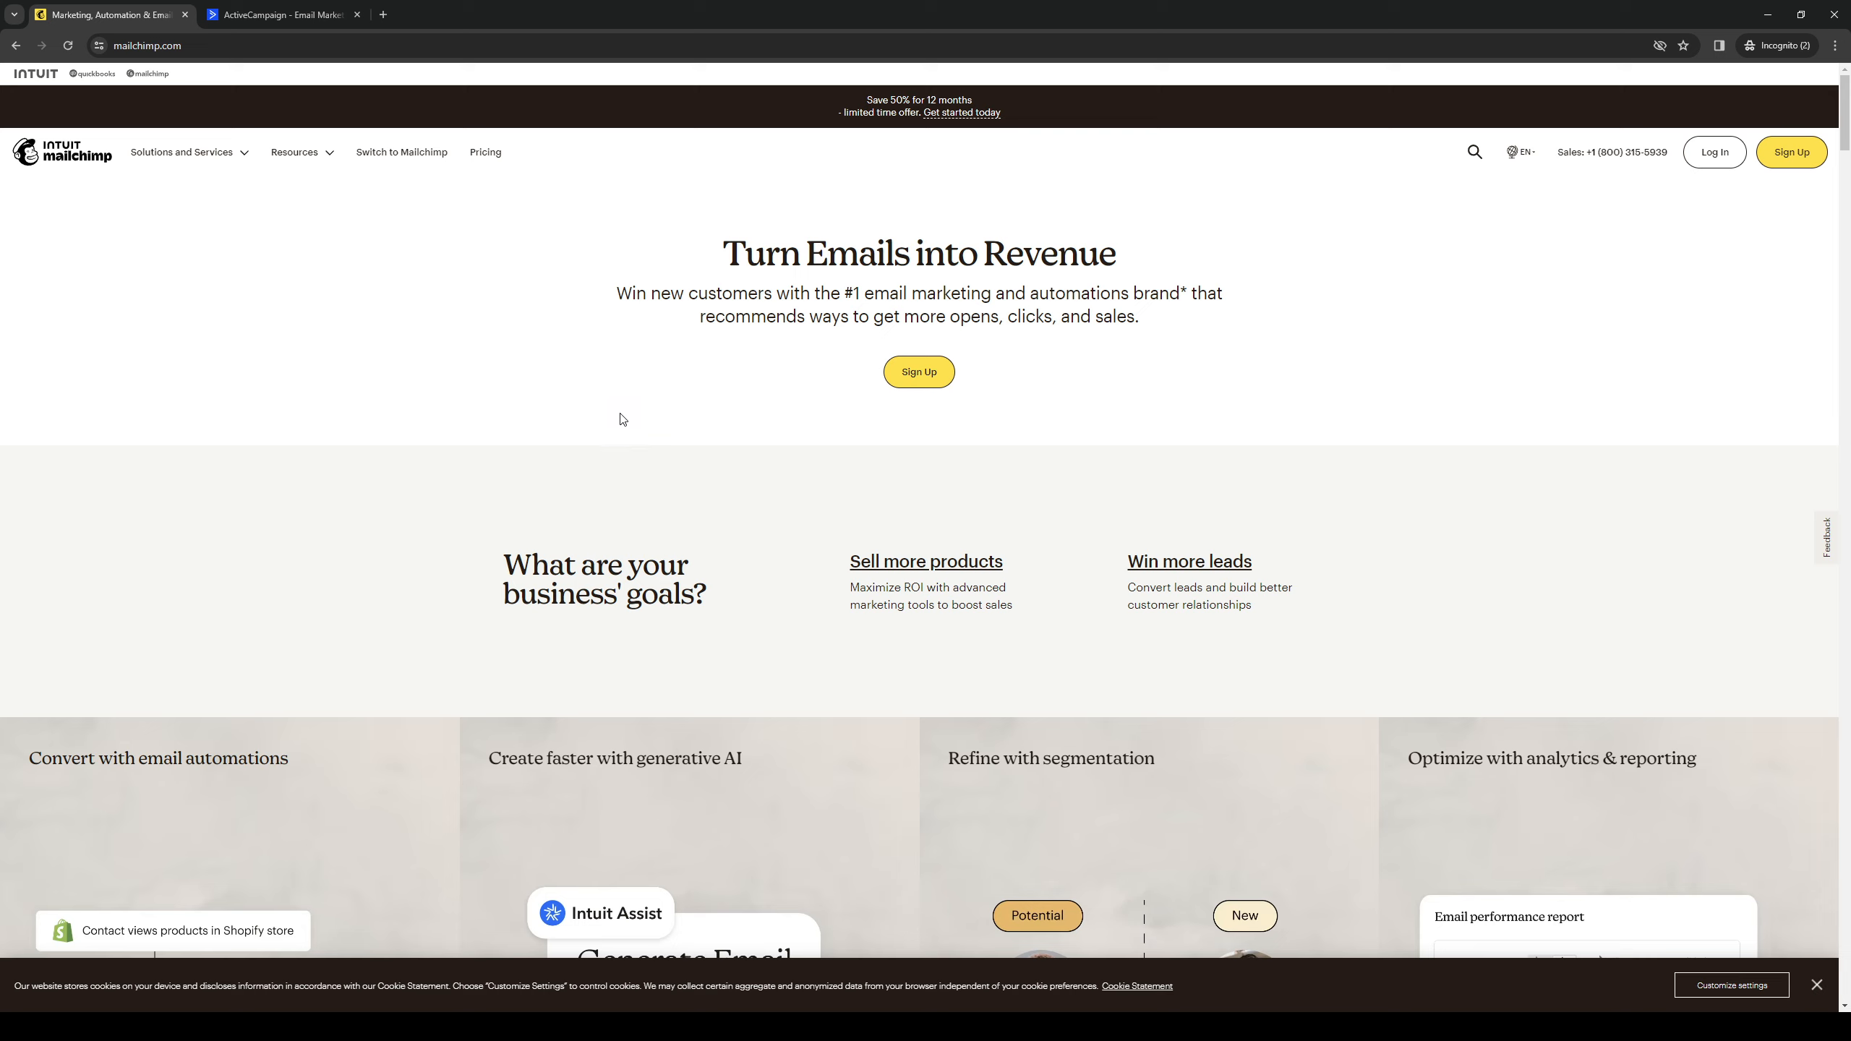
mouse_move(648, 627)
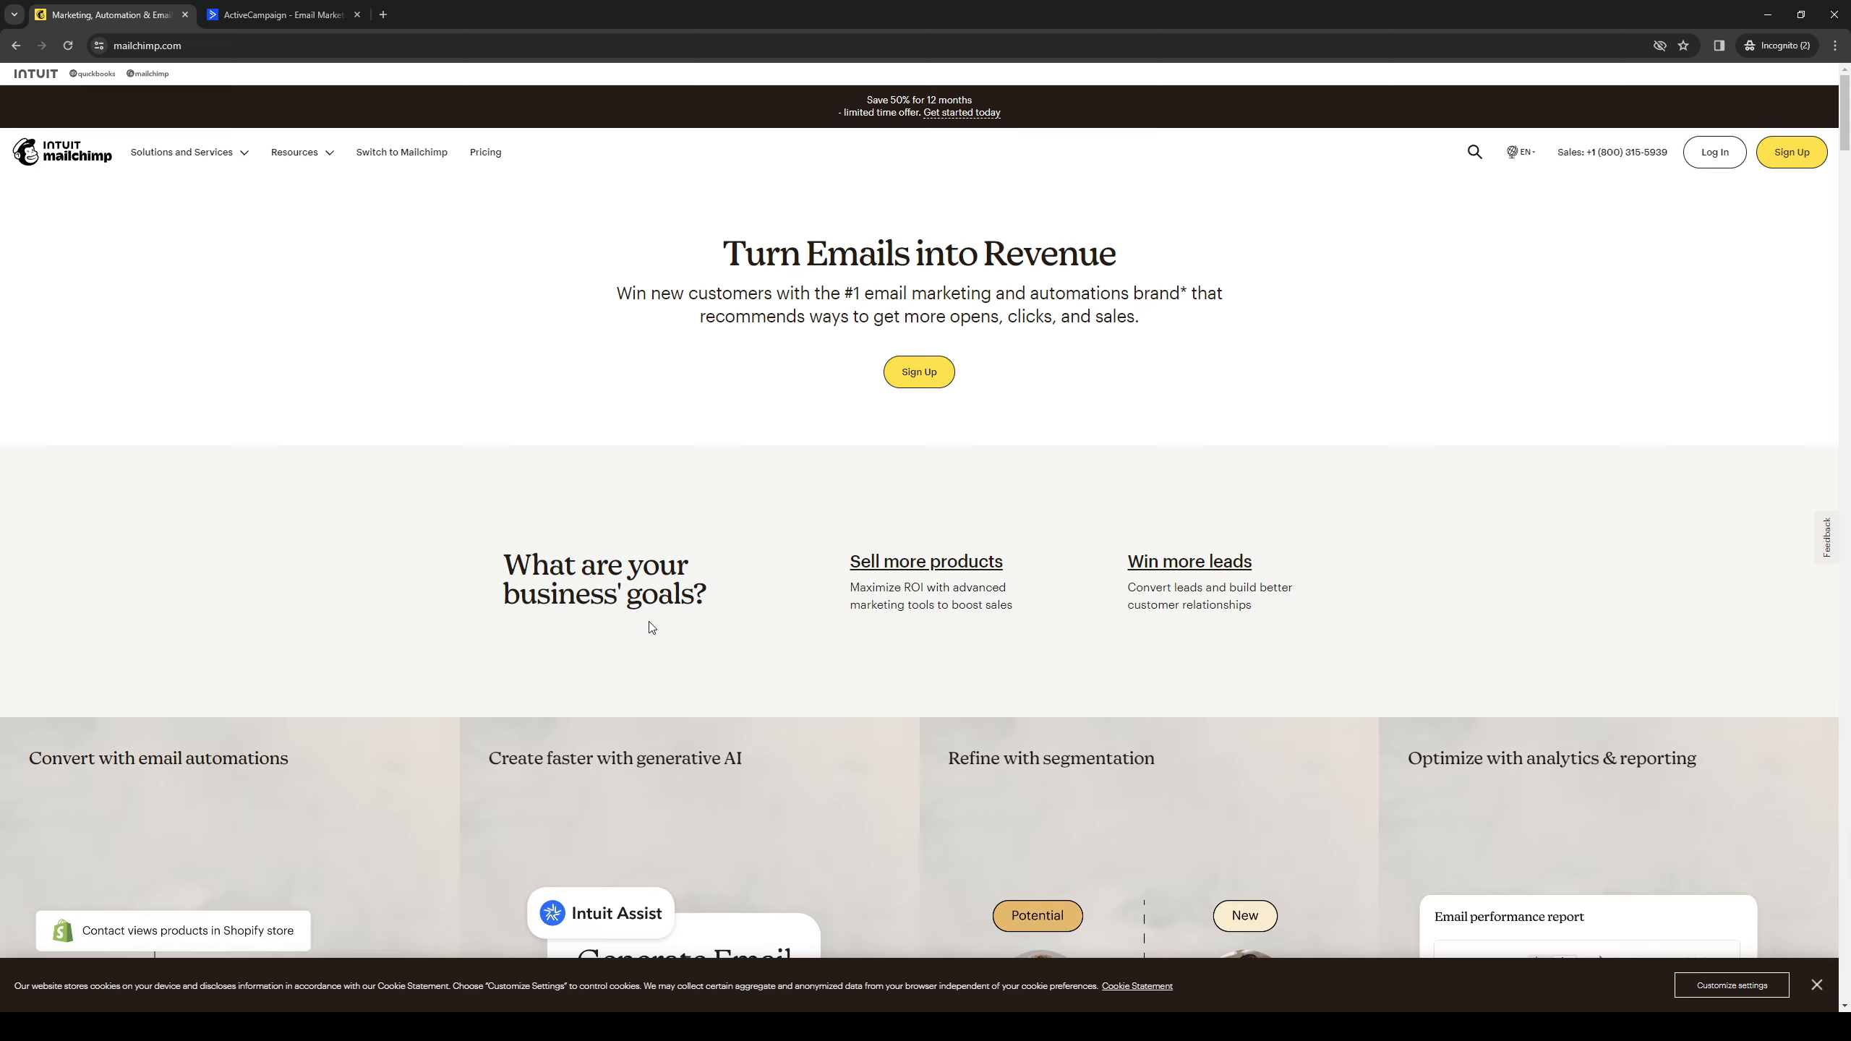
Scroll the Mailchimp home page down to the email automation, generative AI, segmentation and analytics cards
scroll(down, 3)
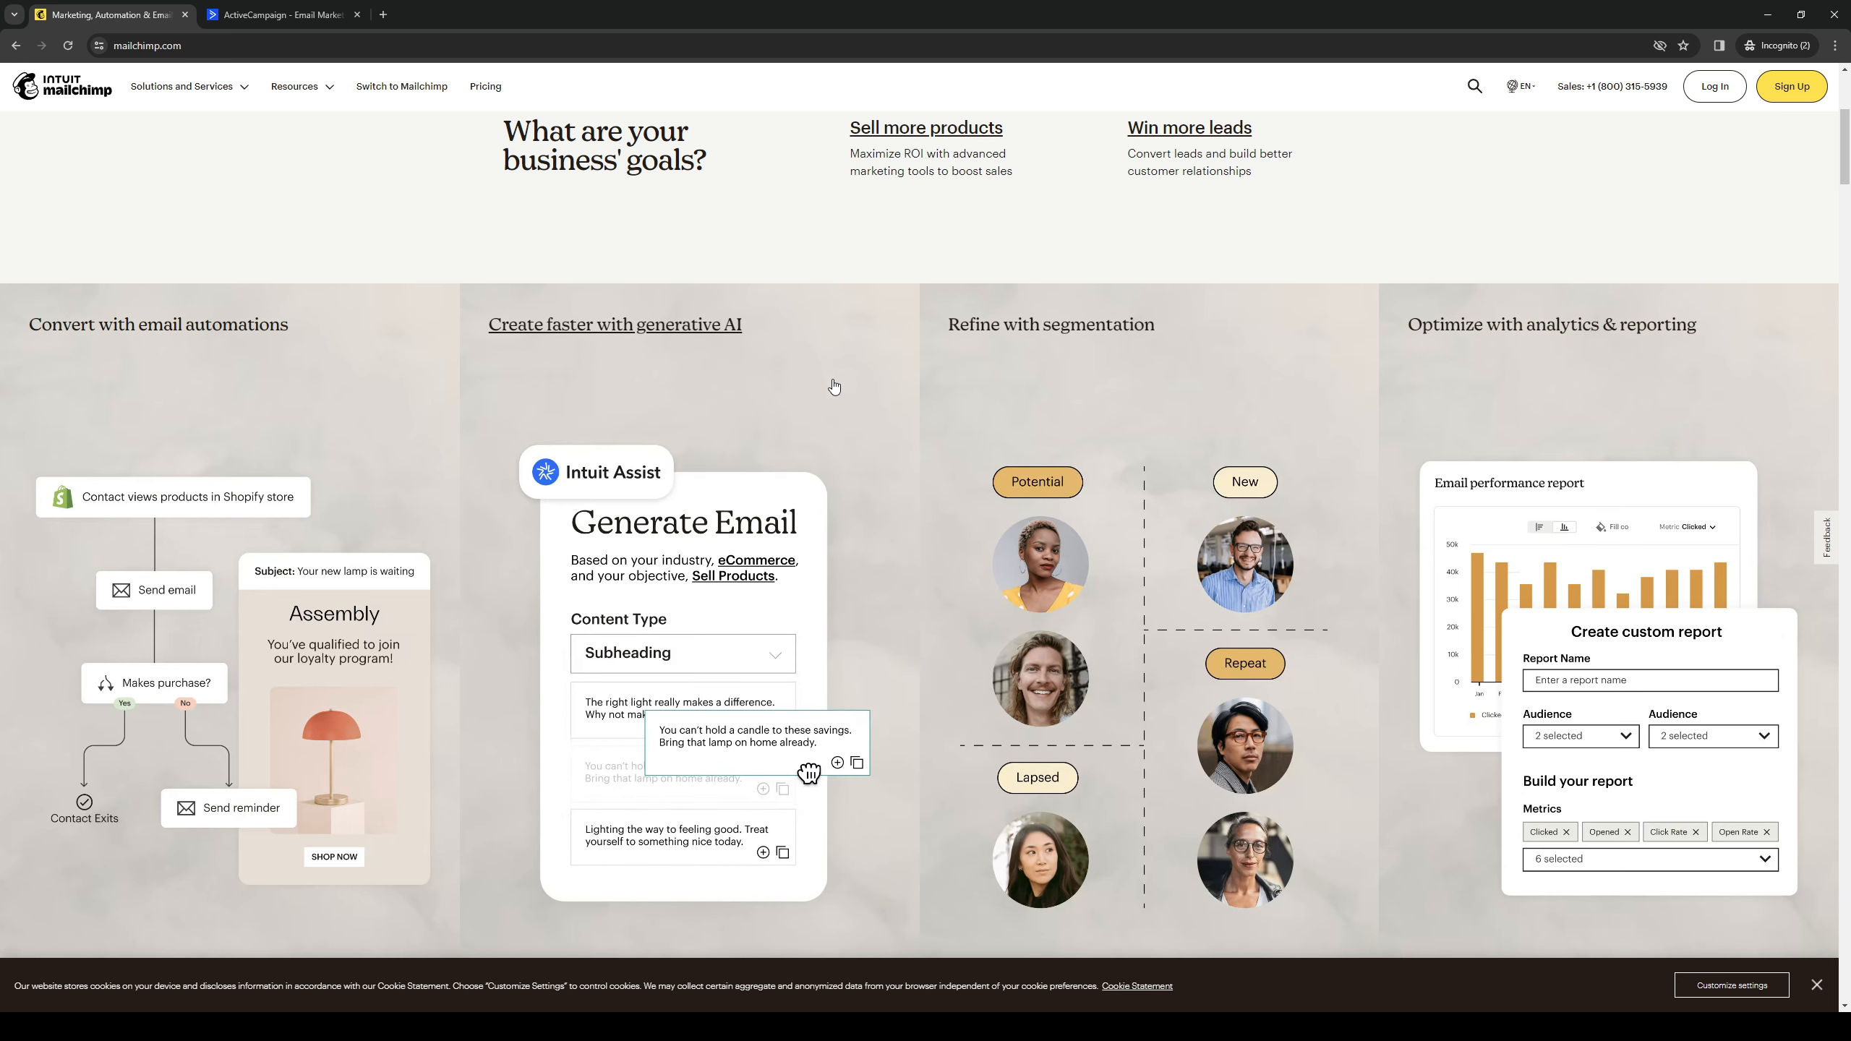
mouse_move(594, 490)
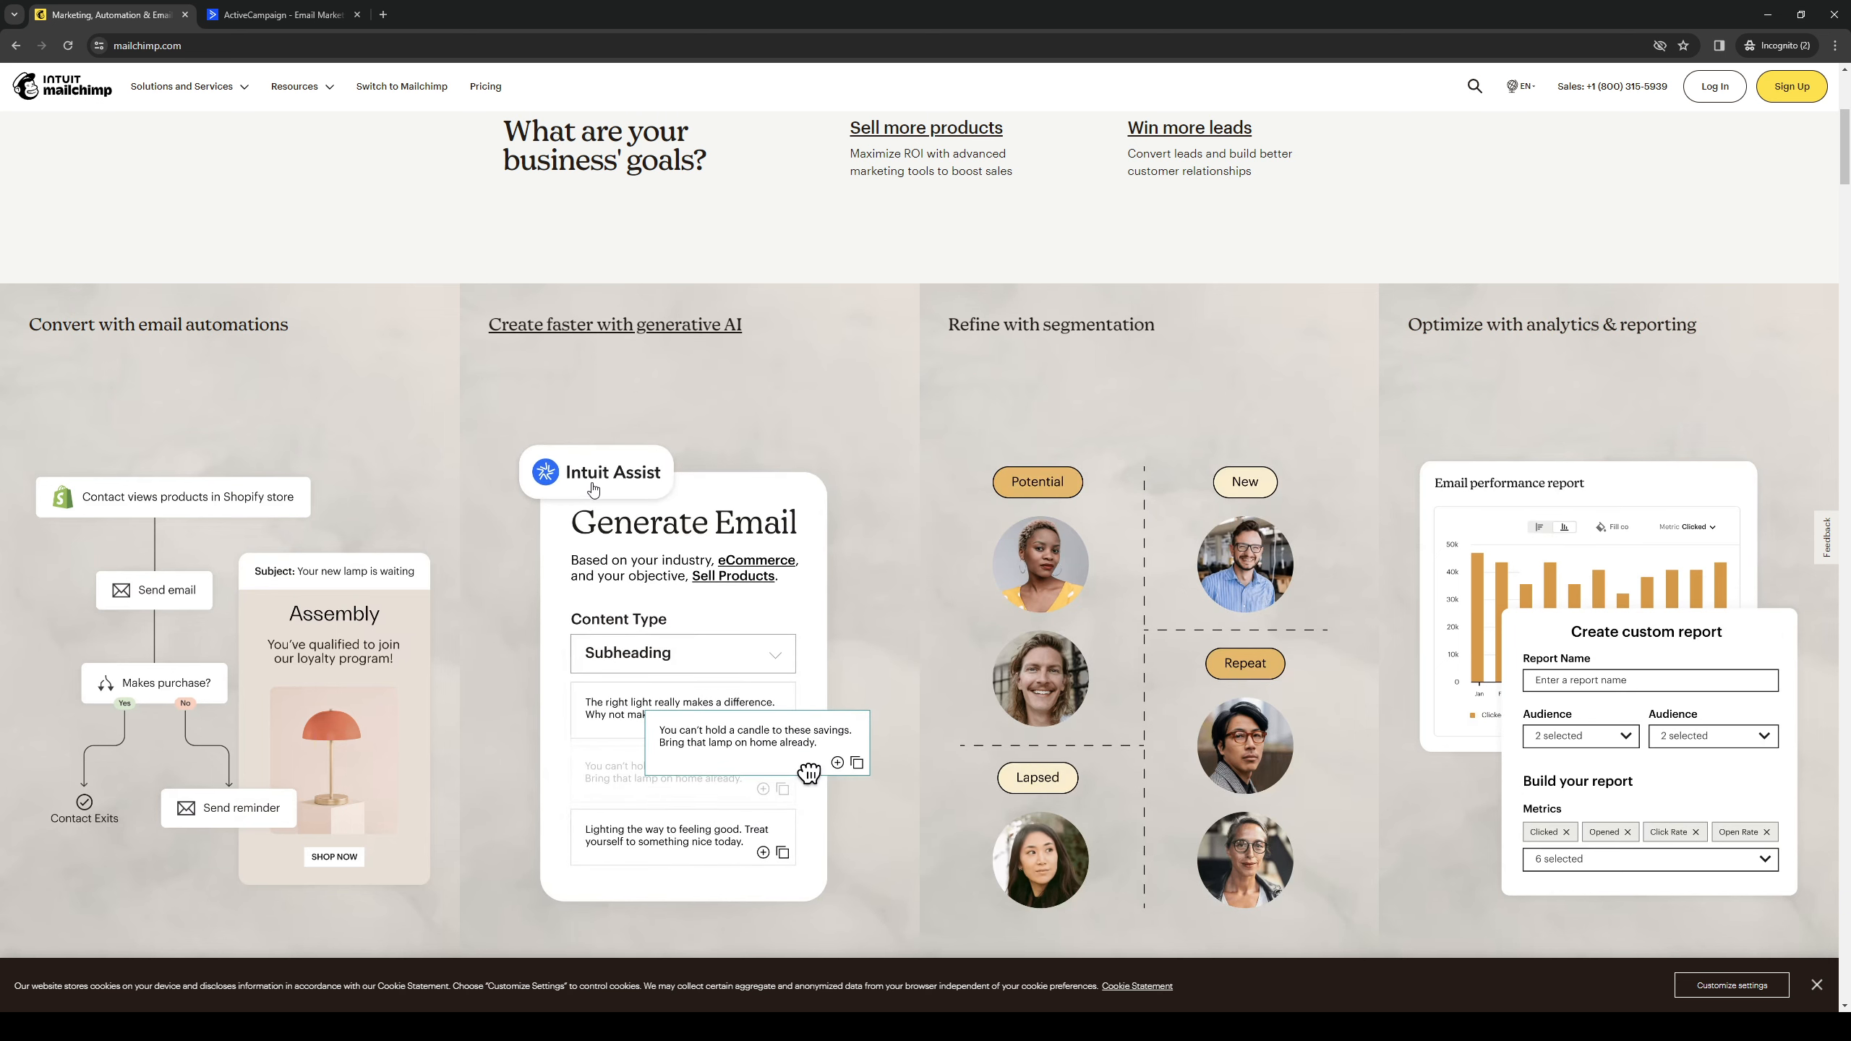
scroll(down, 3)
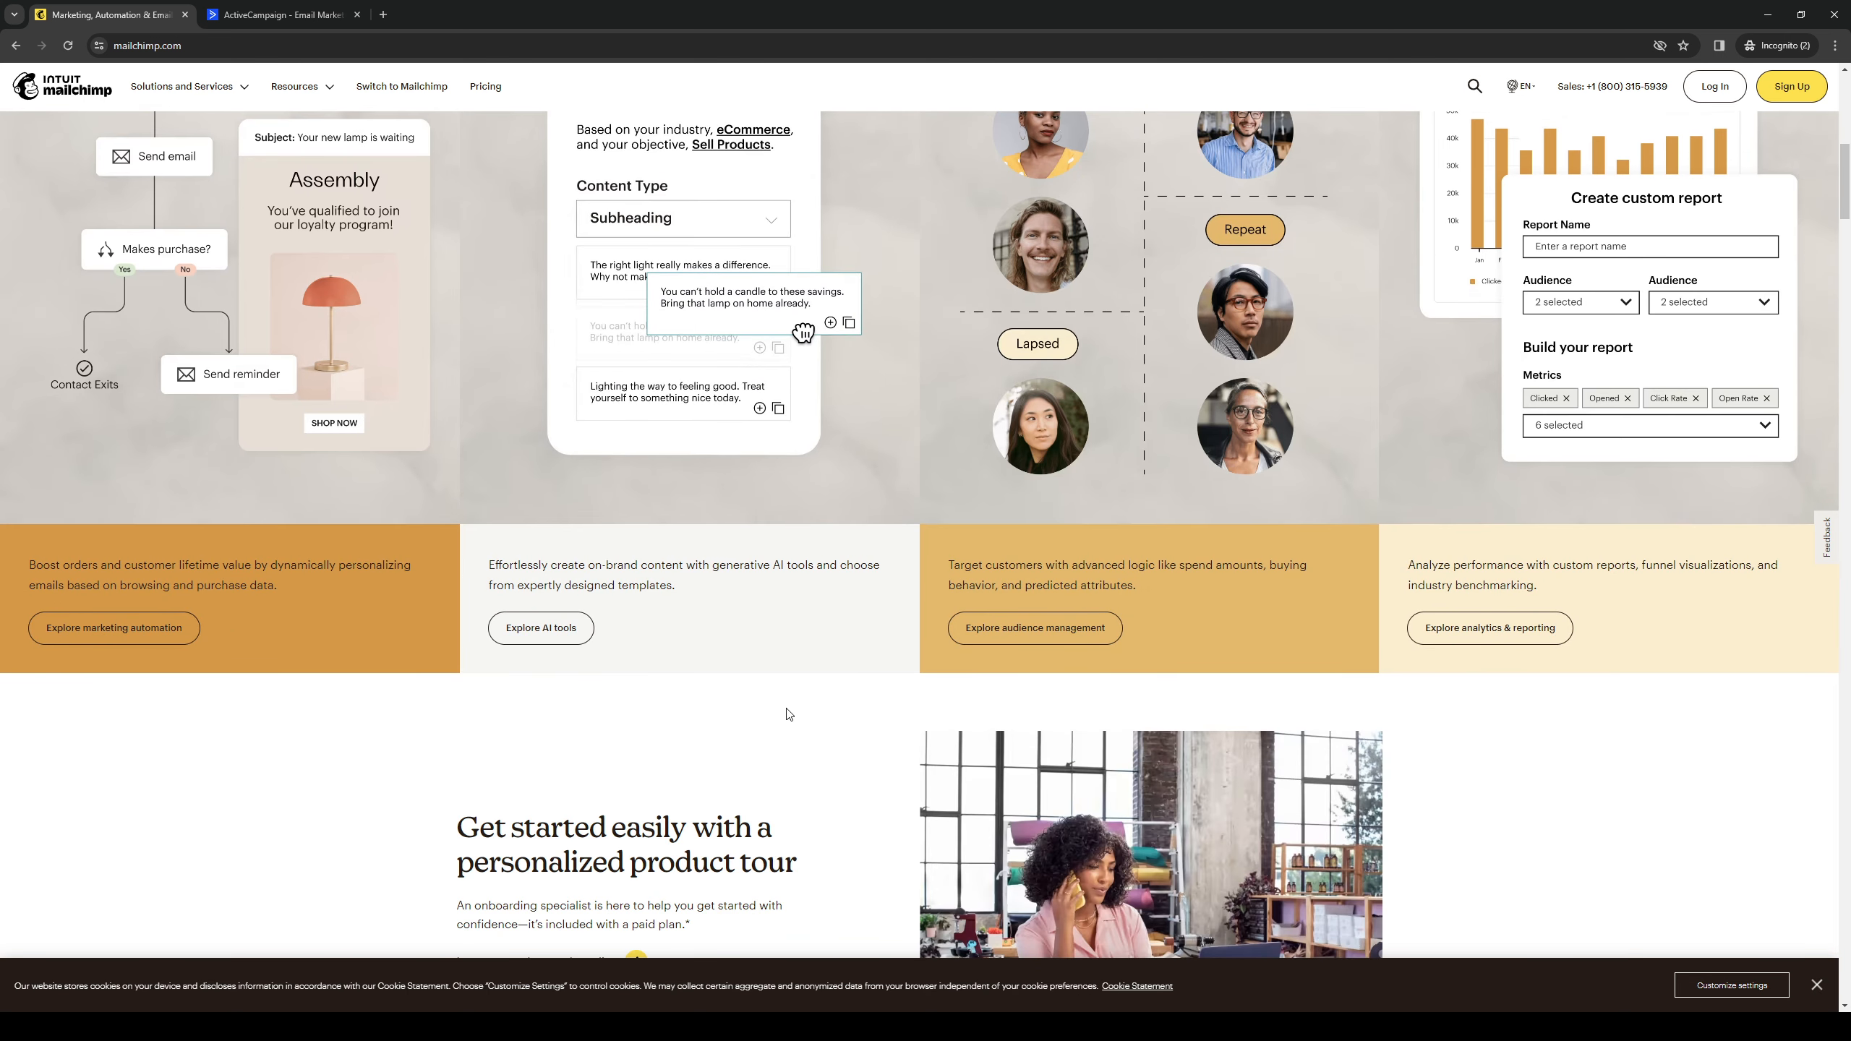
Scroll down to Mailchimp's limited-time Premium, Standard, Essentials and Free pricing table
scroll(down, 3)
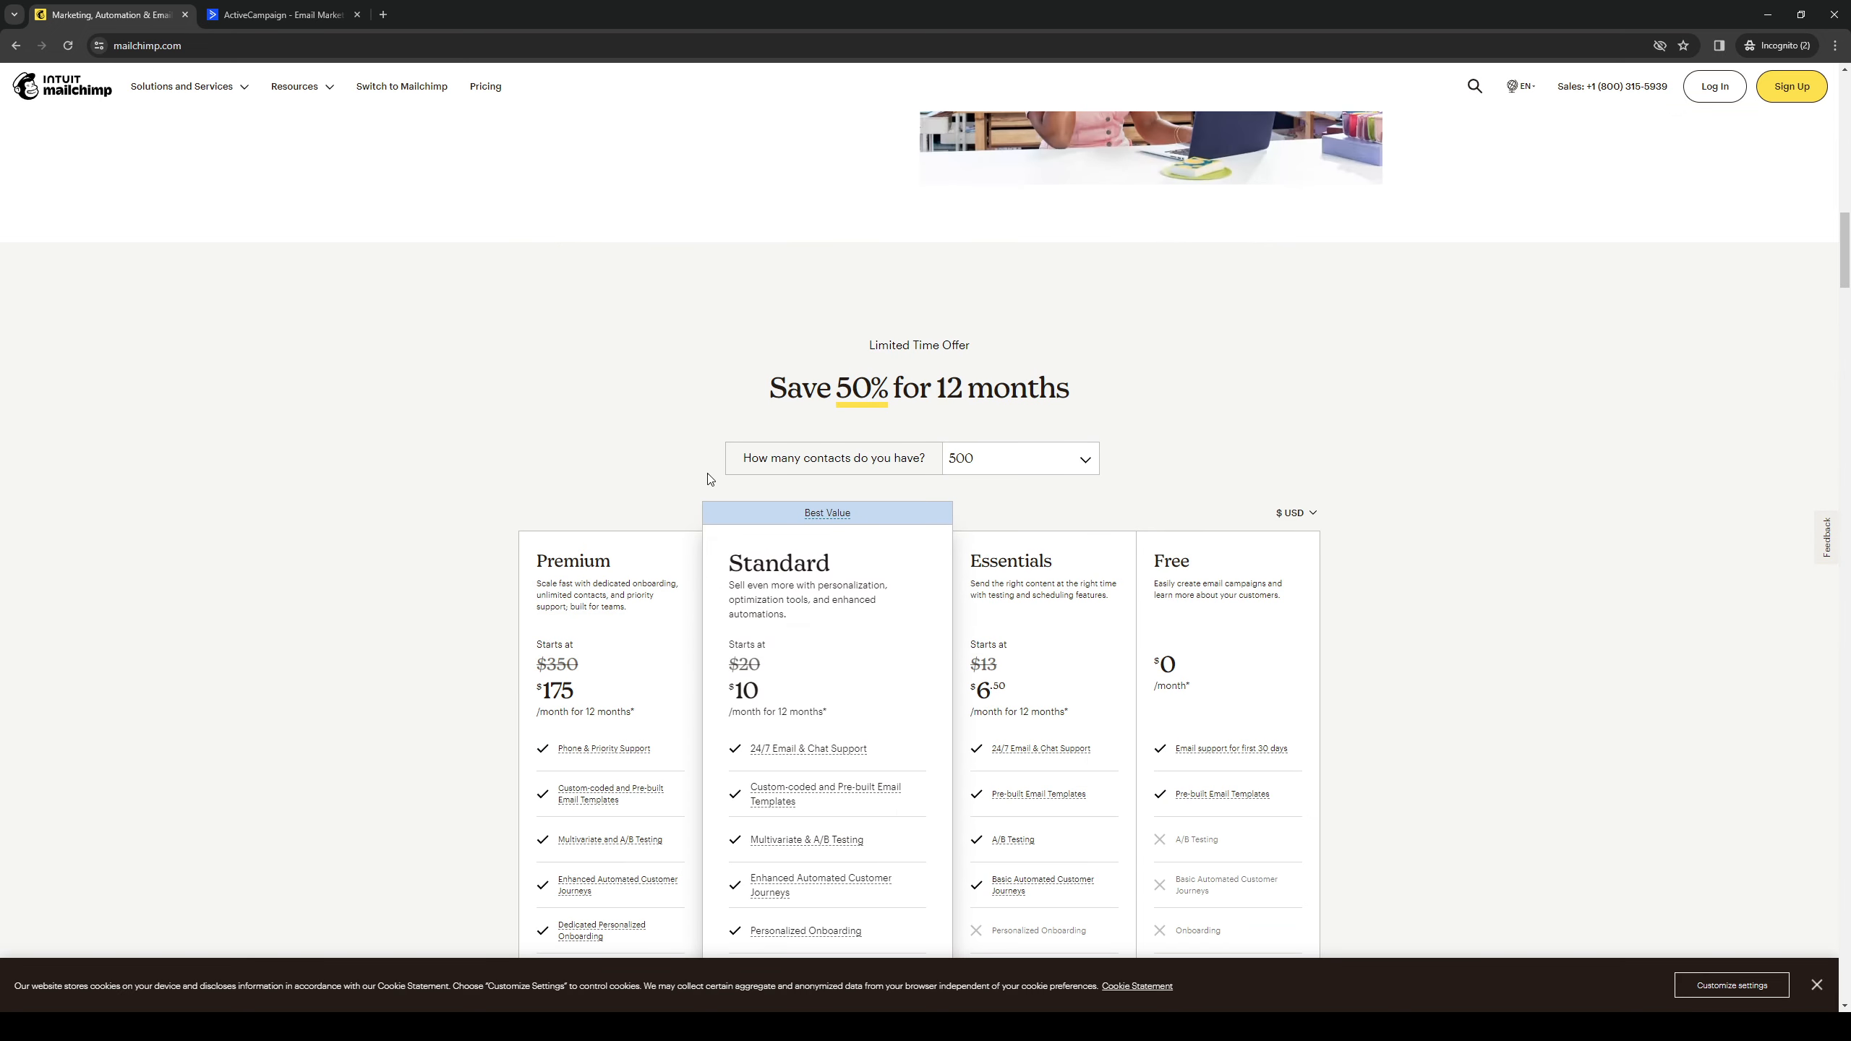
mouse_move(1298, 387)
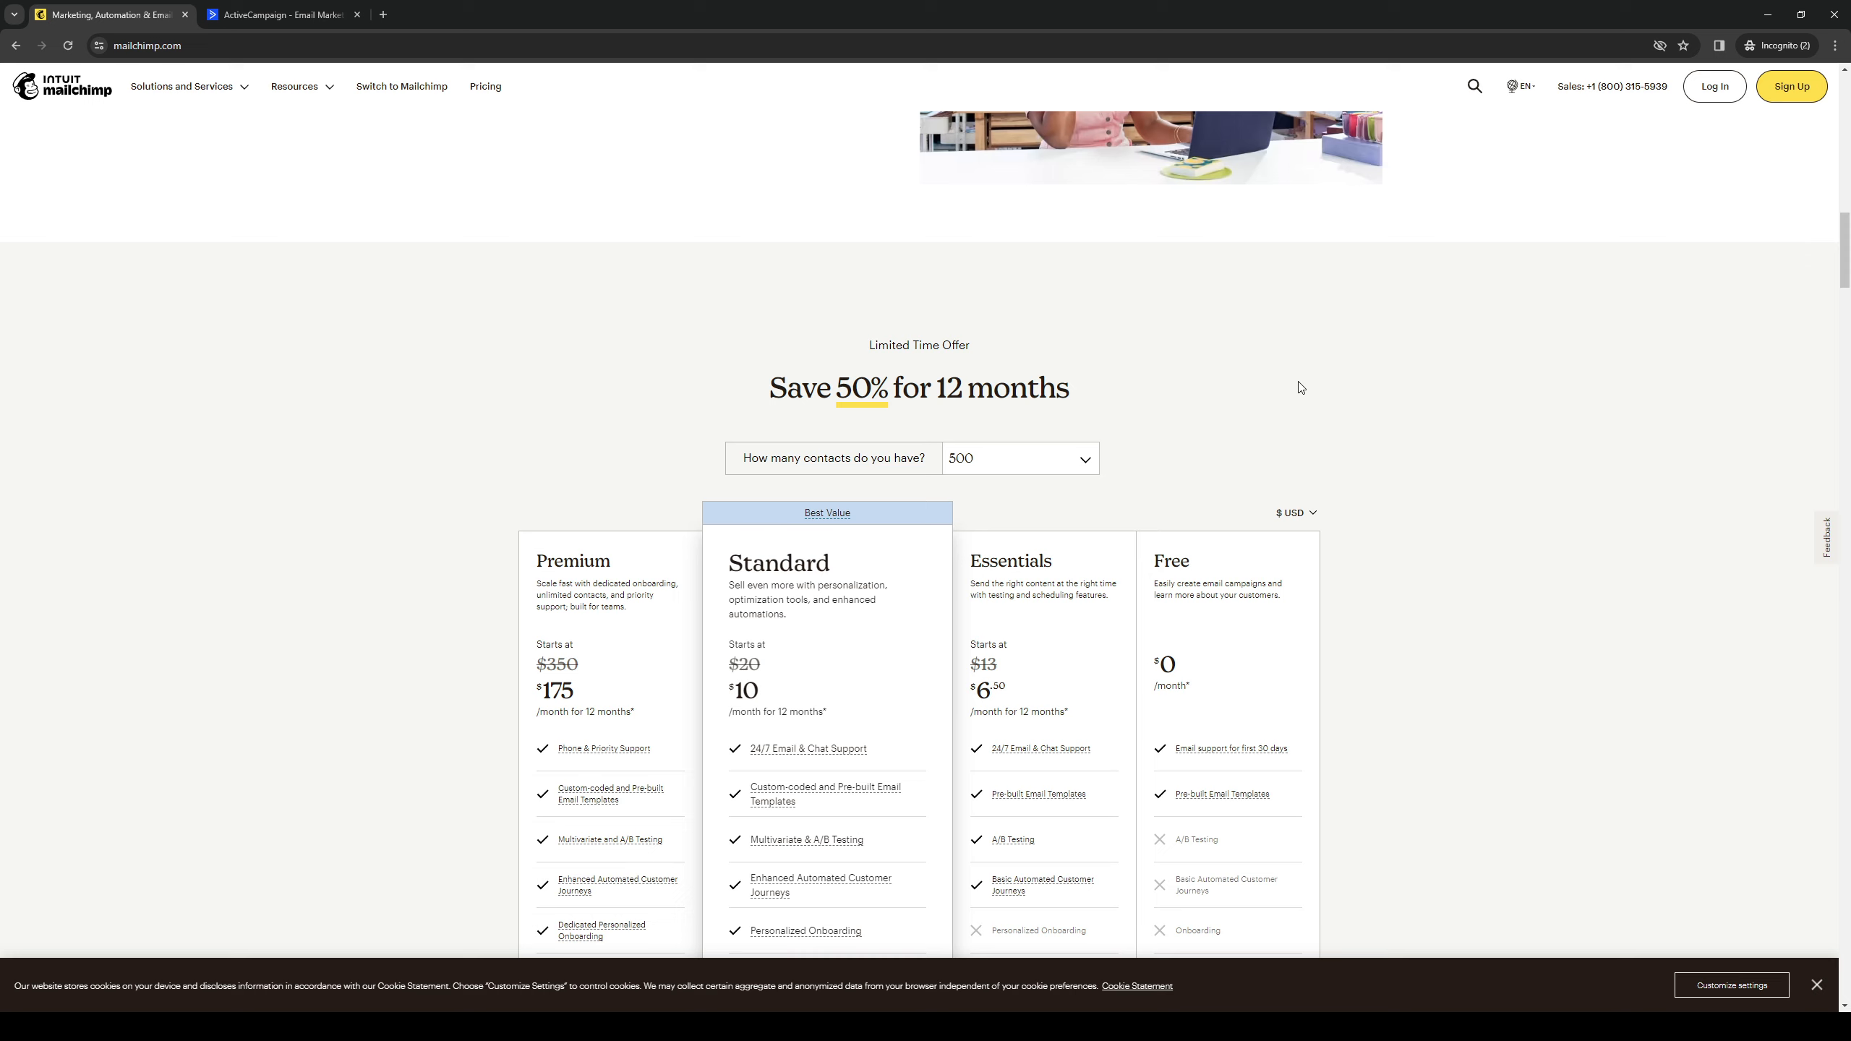
mouse_move(1377, 376)
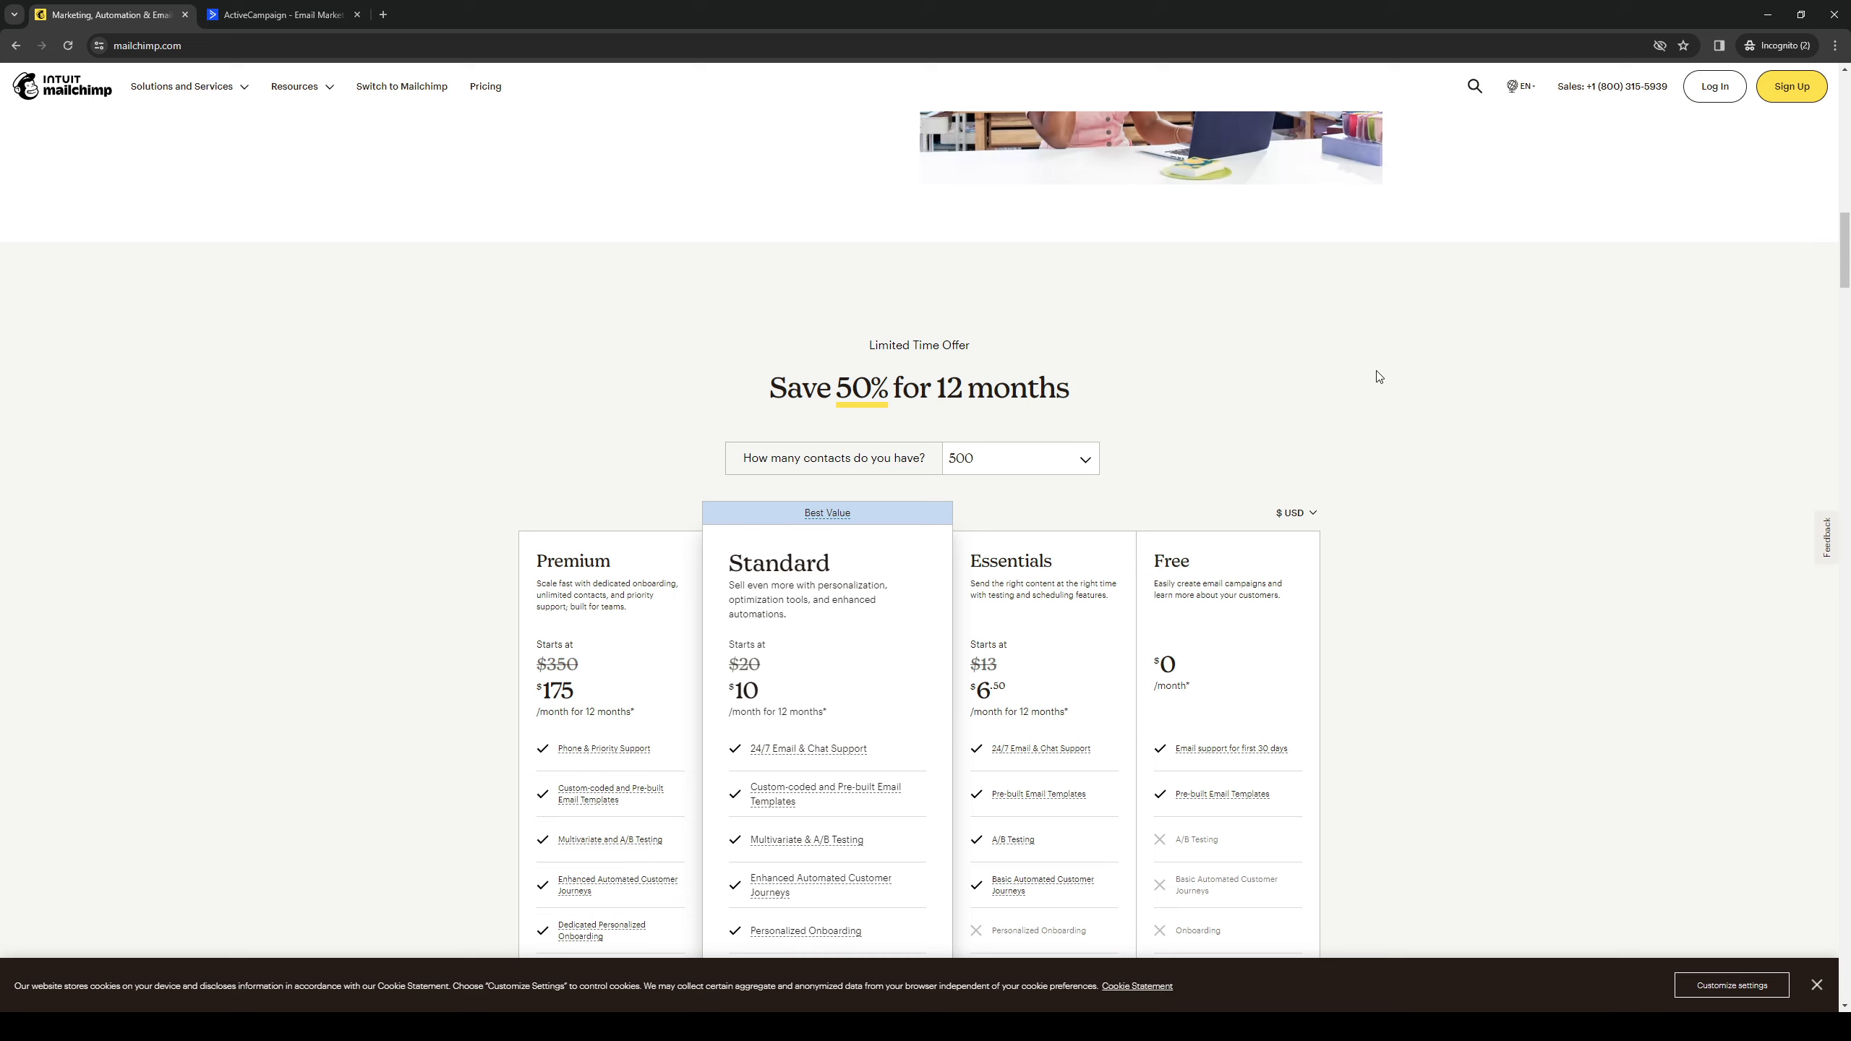
scroll(down, 3)
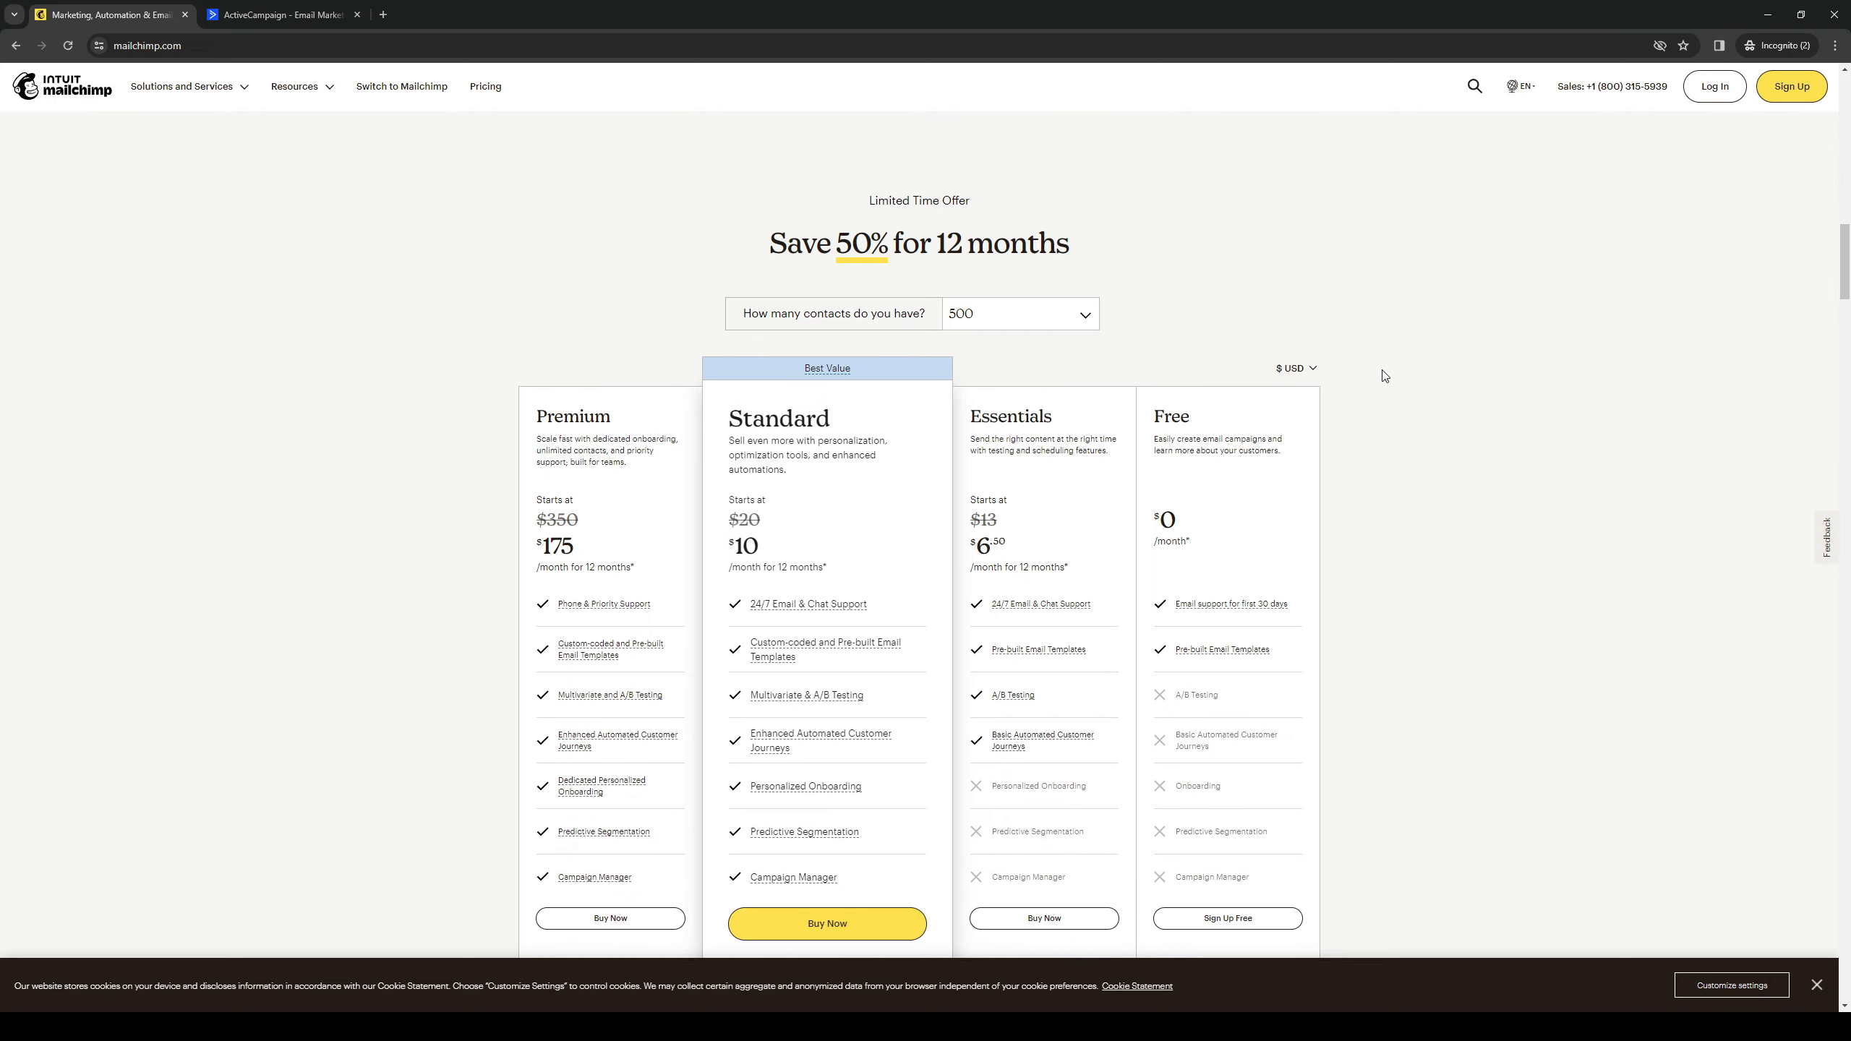
scroll(down, 3)
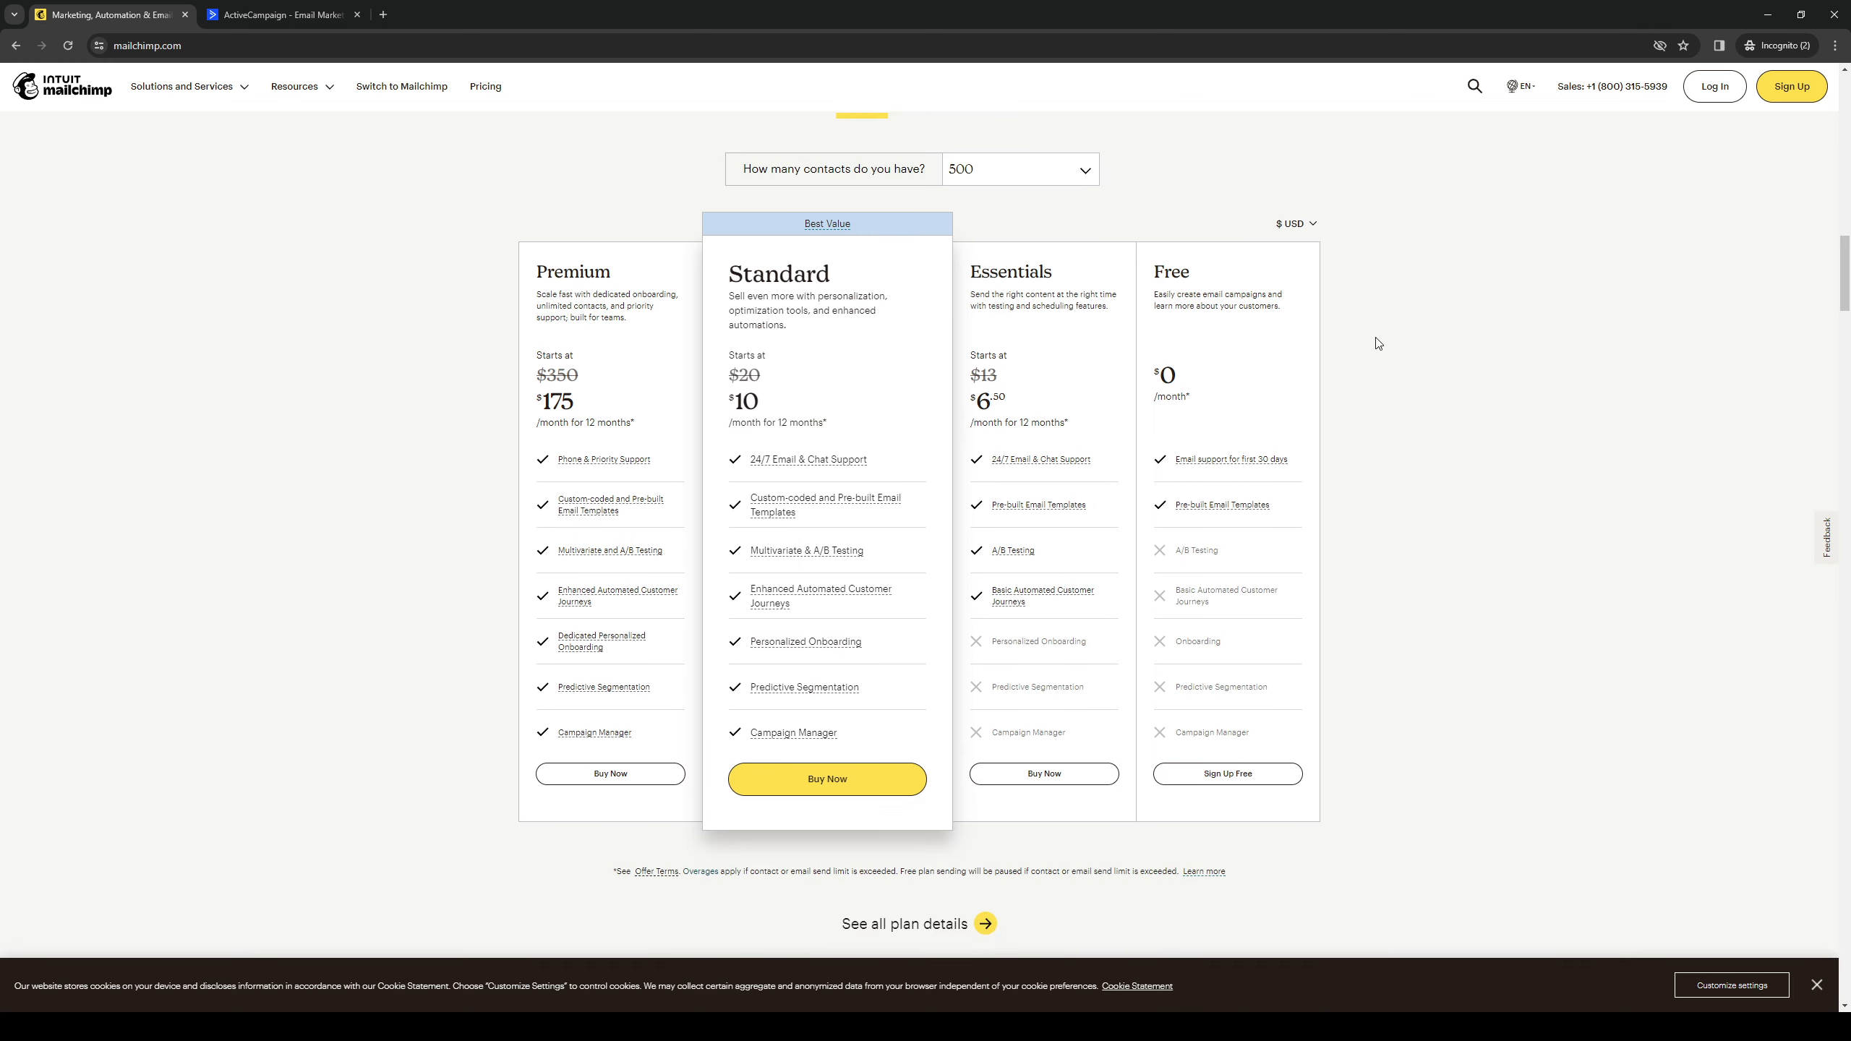
mouse_move(1404, 496)
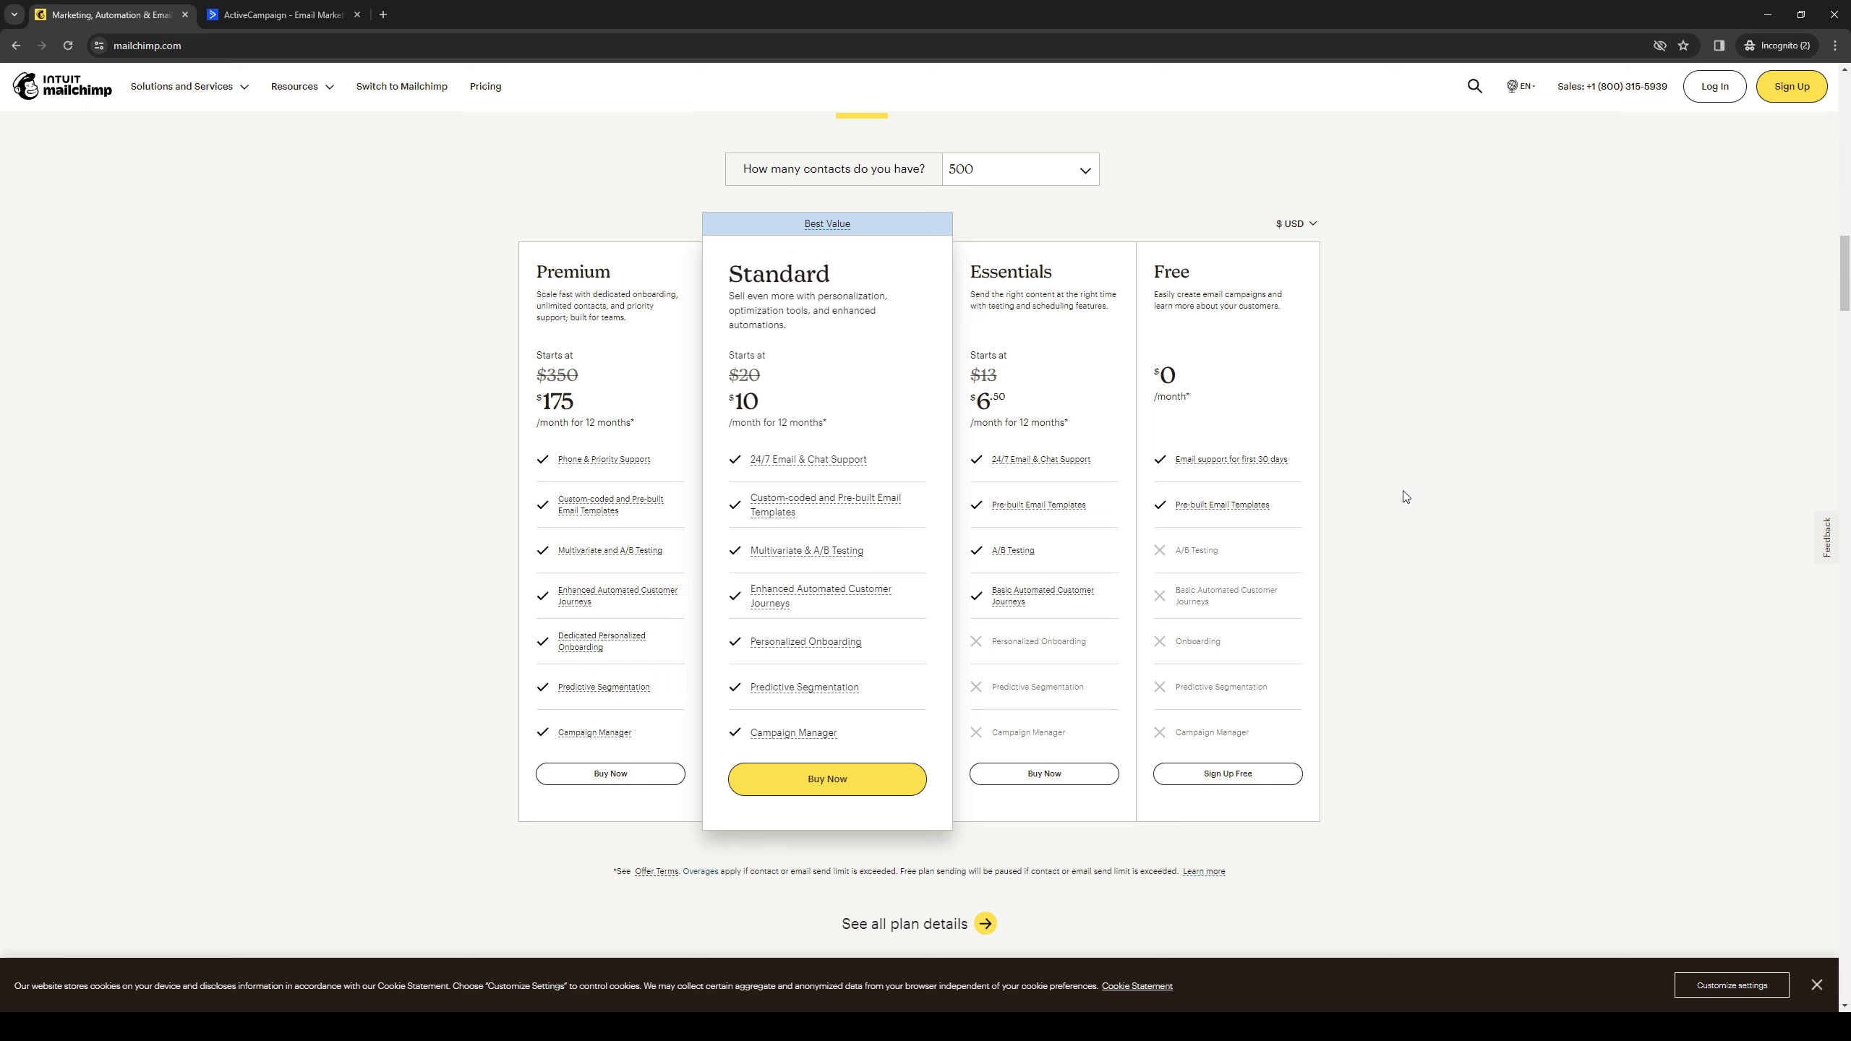
mouse_move(1500, 334)
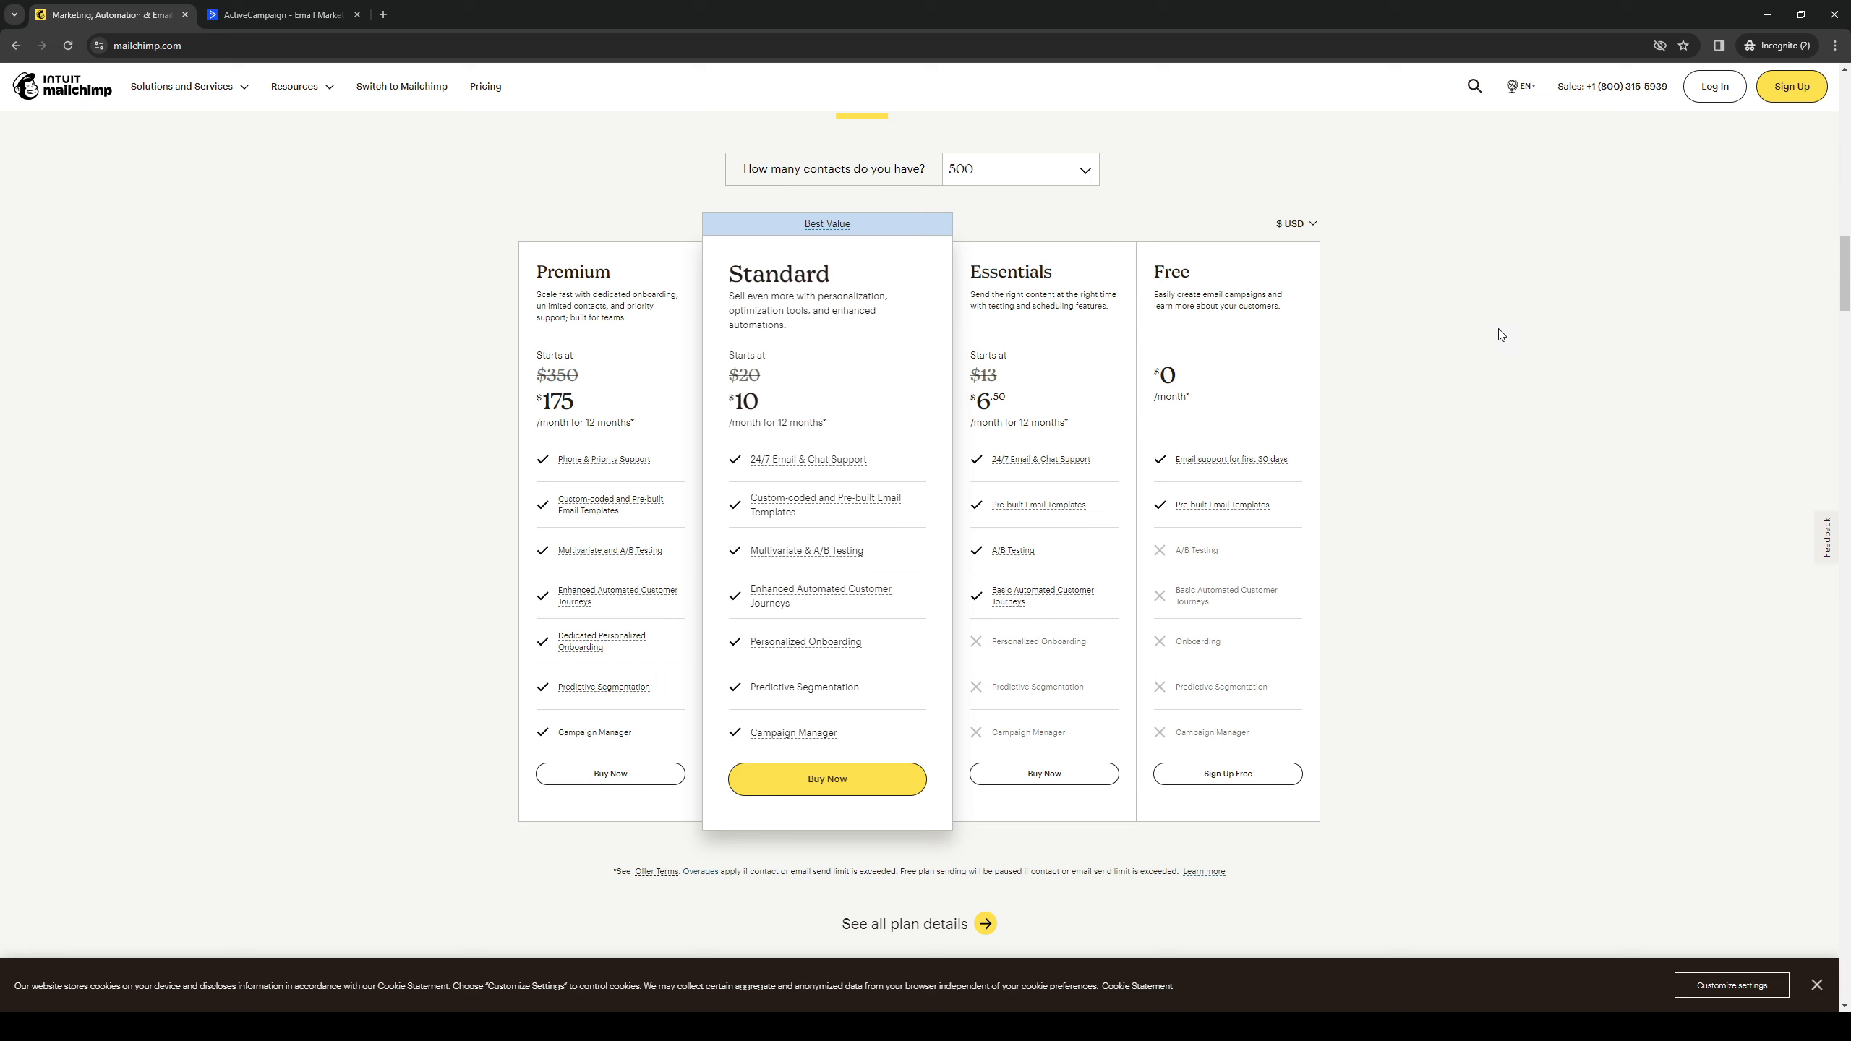
mouse_move(1248, 377)
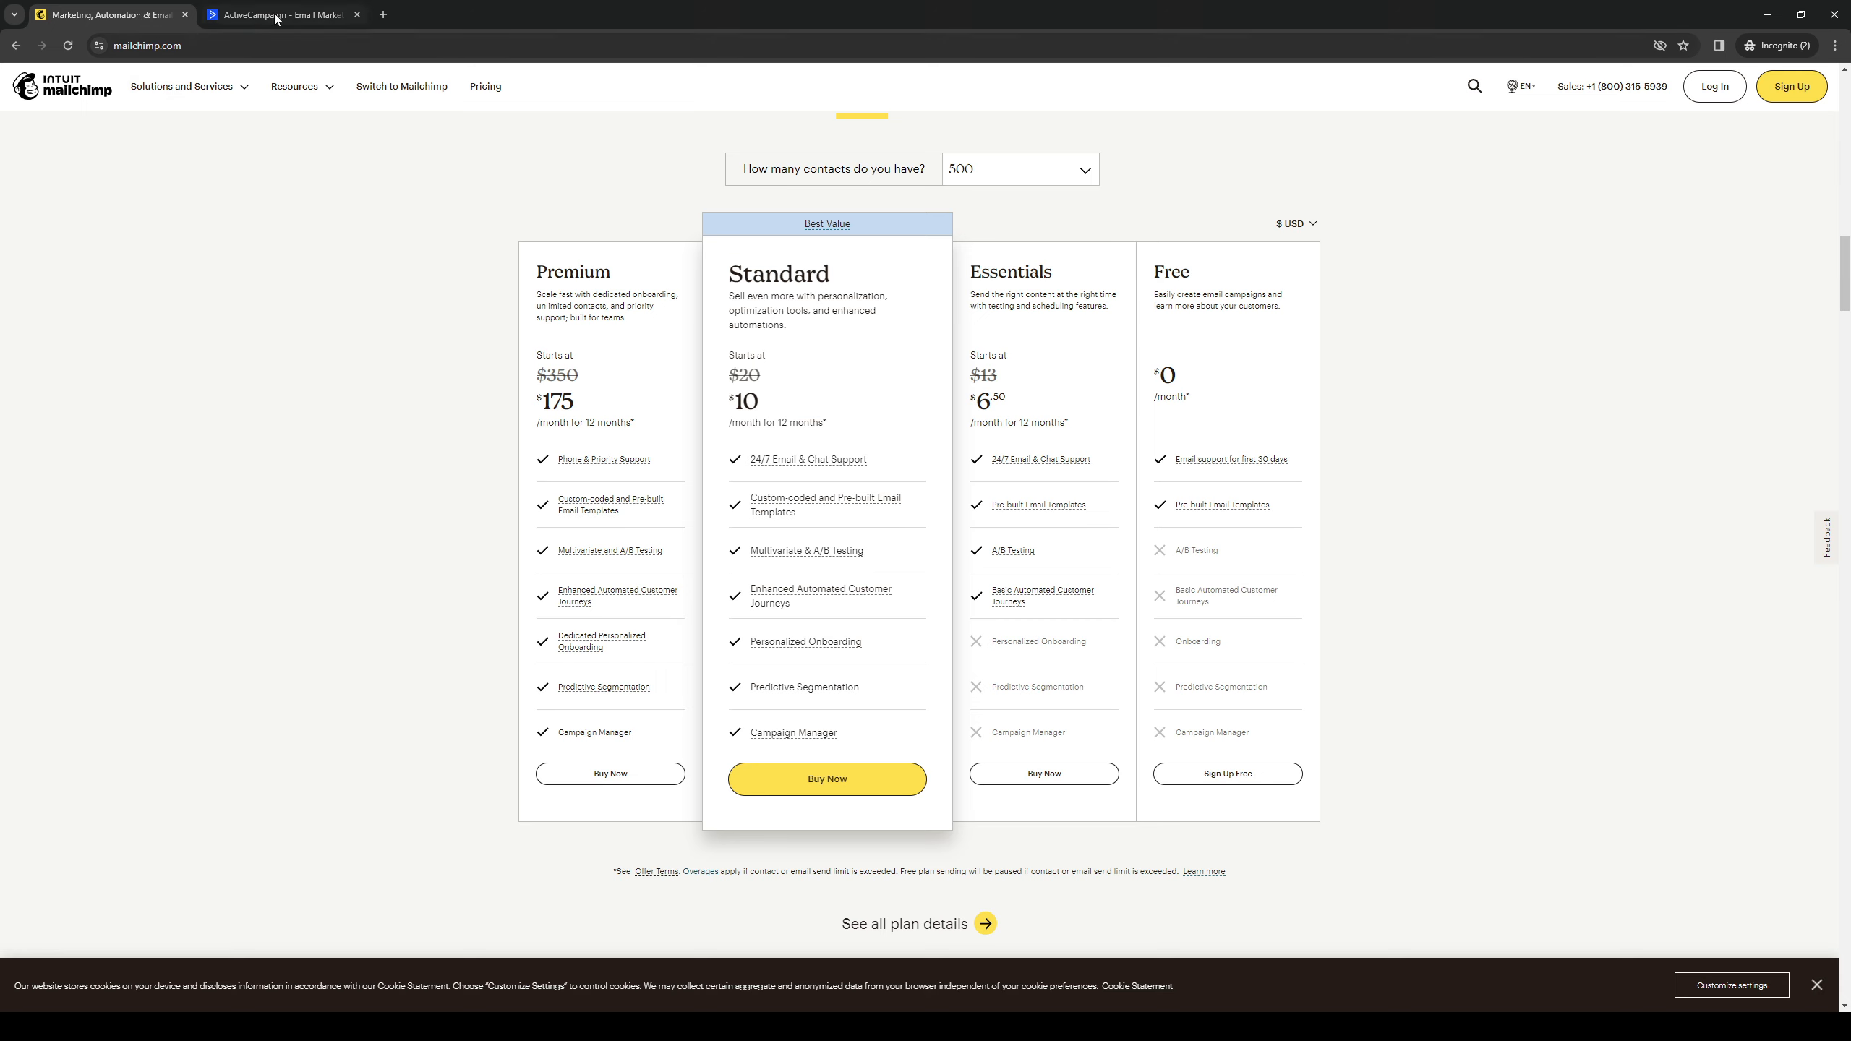
click(280, 14)
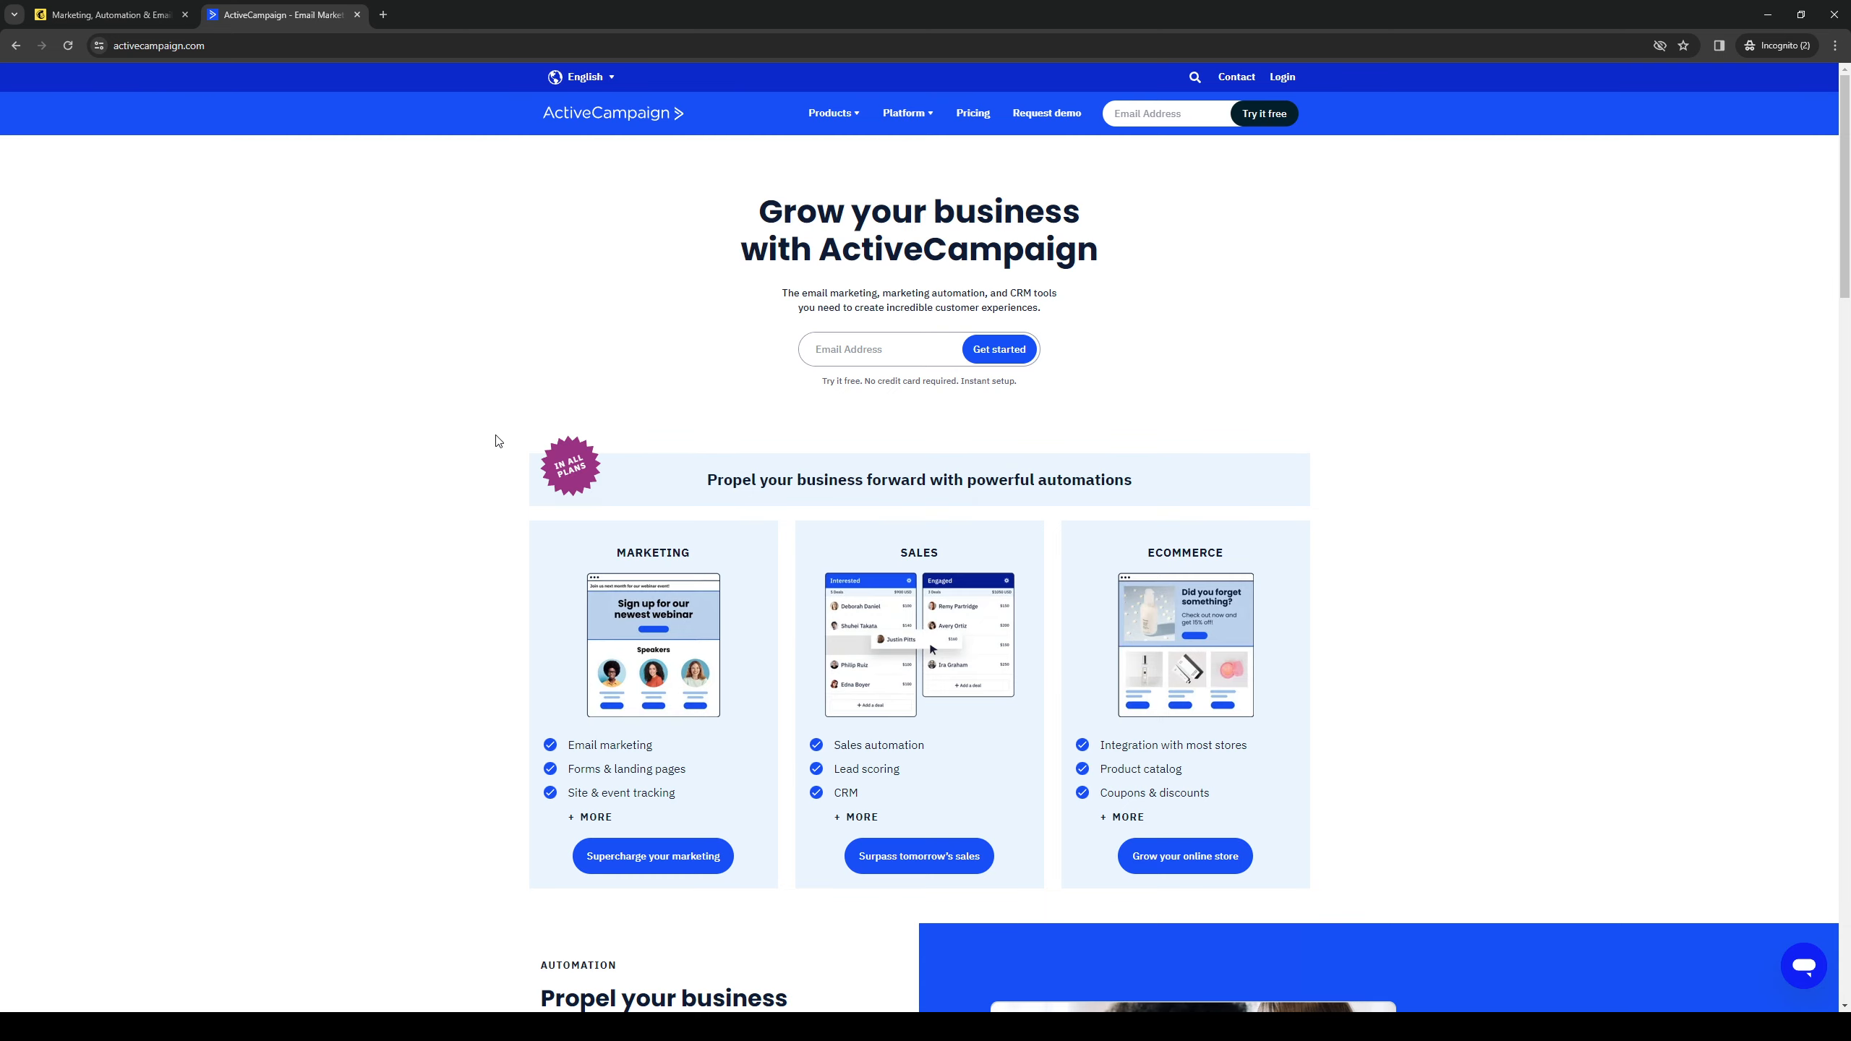
scroll(down, 3)
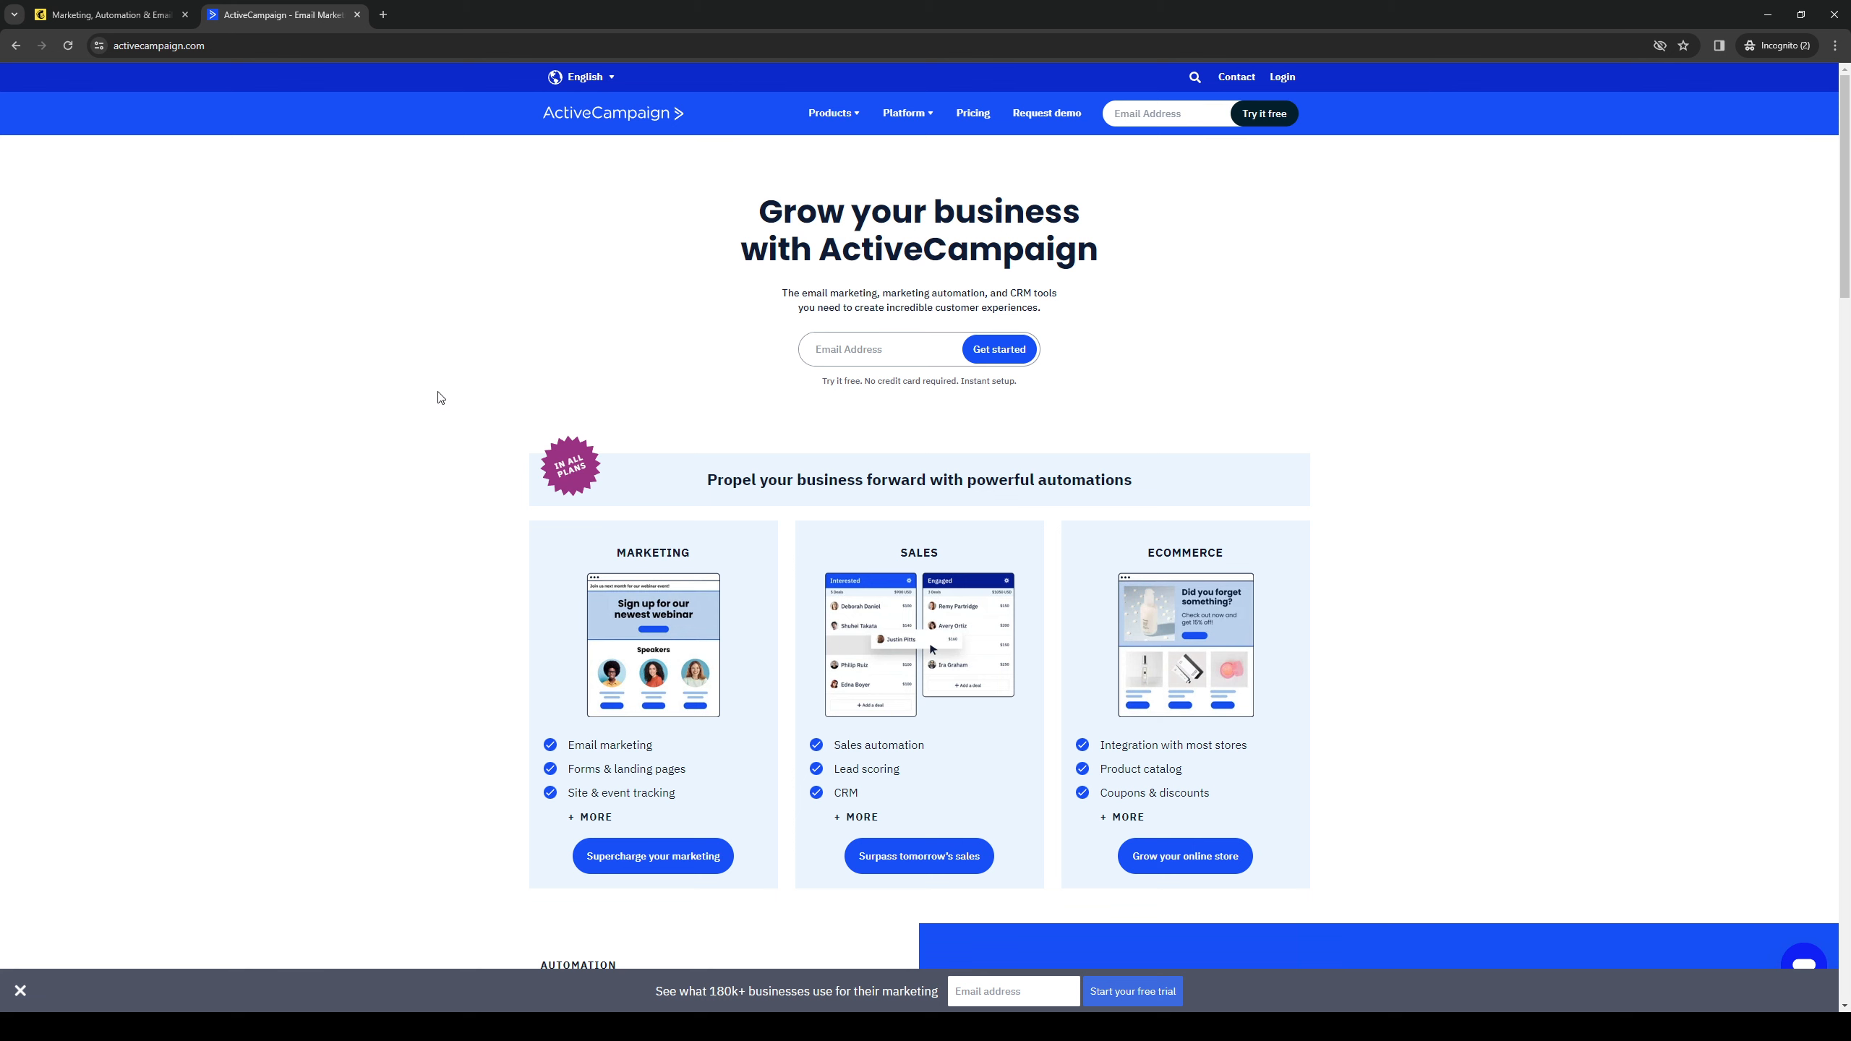
scroll(down, 3)
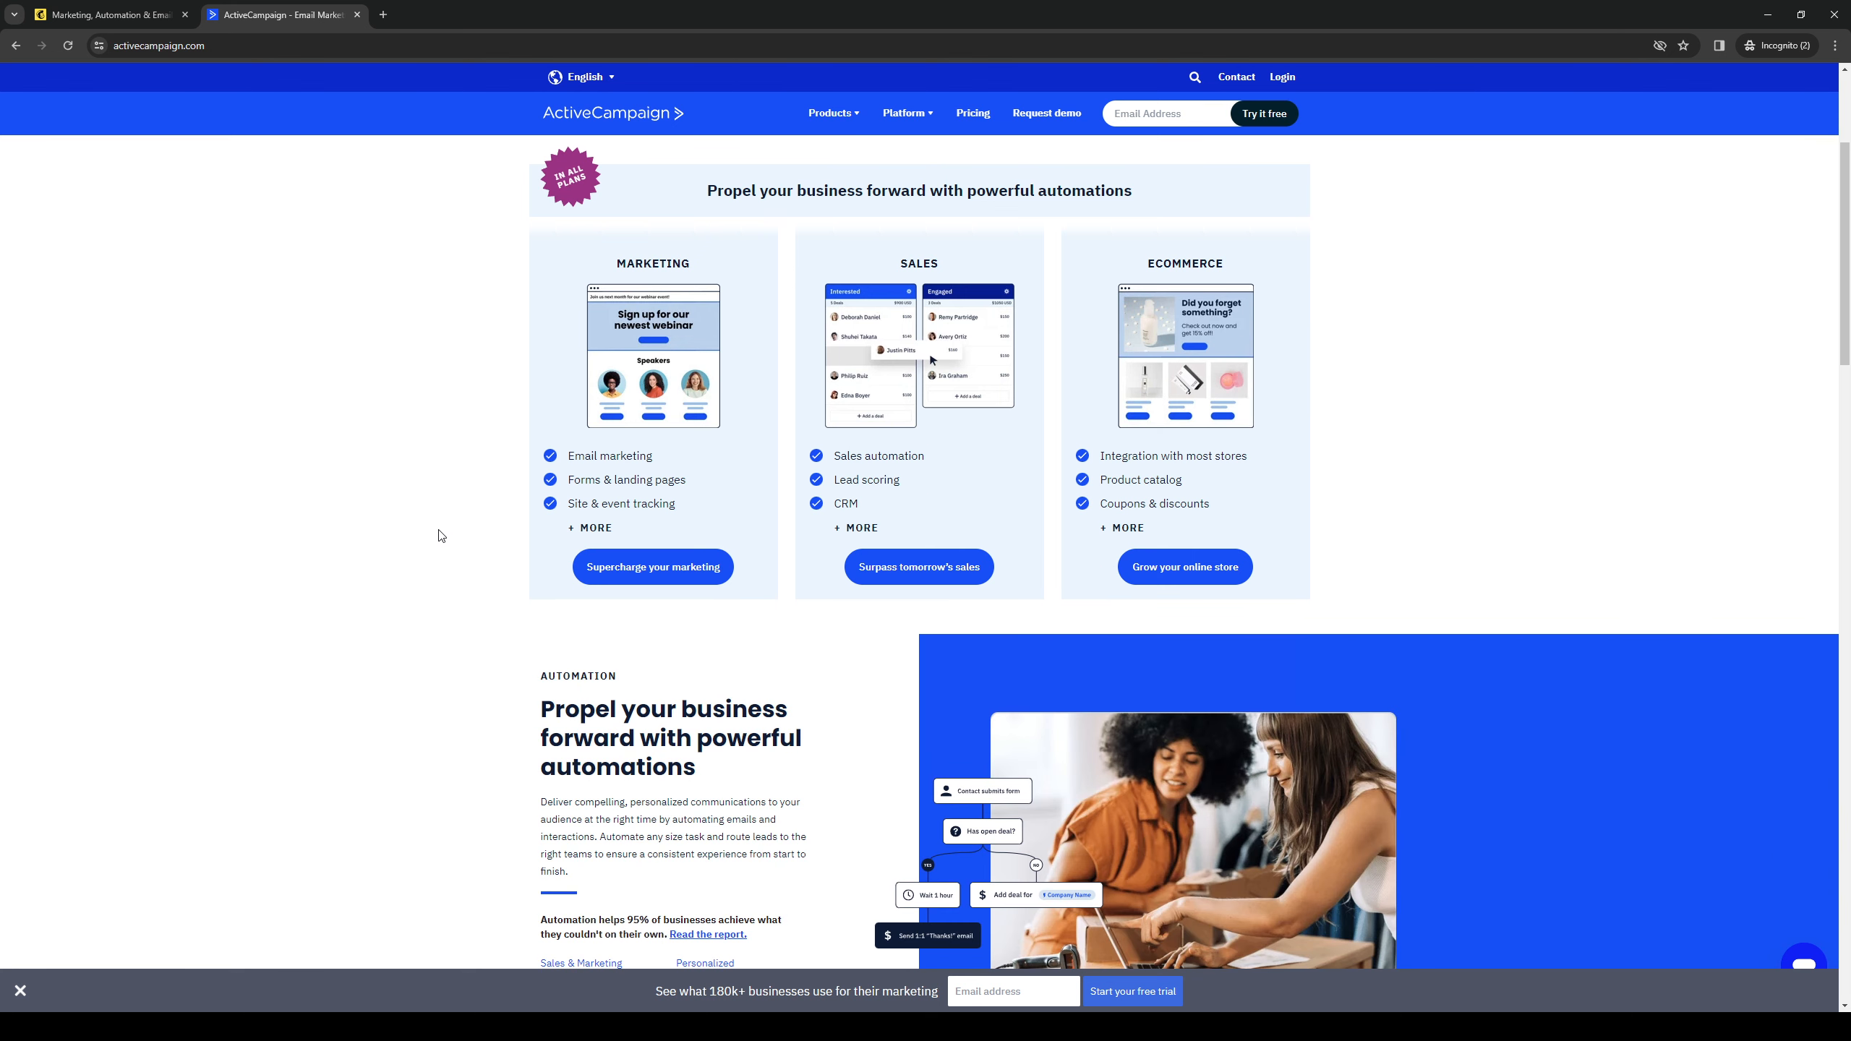
mouse_move(436, 525)
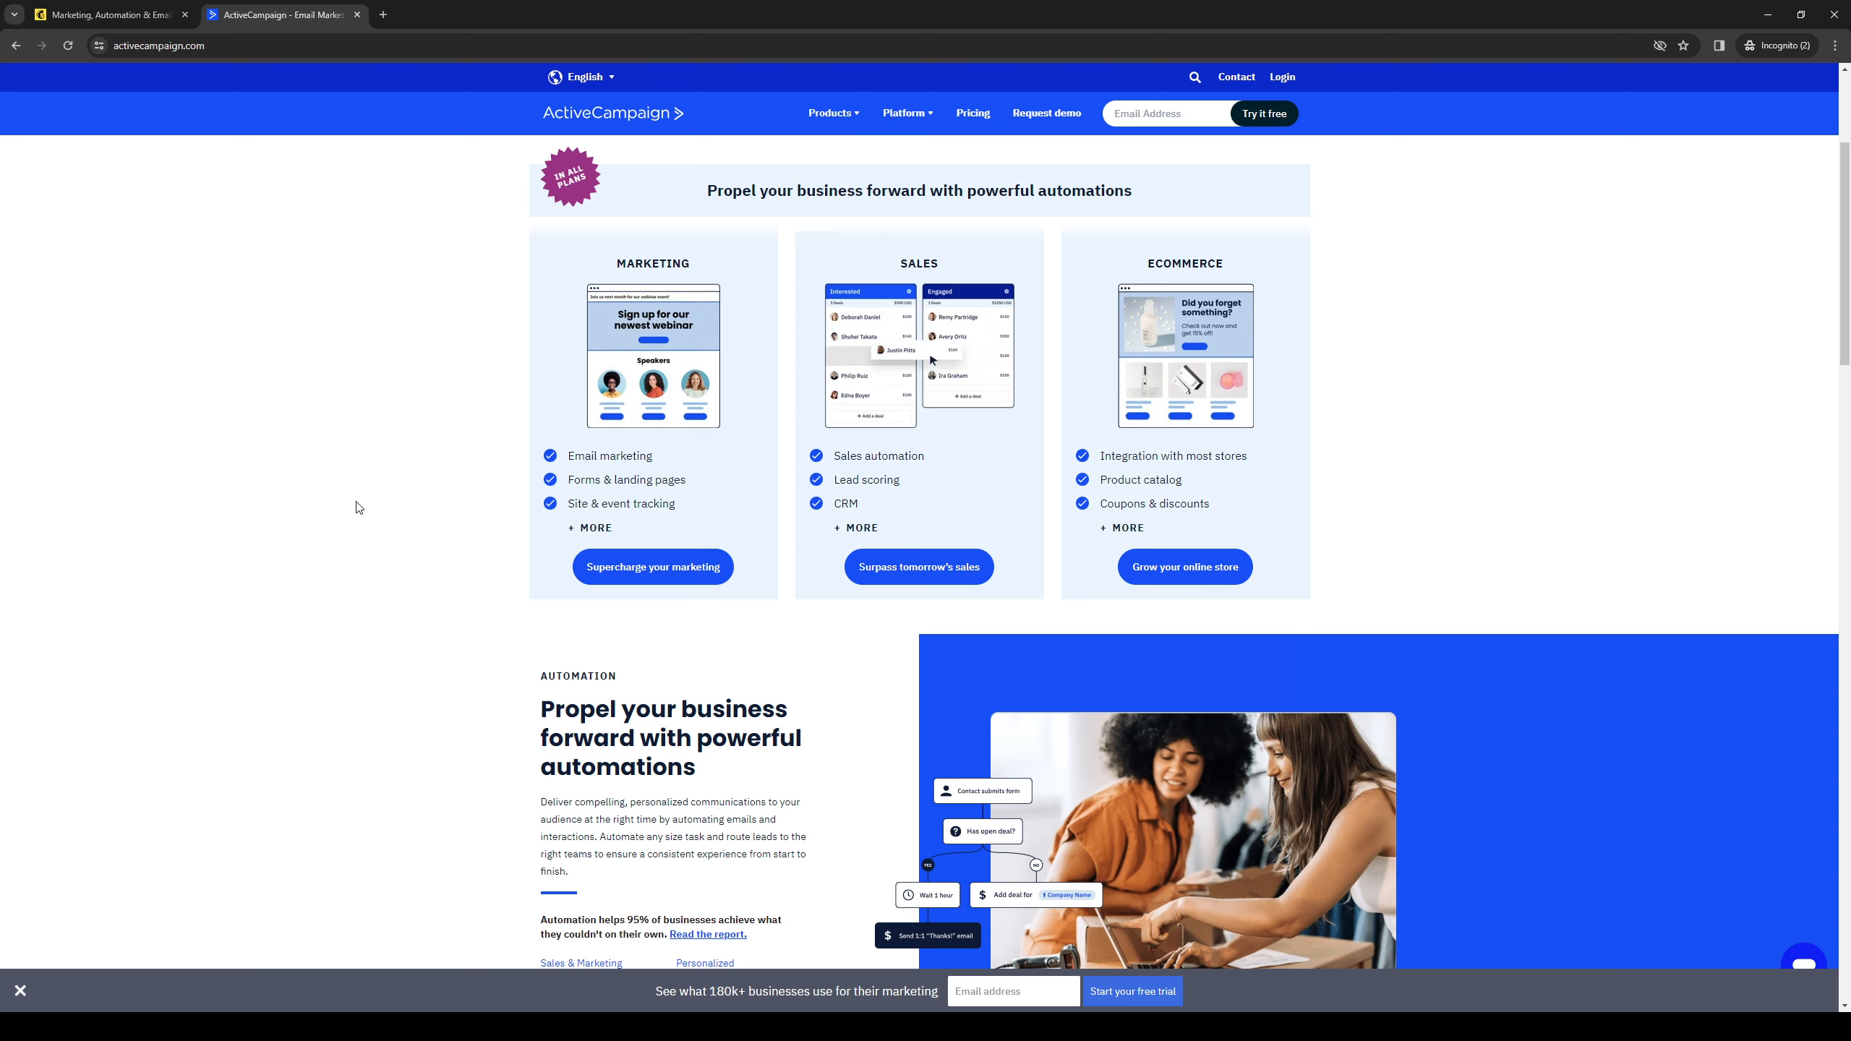
mouse_move(650, 457)
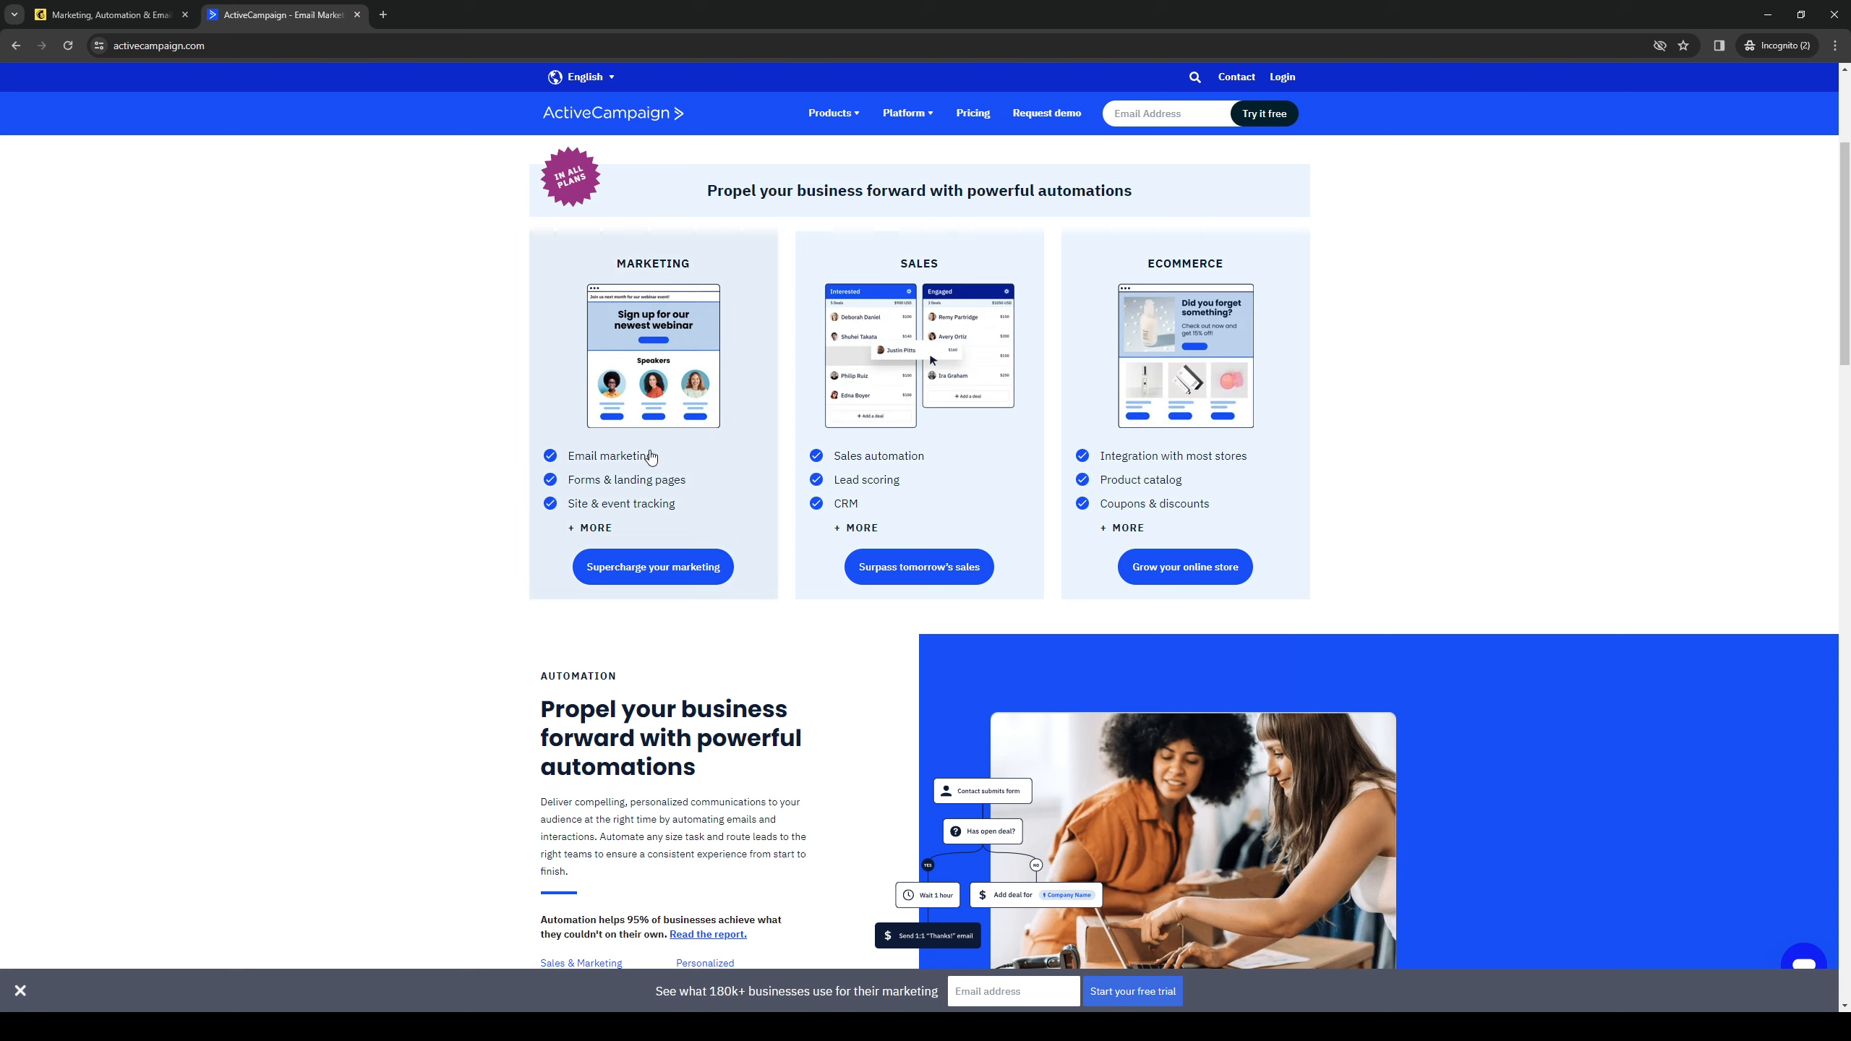
mouse_move(1484, 506)
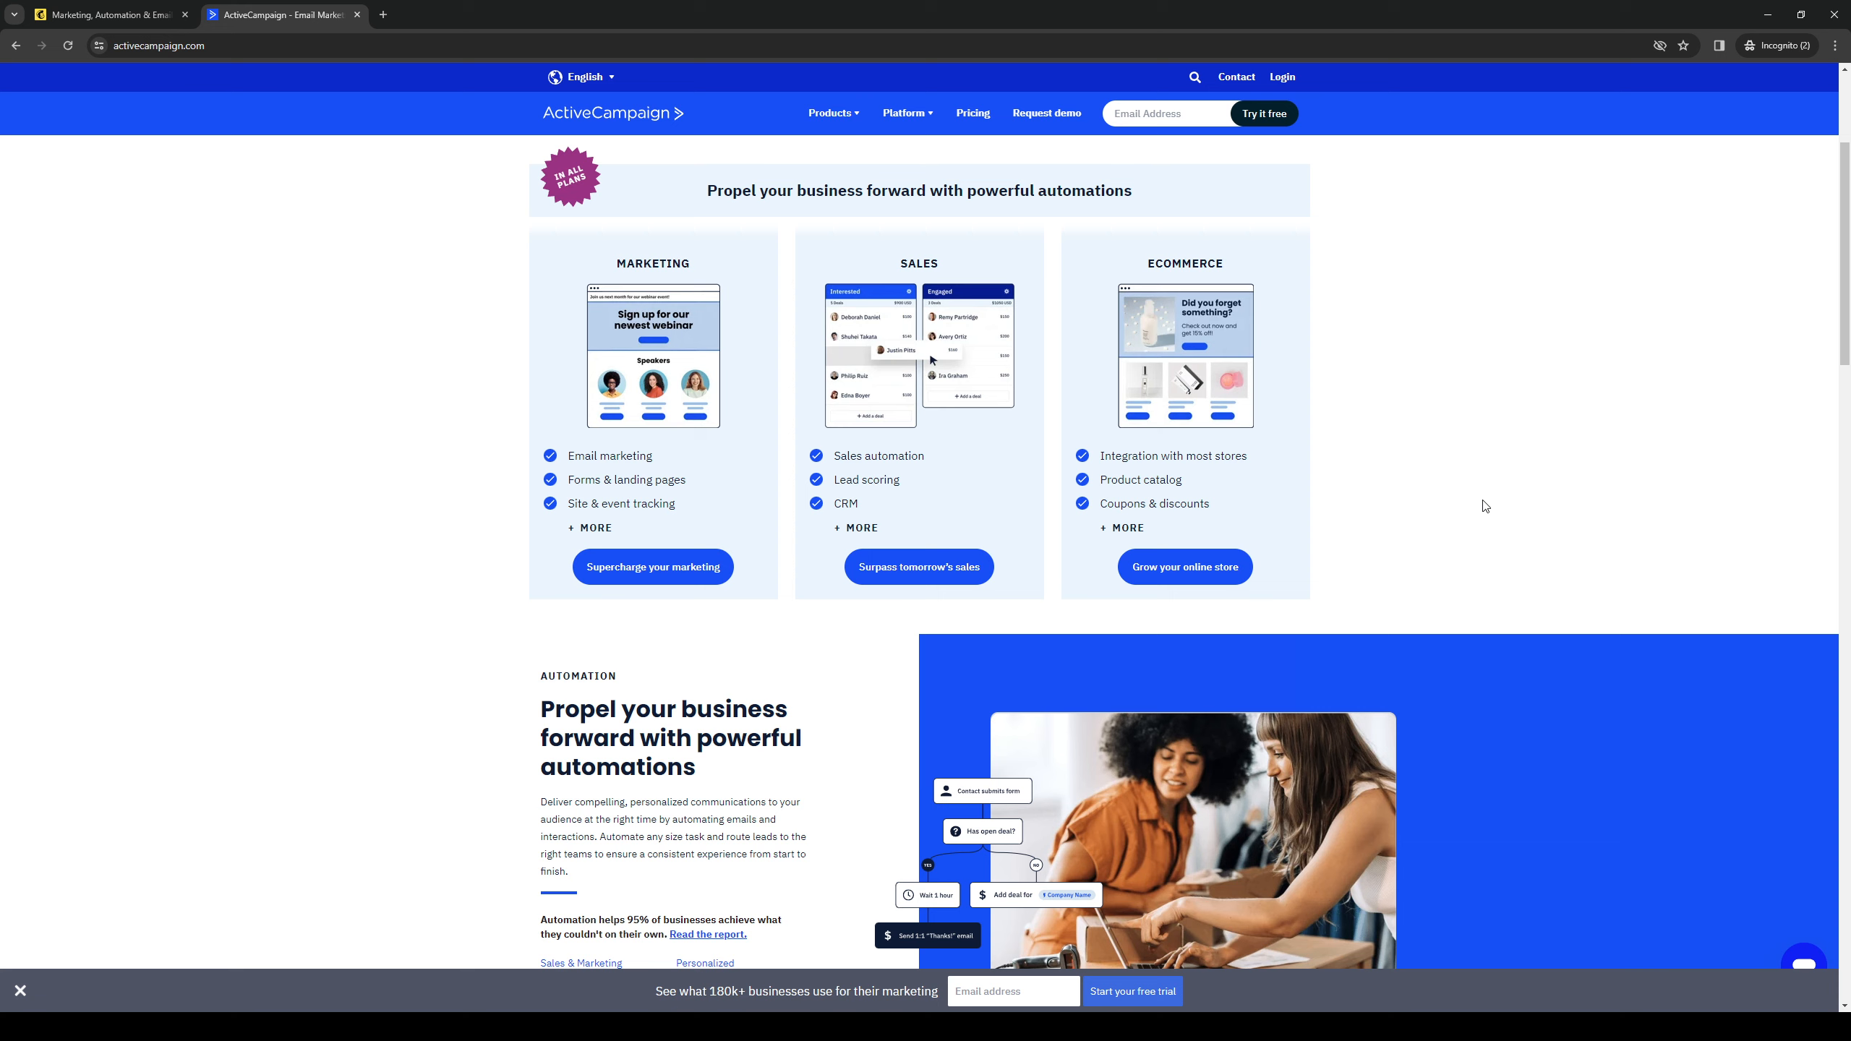
mouse_move(463, 629)
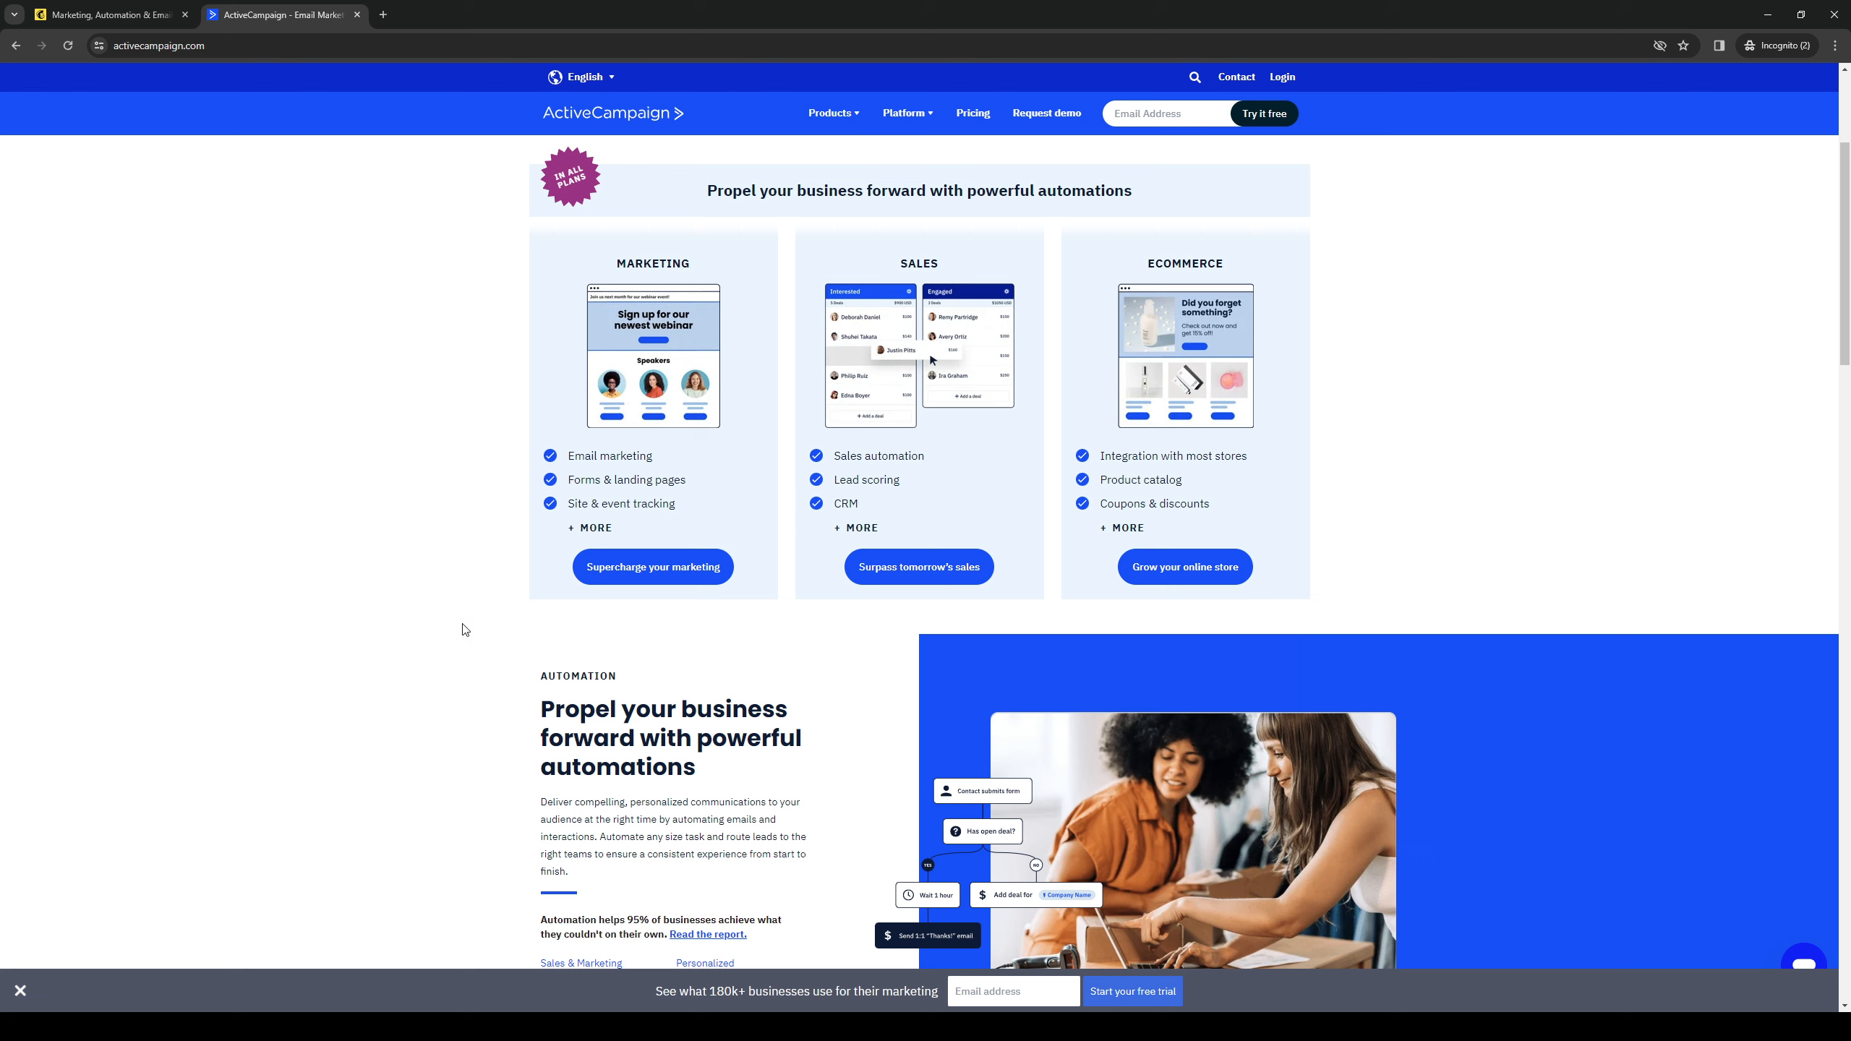
scroll(down, 3)
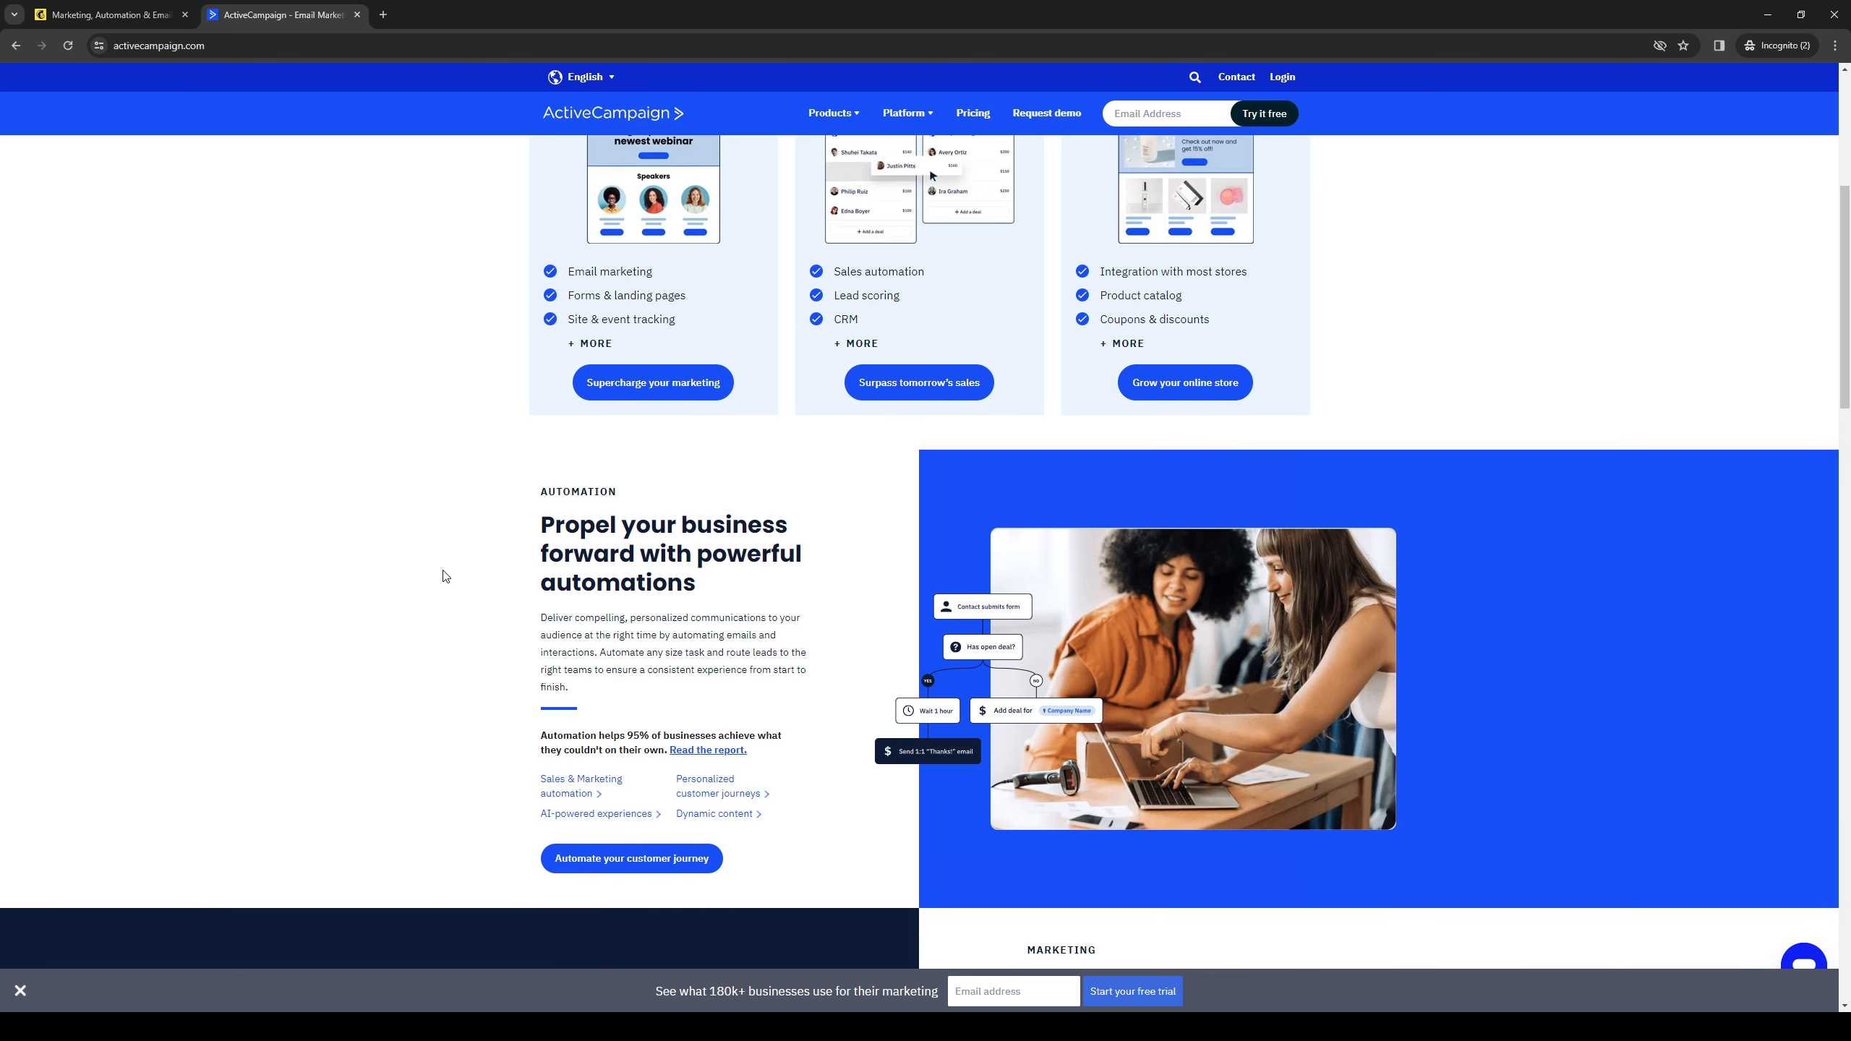
scroll(down, 3)
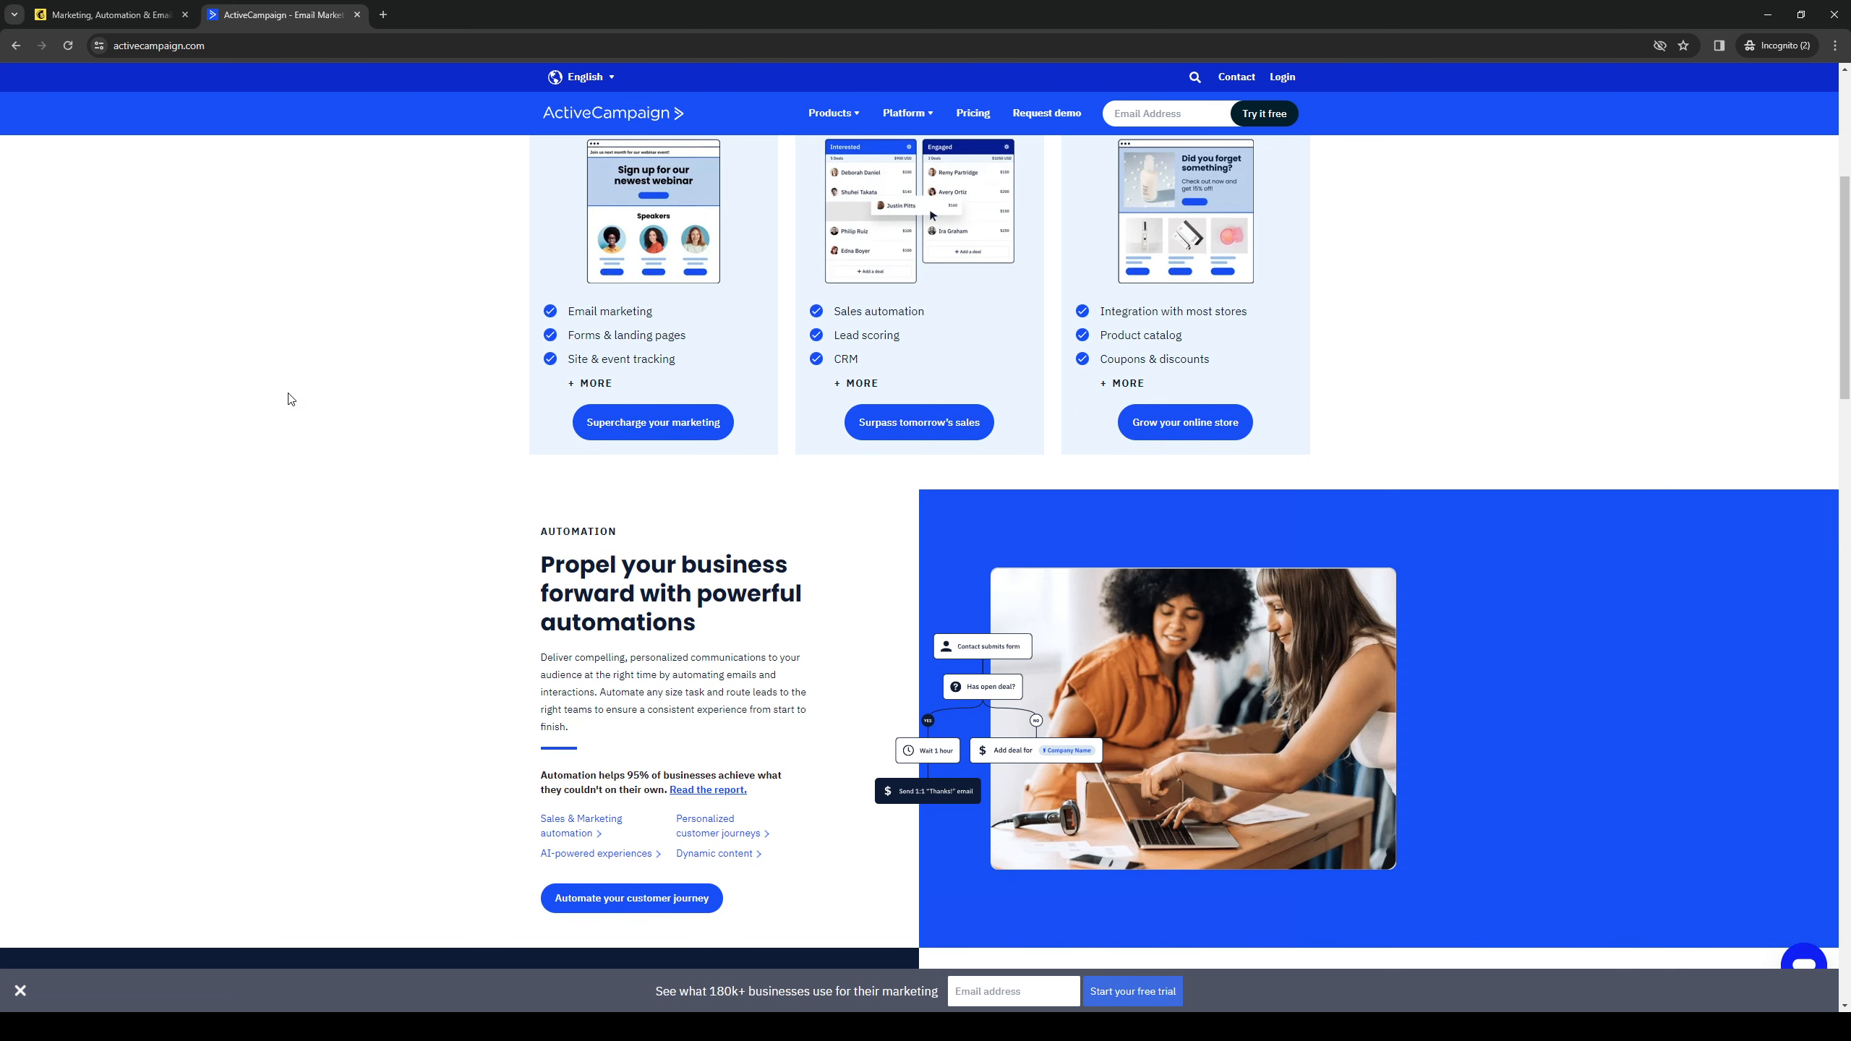
mouse_move(388, 741)
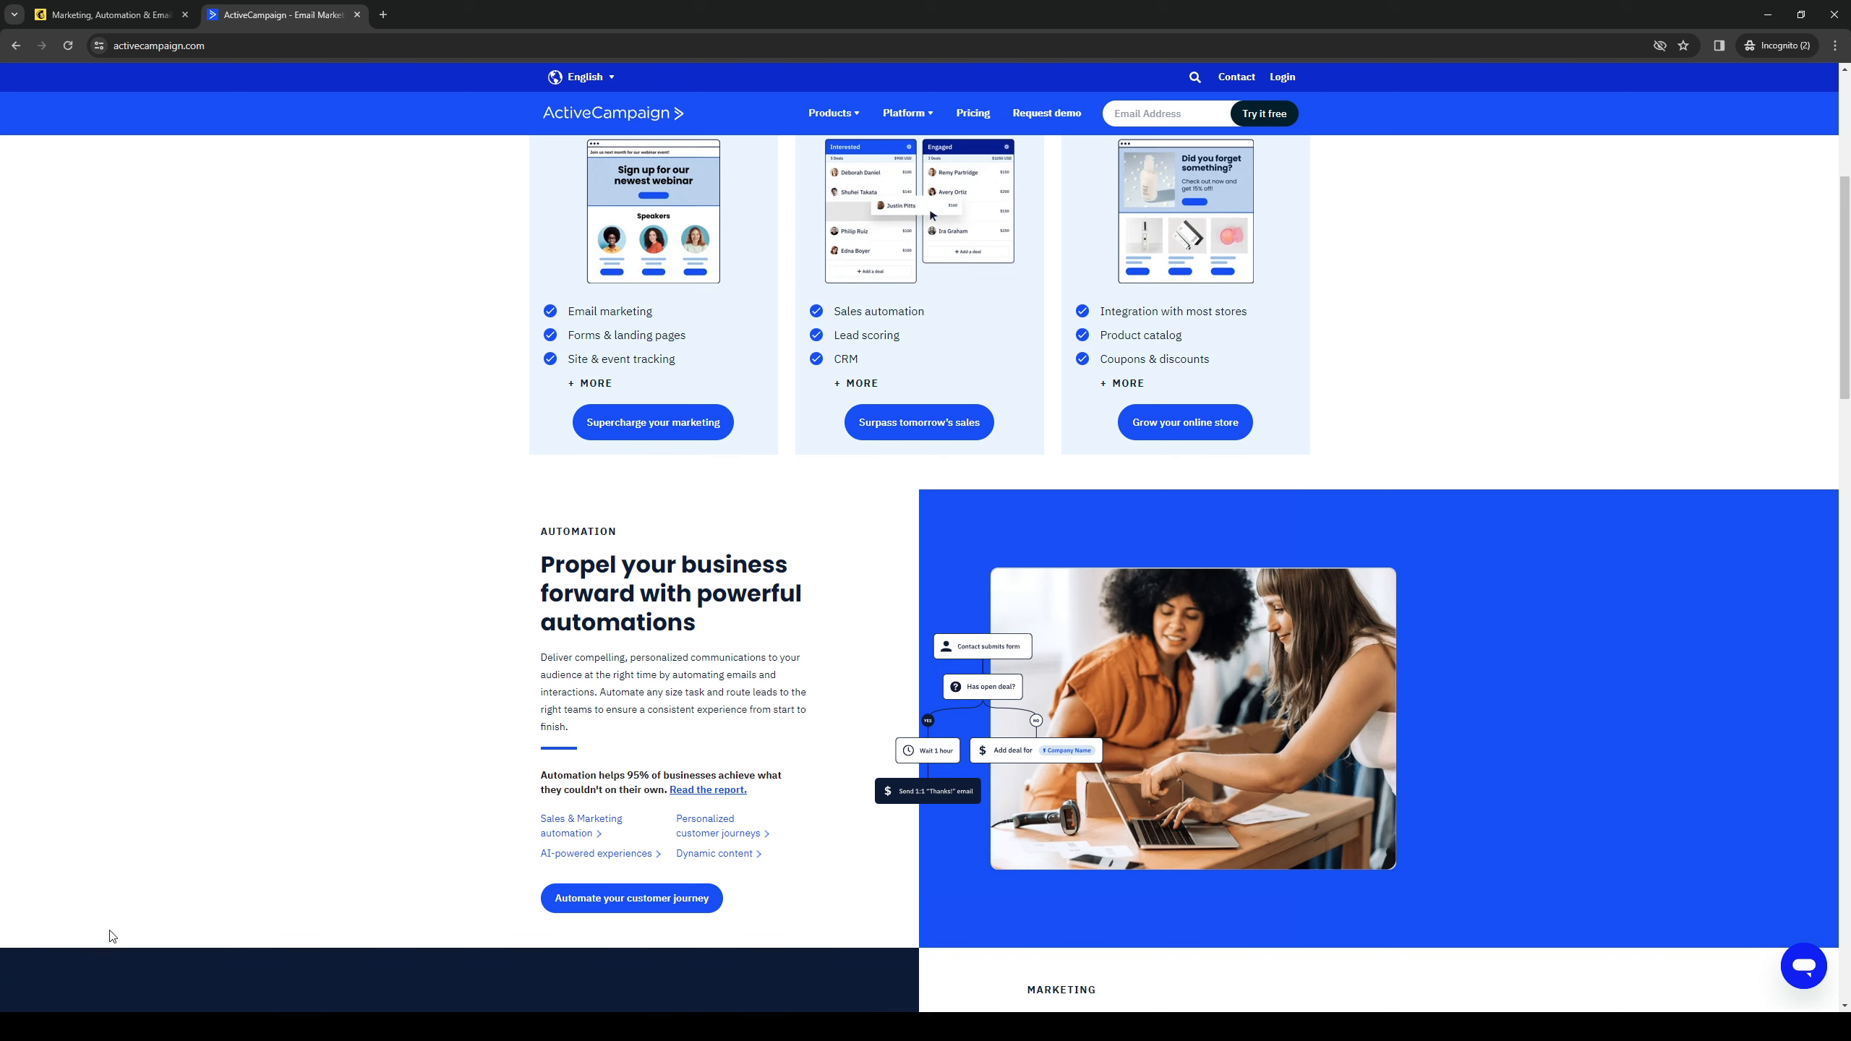
mouse_move(885, 702)
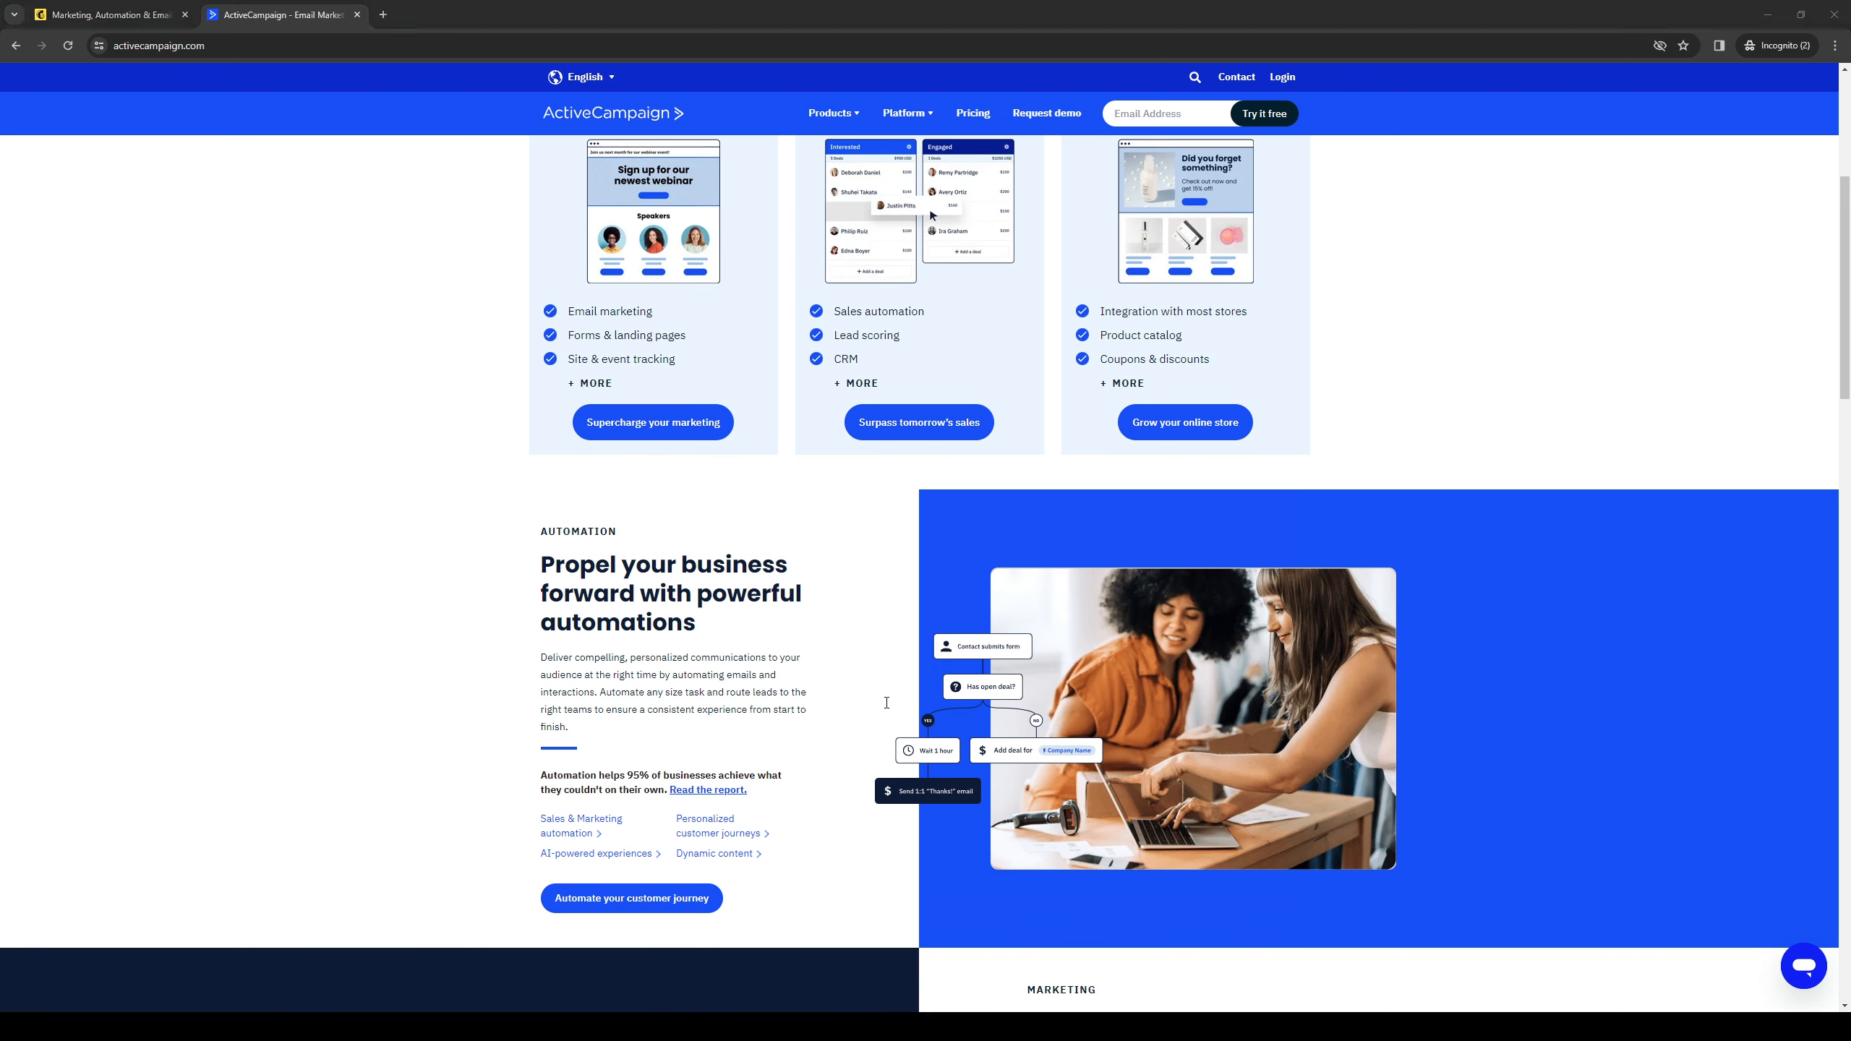
mouse_move(942, 537)
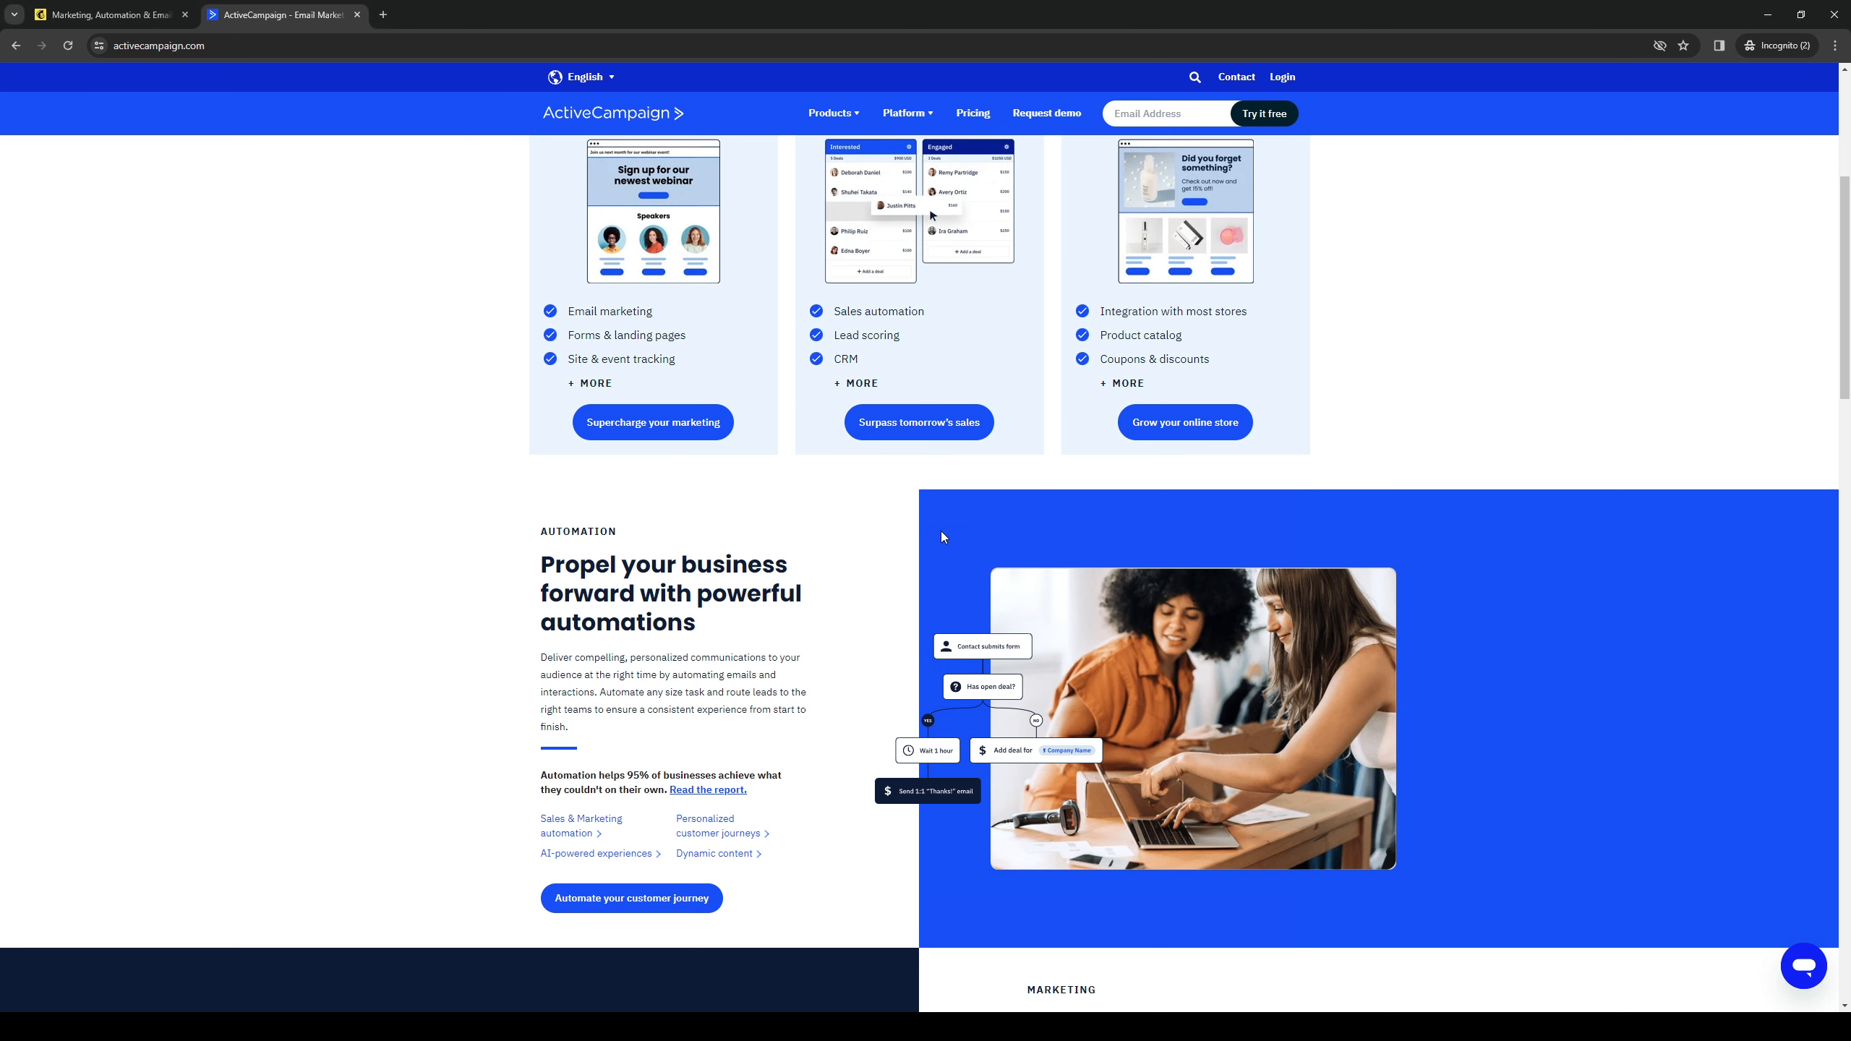
scroll(down, 3)
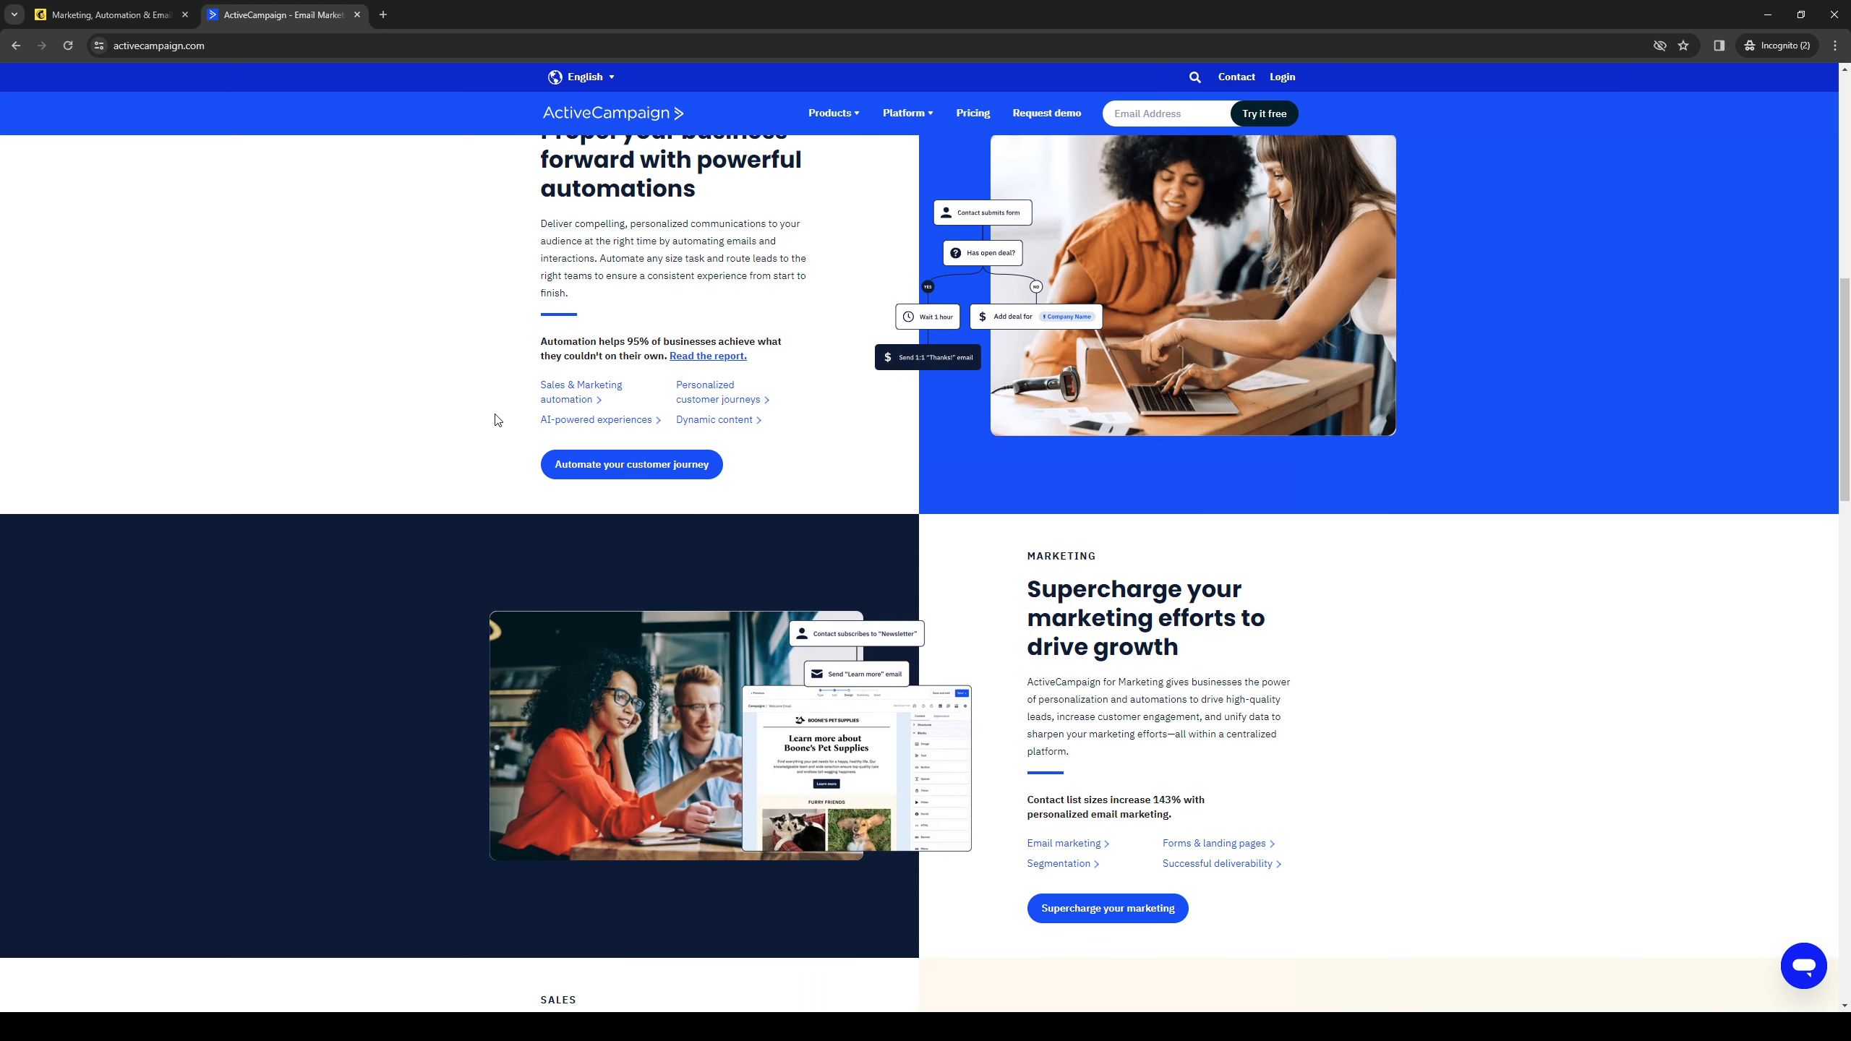
mouse_move(306, 330)
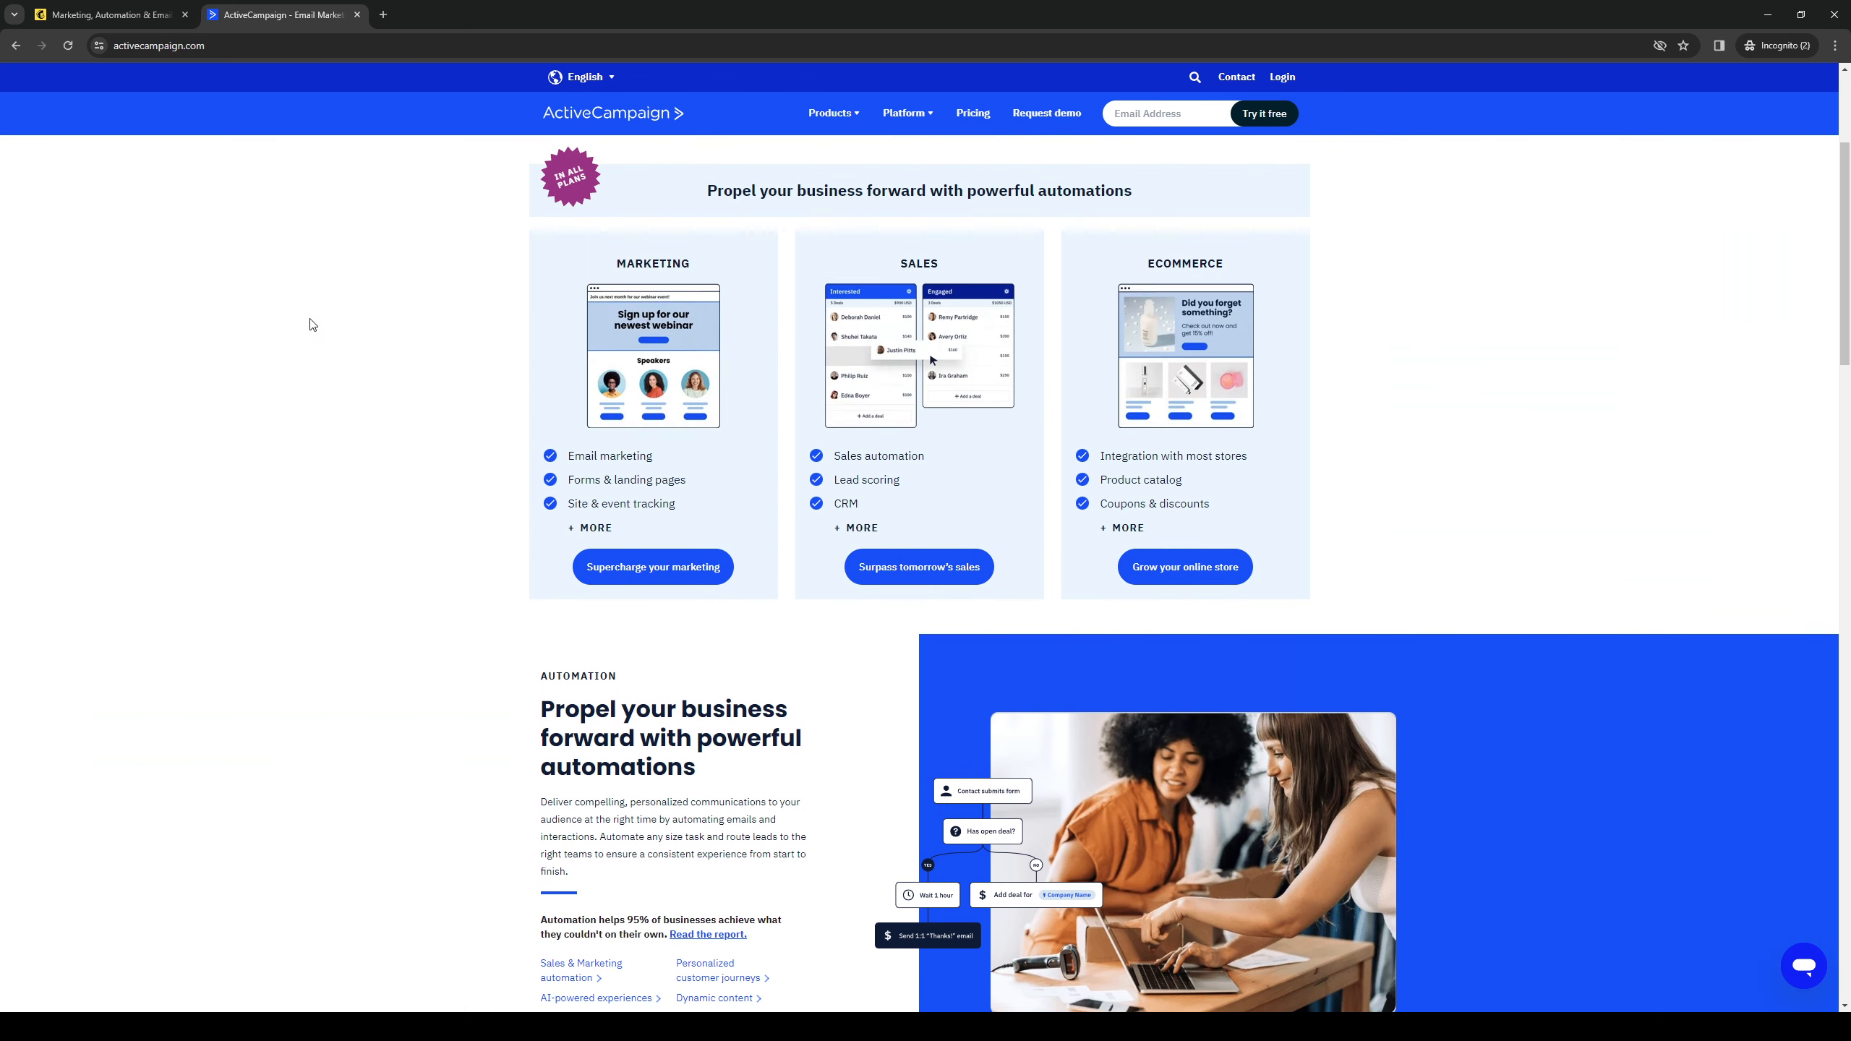
click(106, 15)
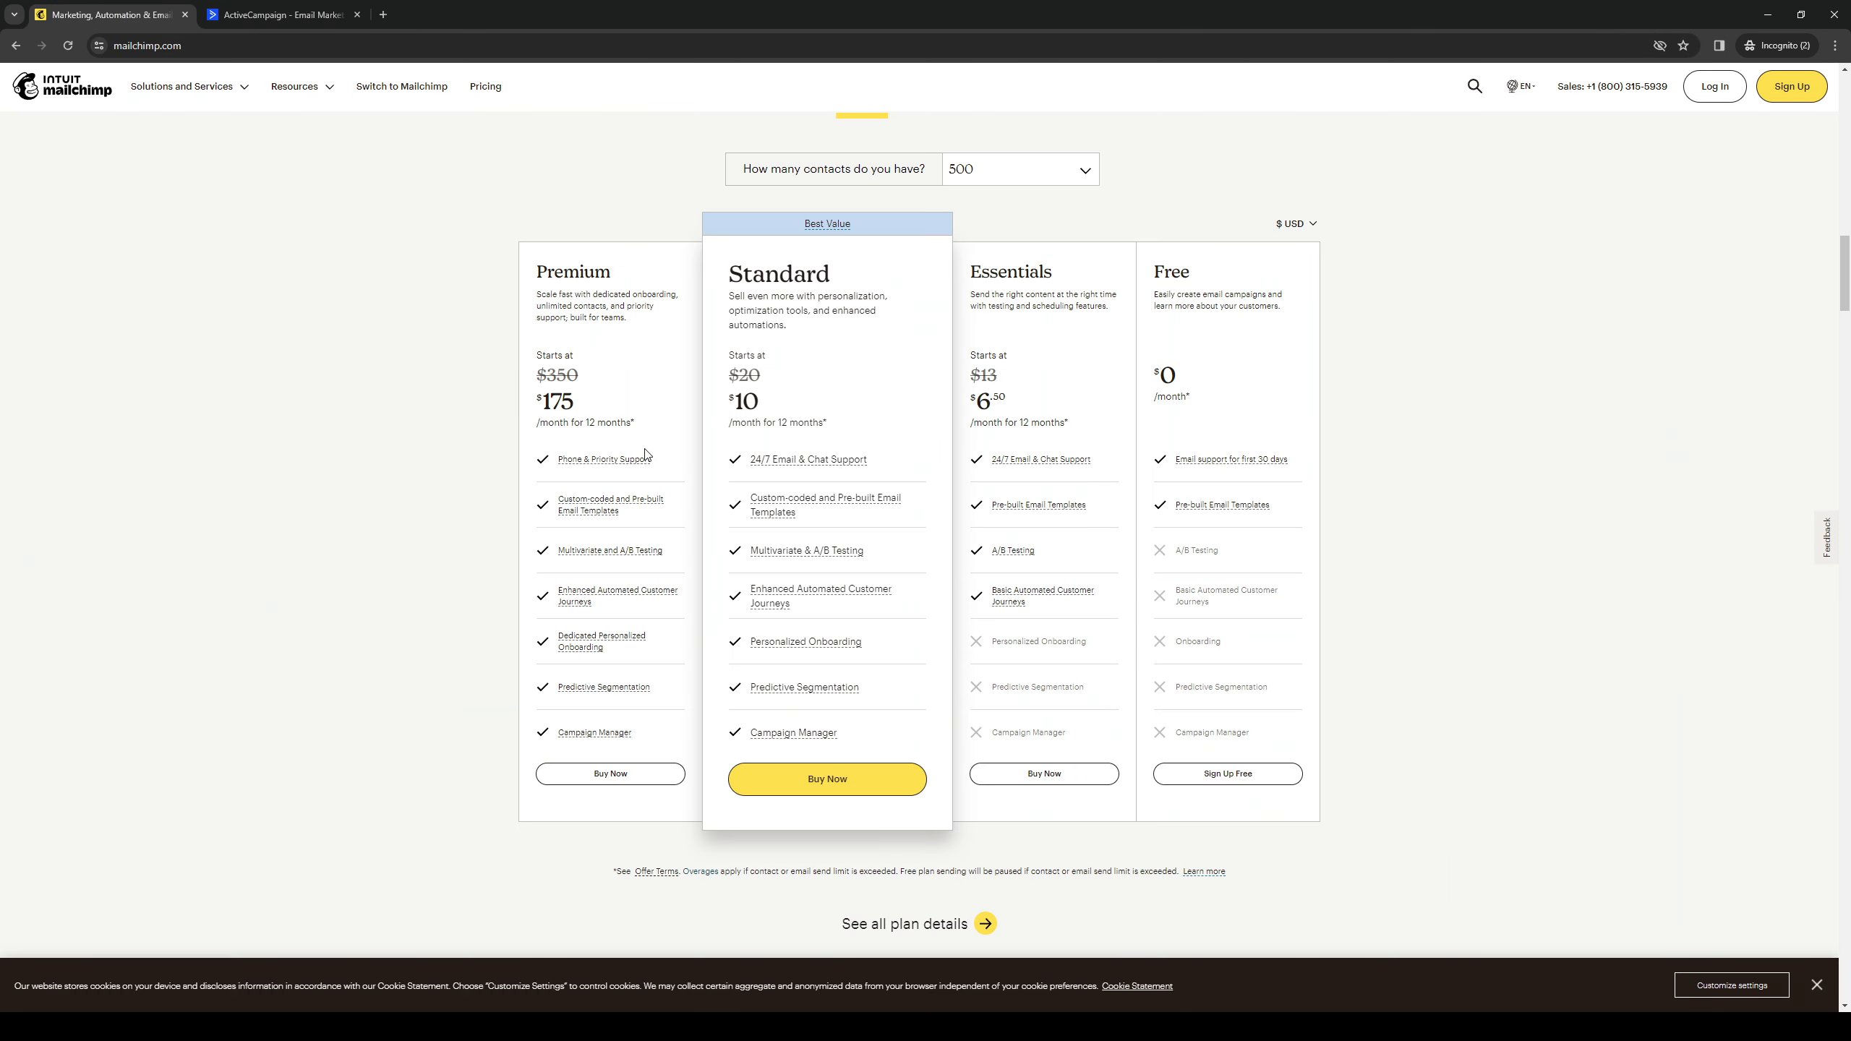
scroll(up, 3)
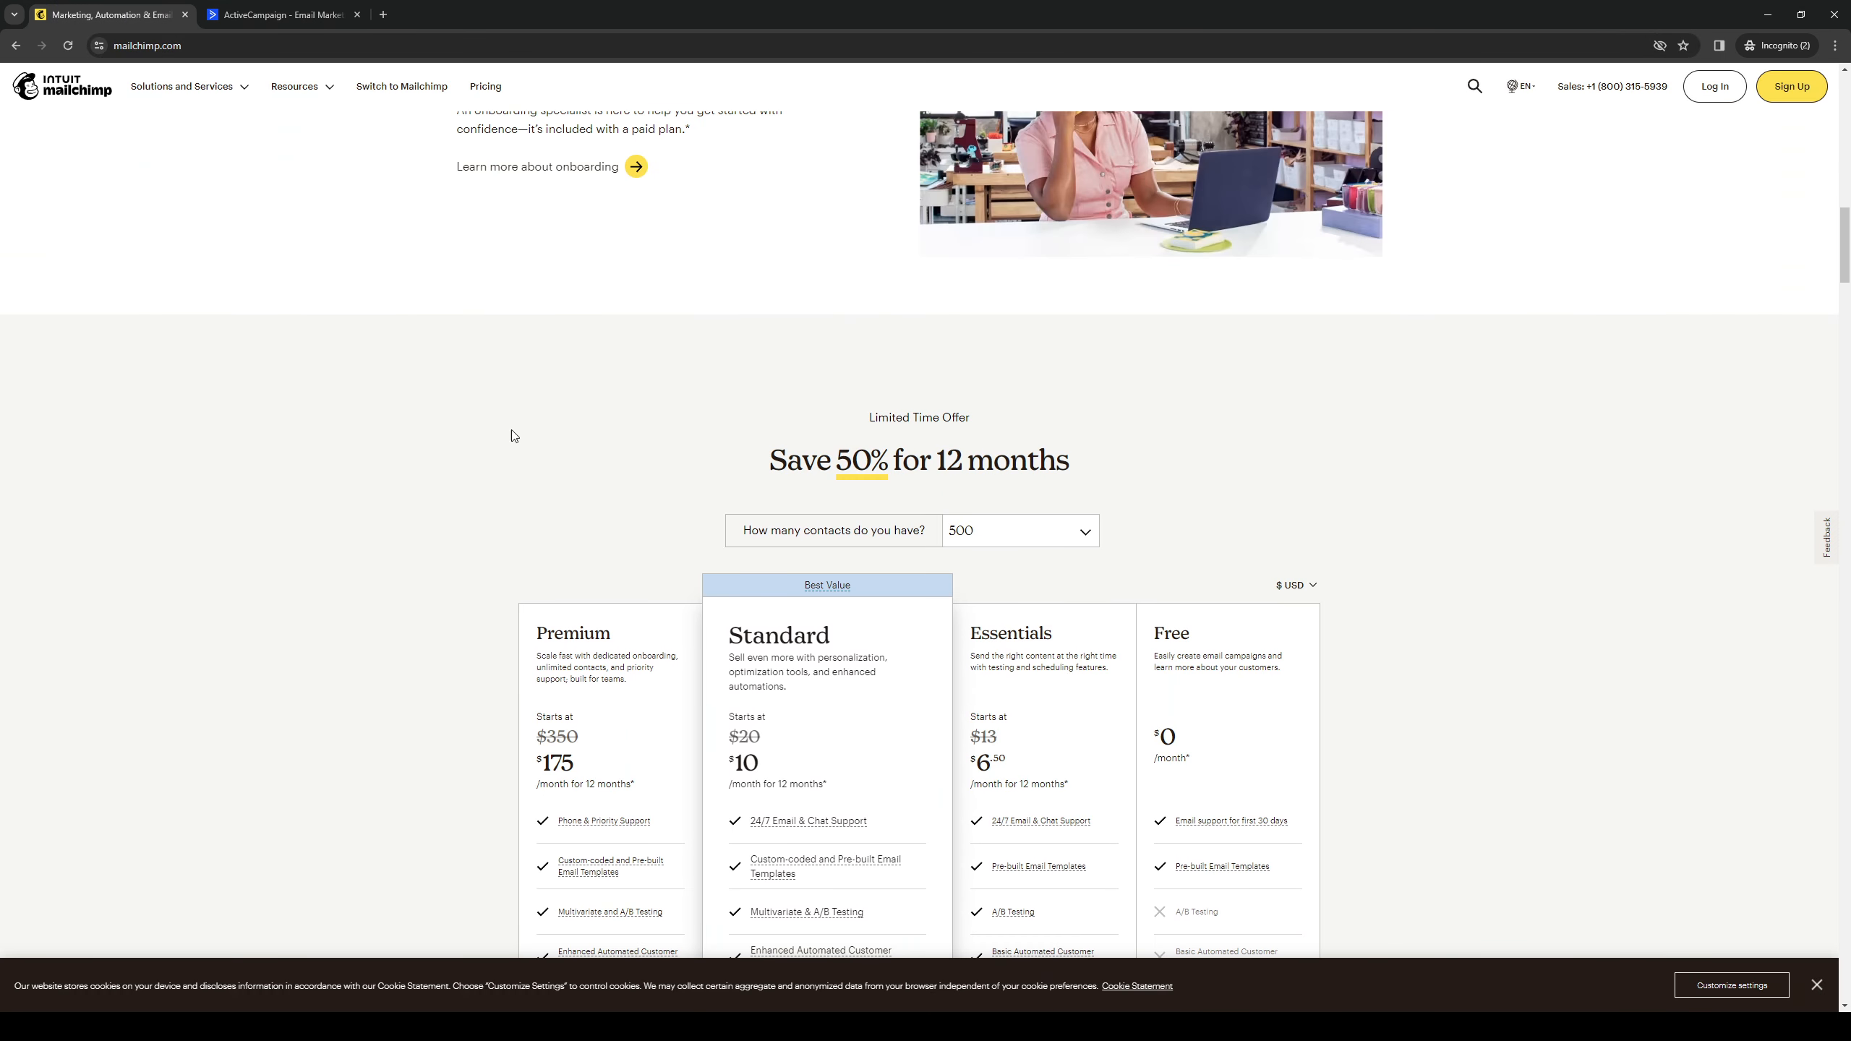
click(281, 14)
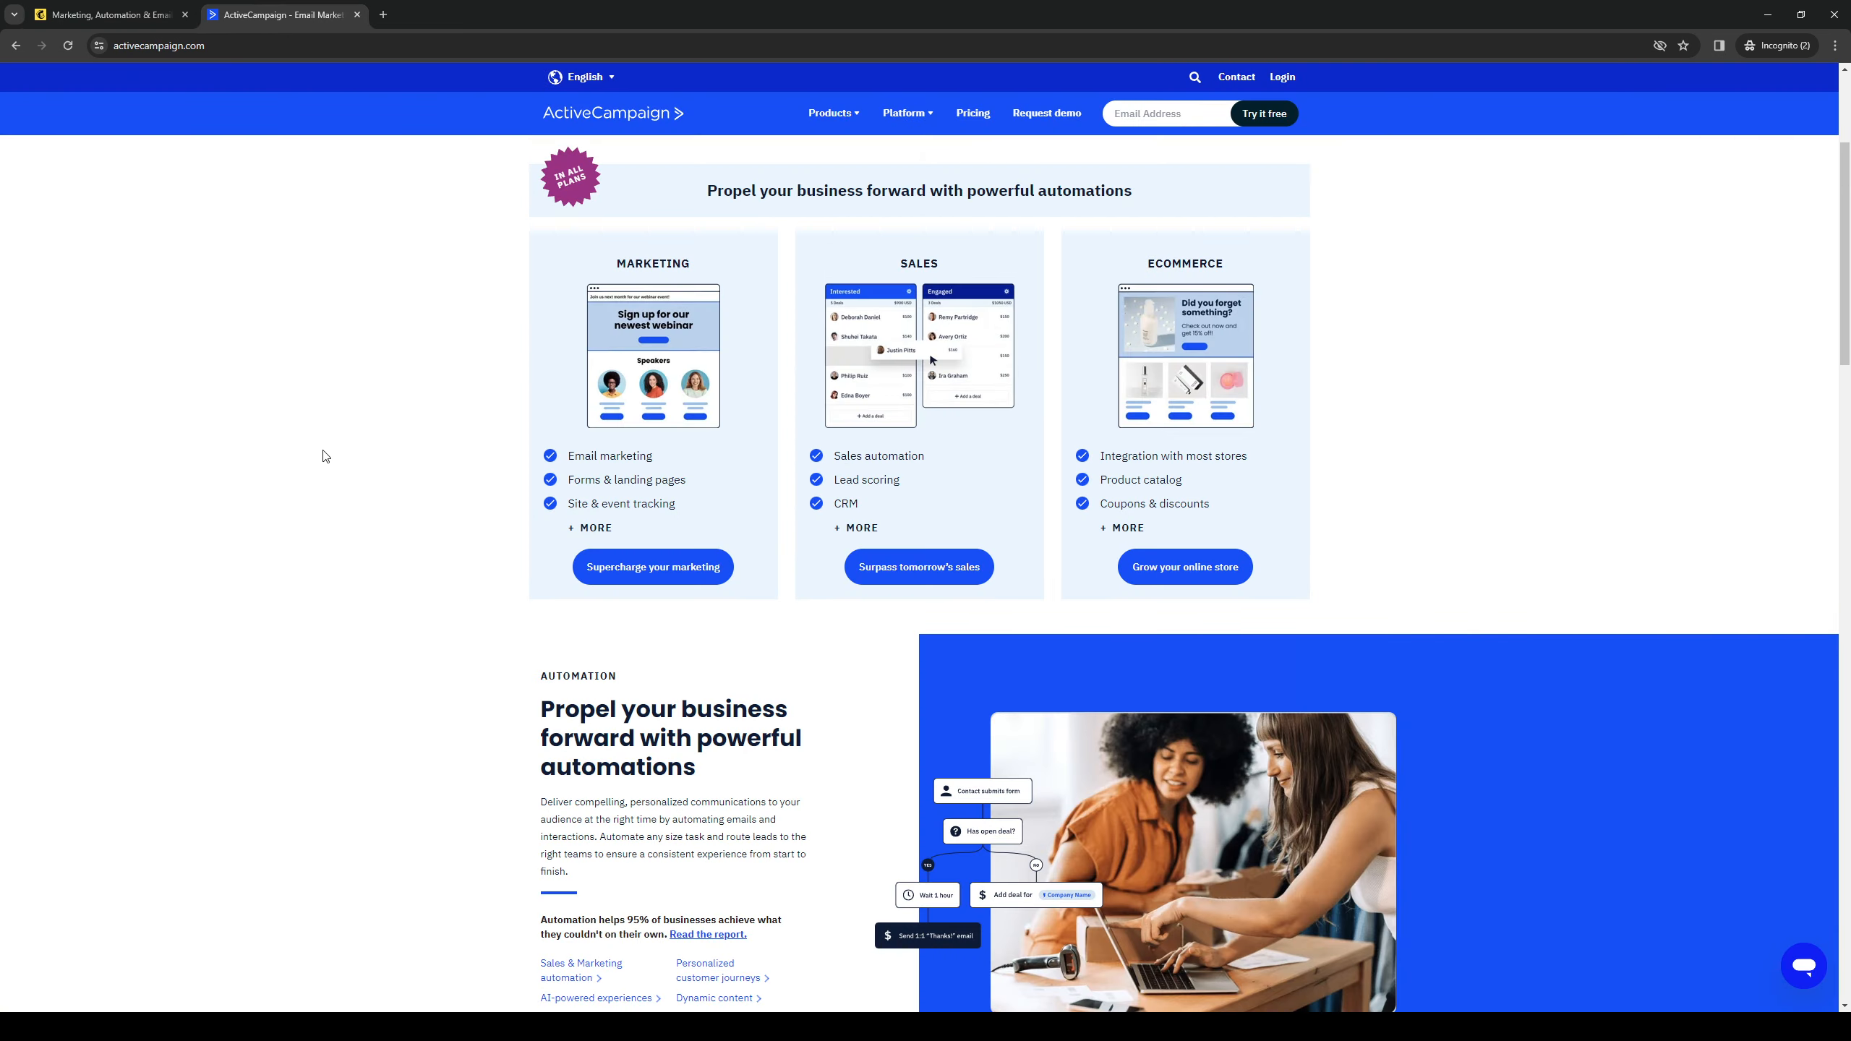
mouse_move(342, 454)
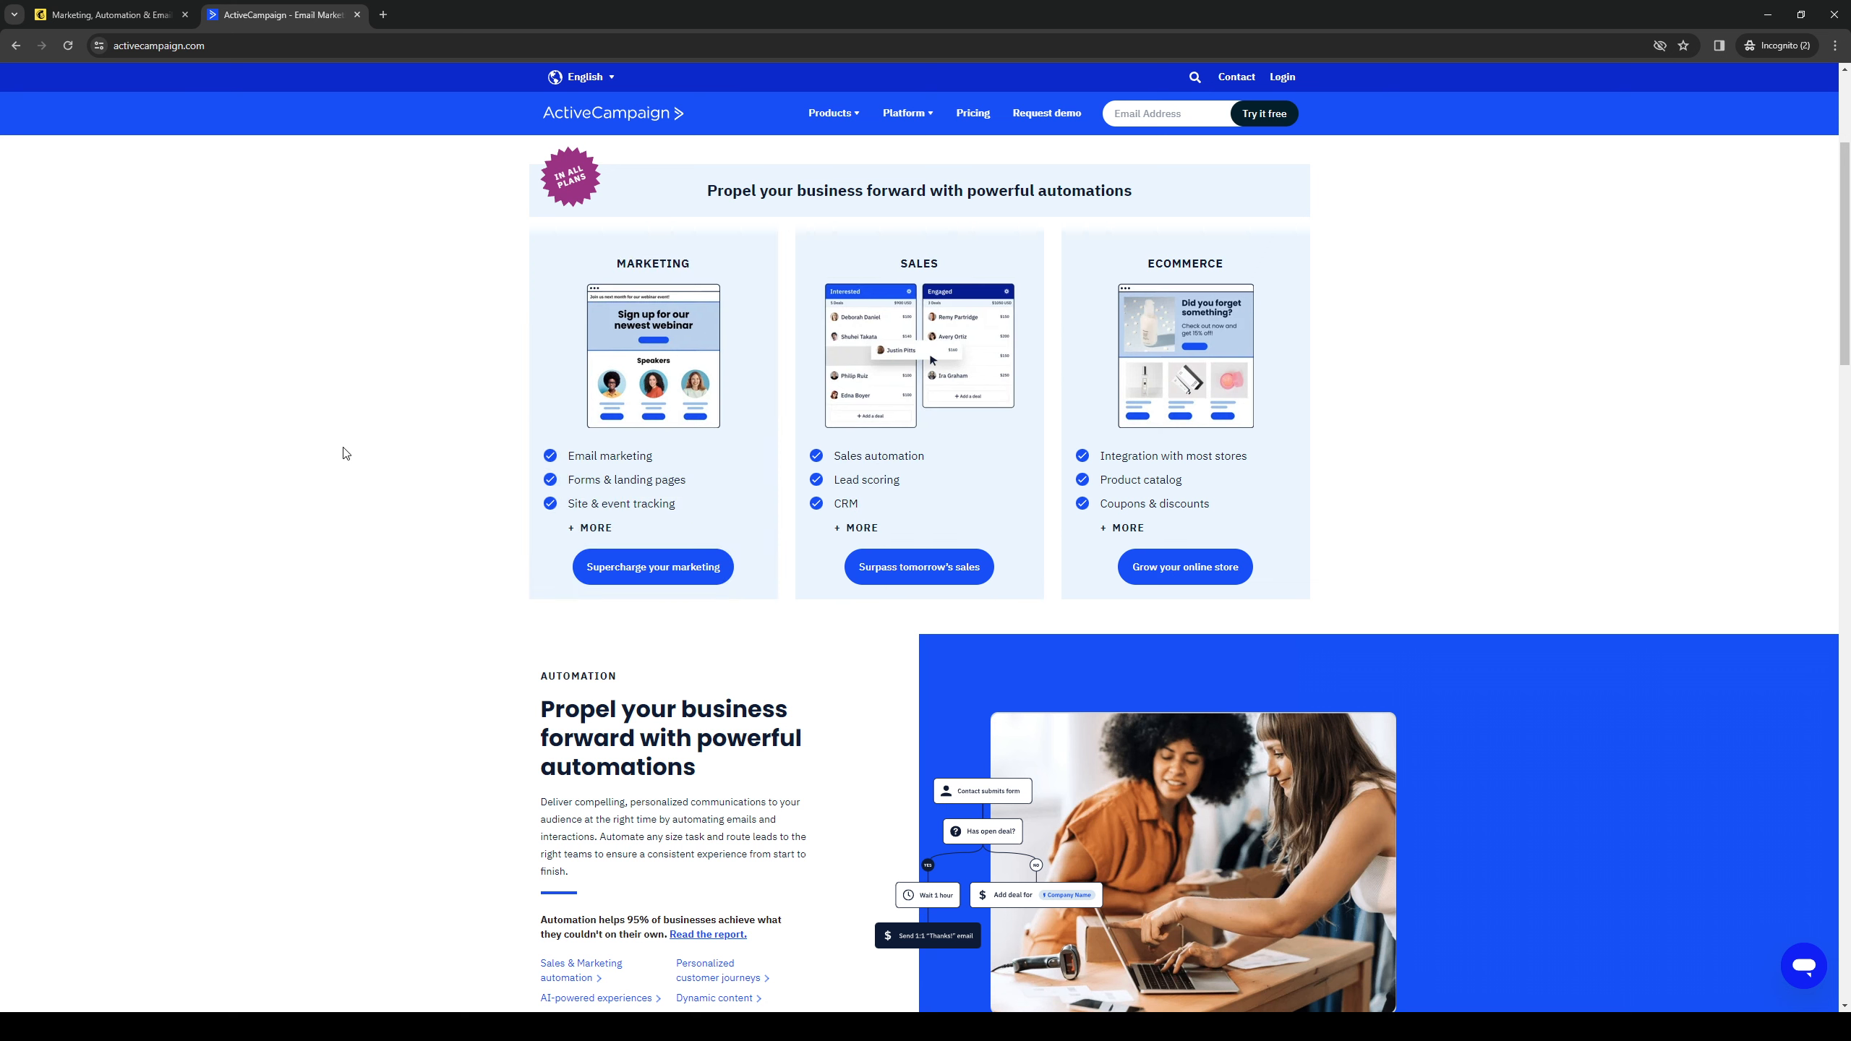
mouse_move(385, 442)
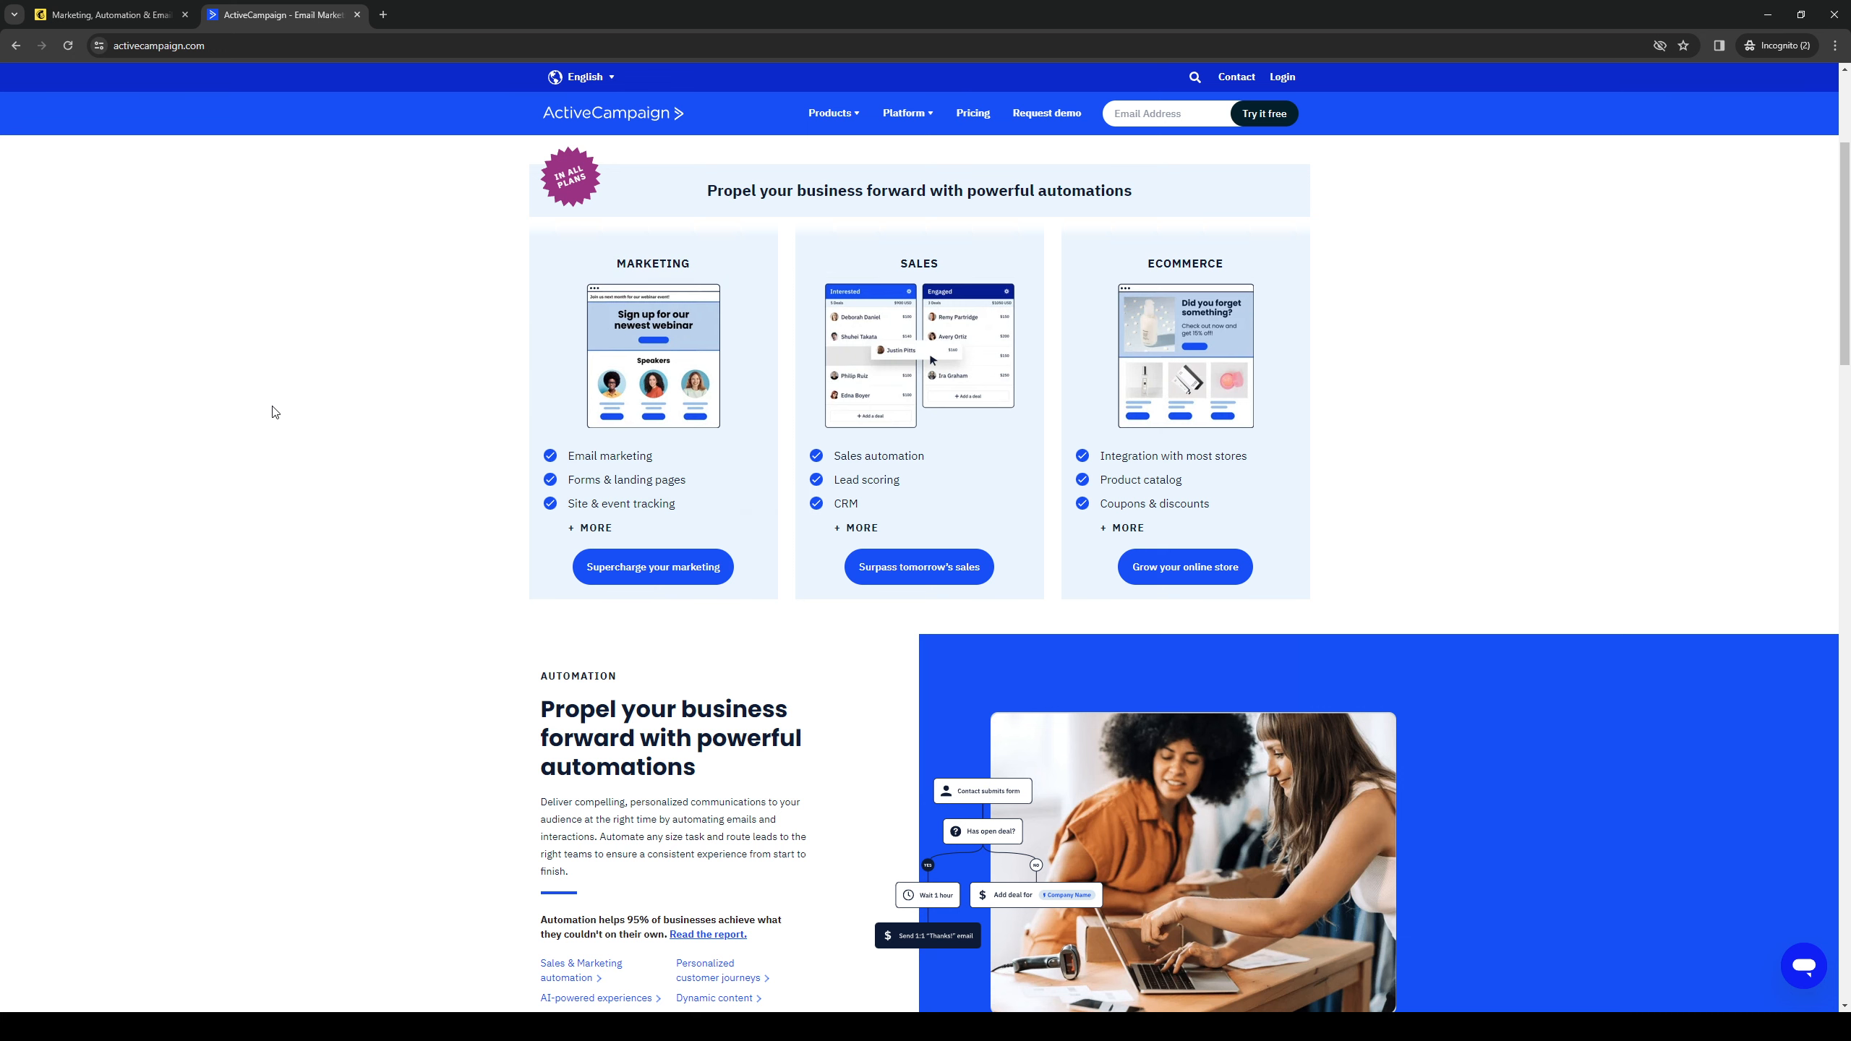
mouse_move(194, 318)
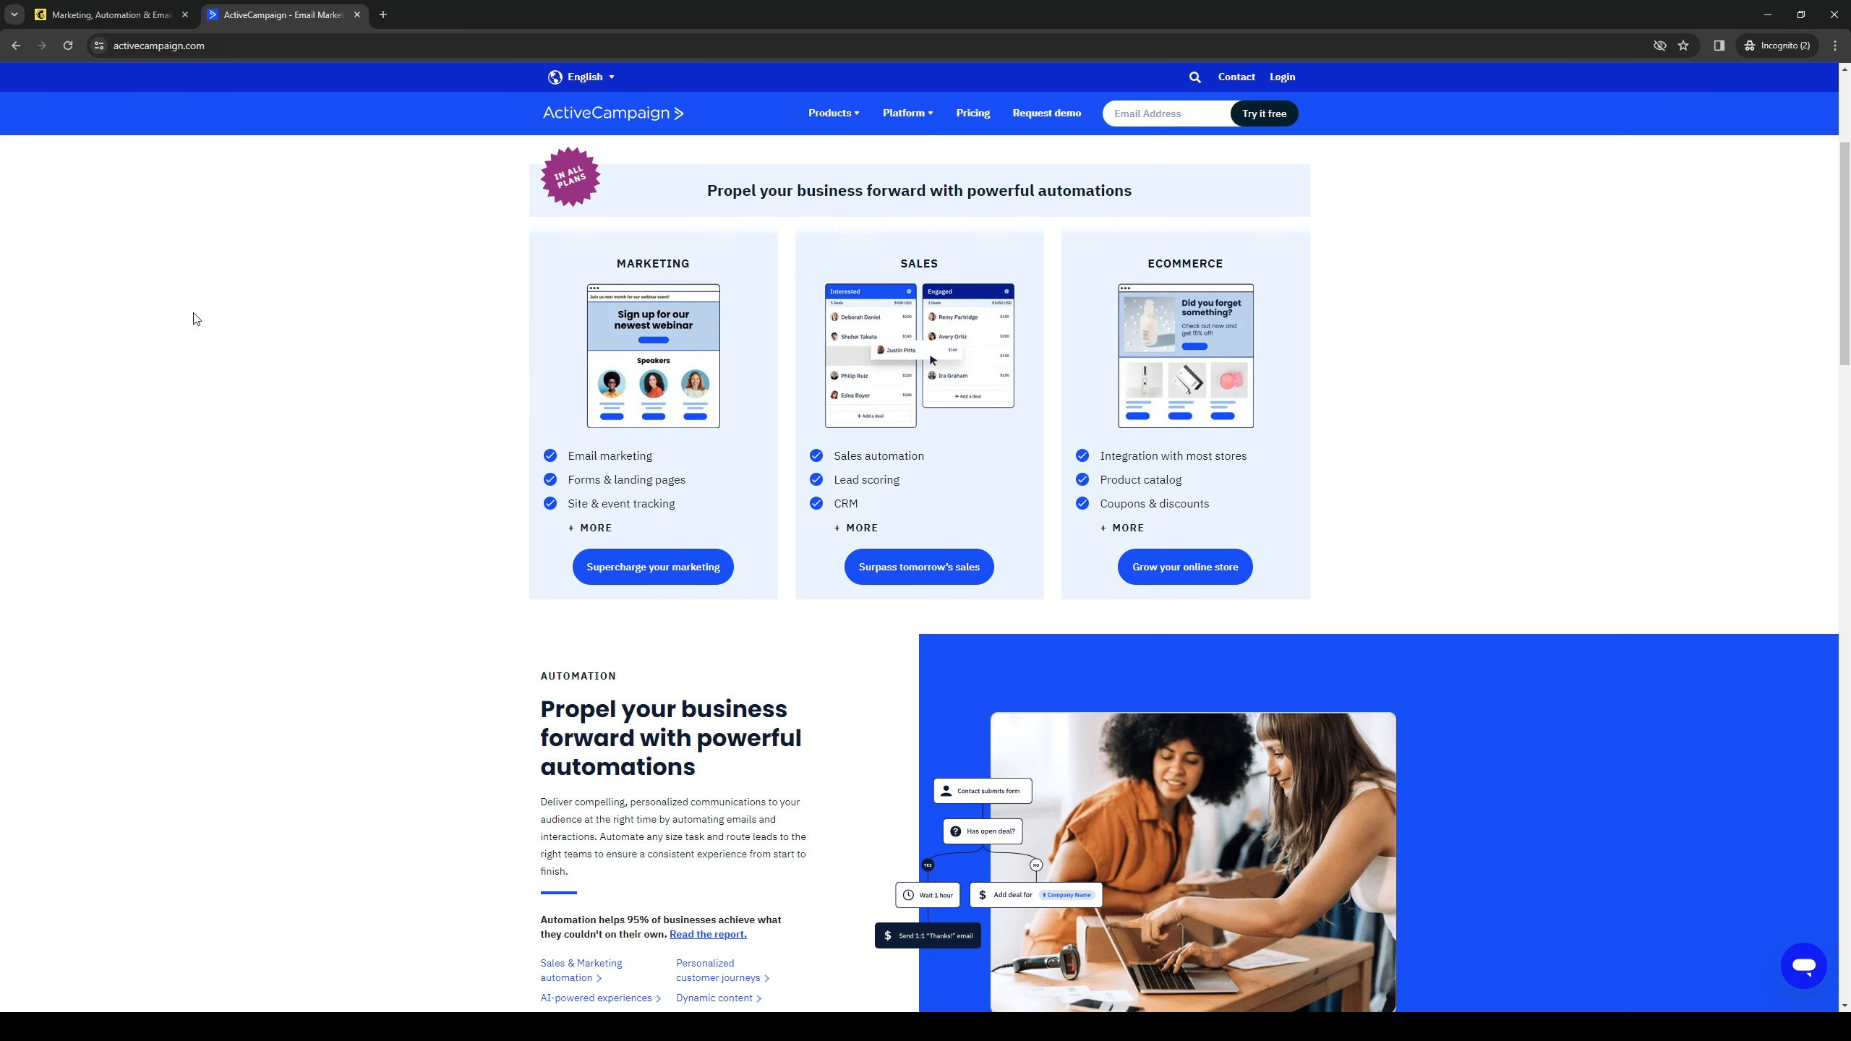
mouse_move(249, 426)
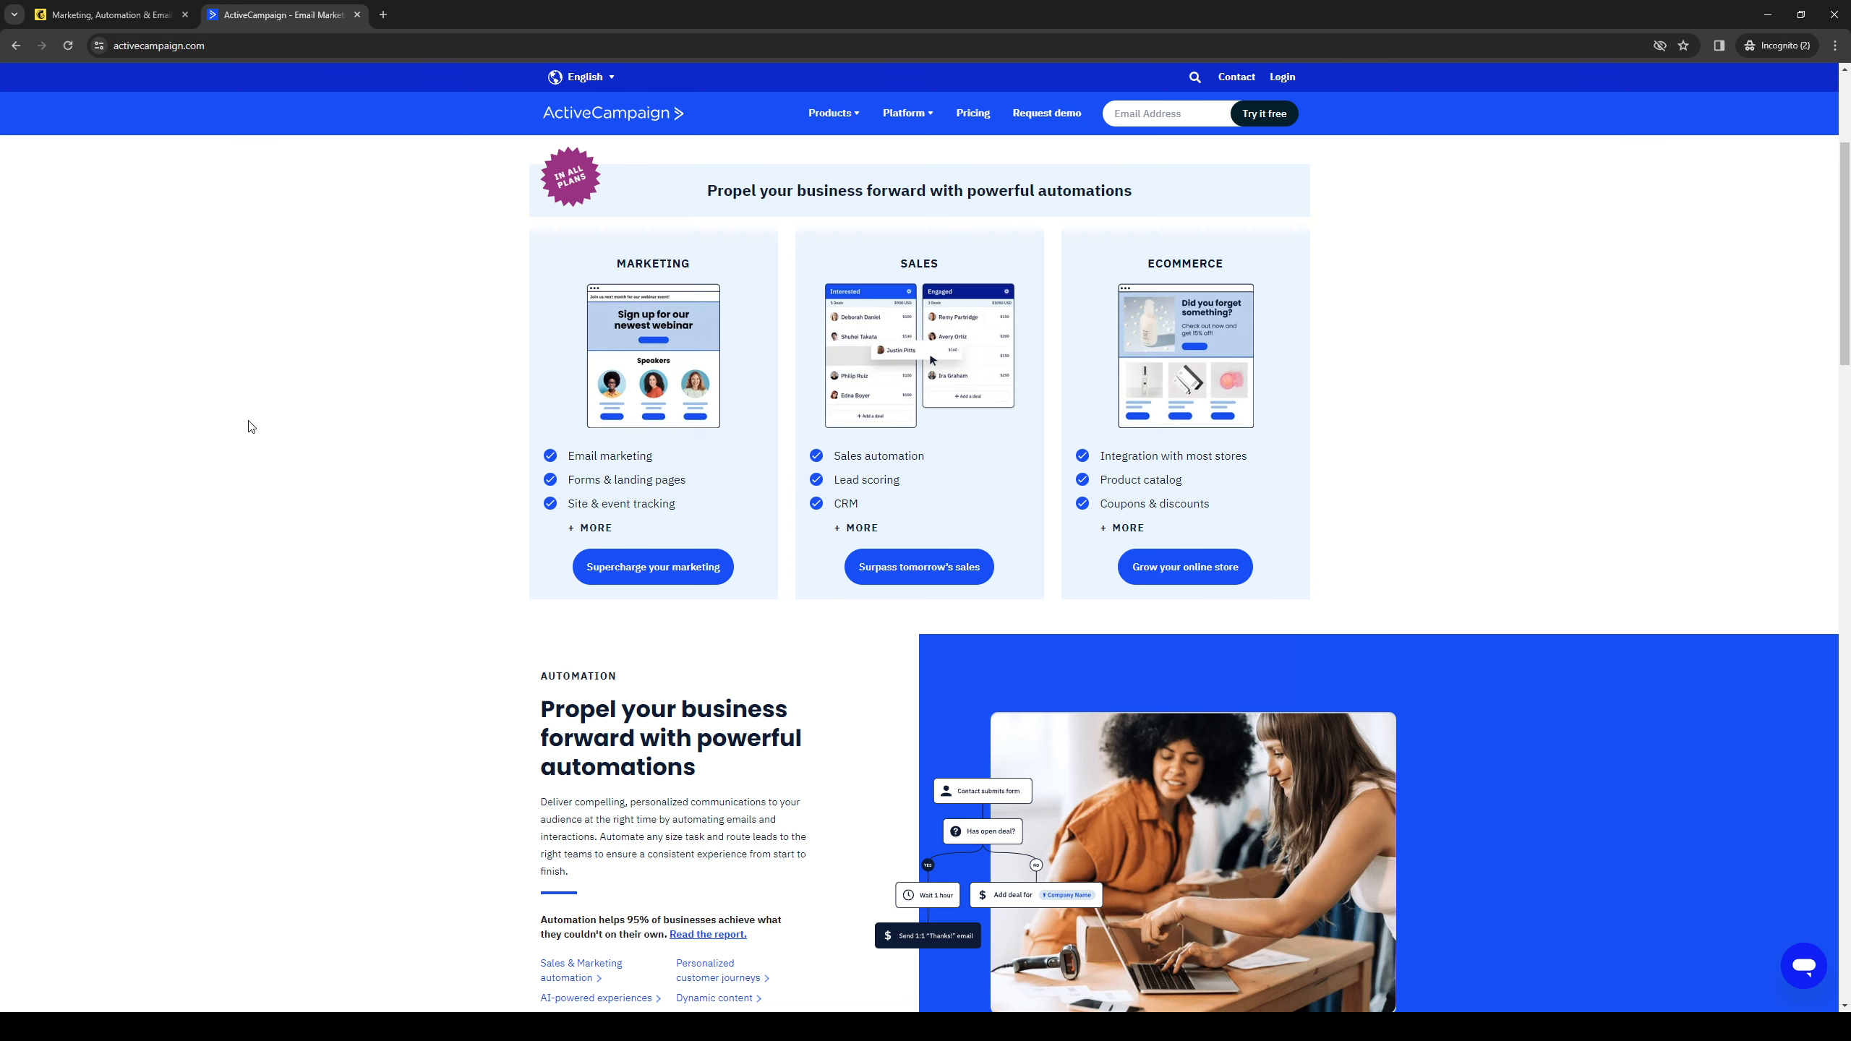
Scroll ActiveCampaign's home page through sales and app integrations to the start of customer stories
scroll(down, 3)
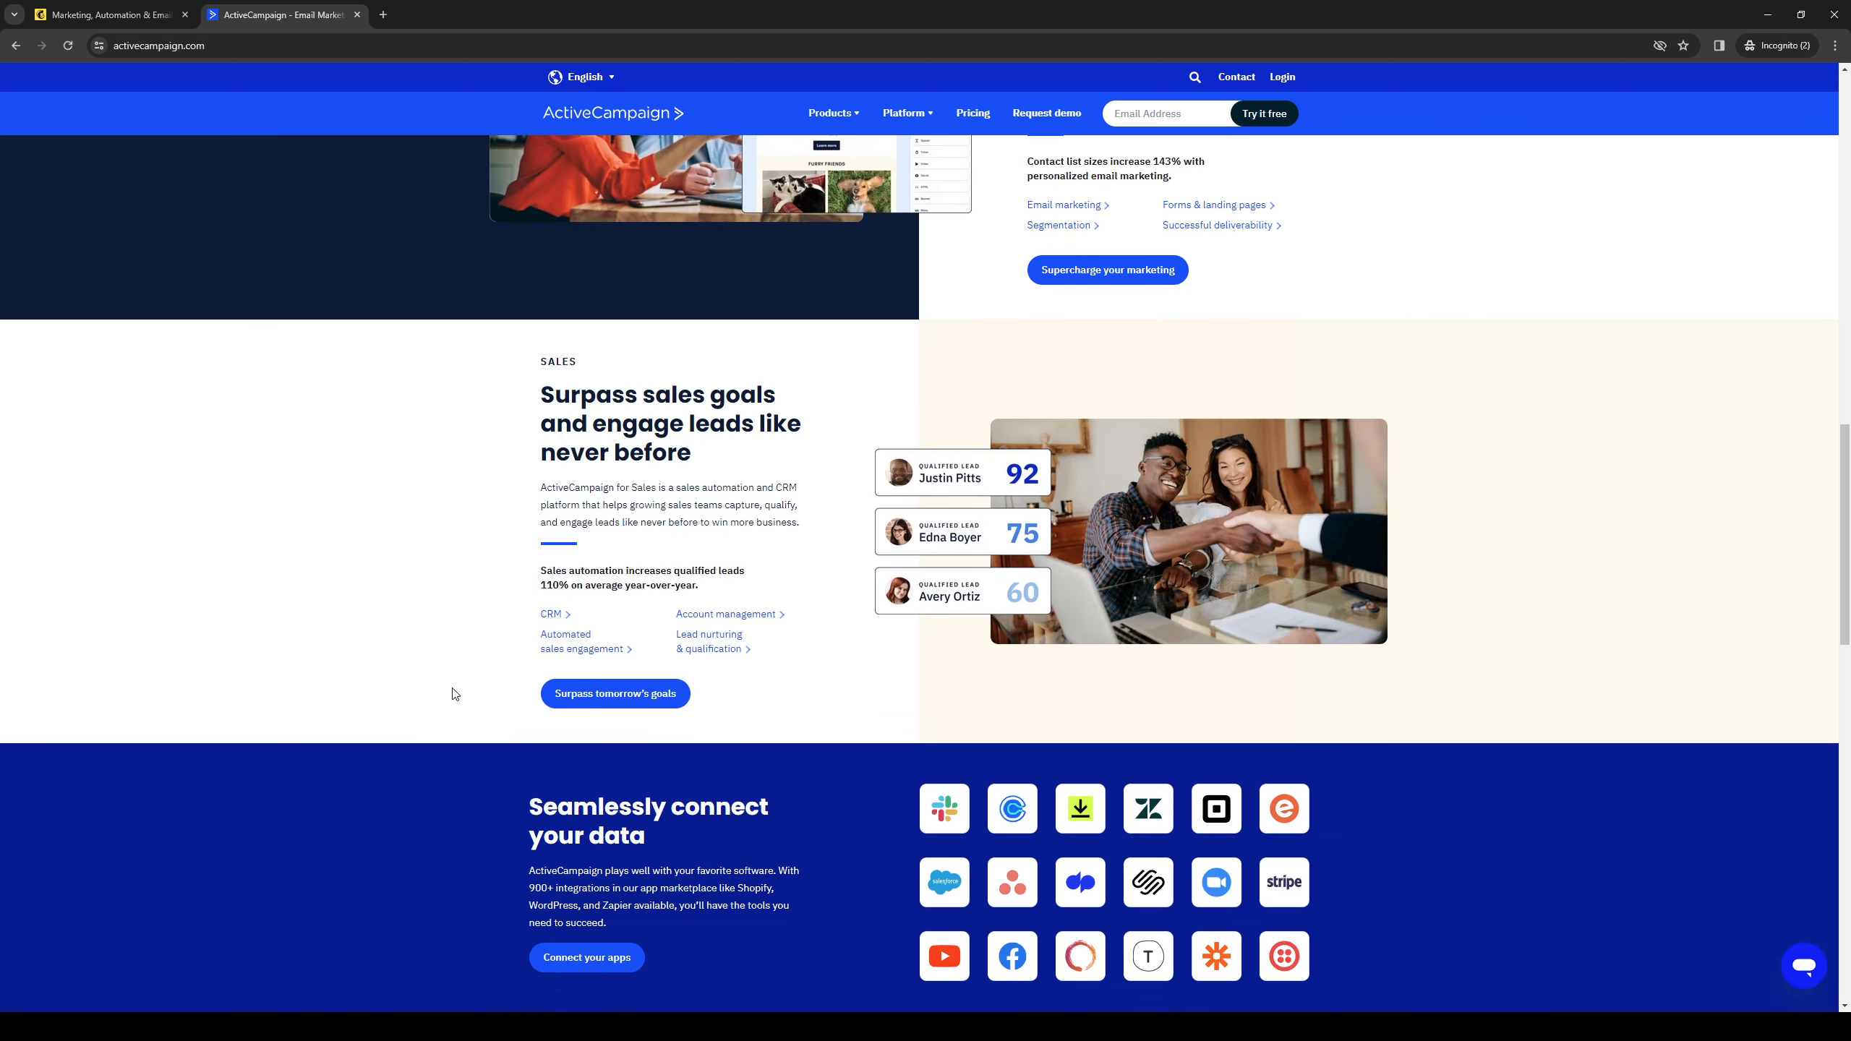
scroll(down, 3)
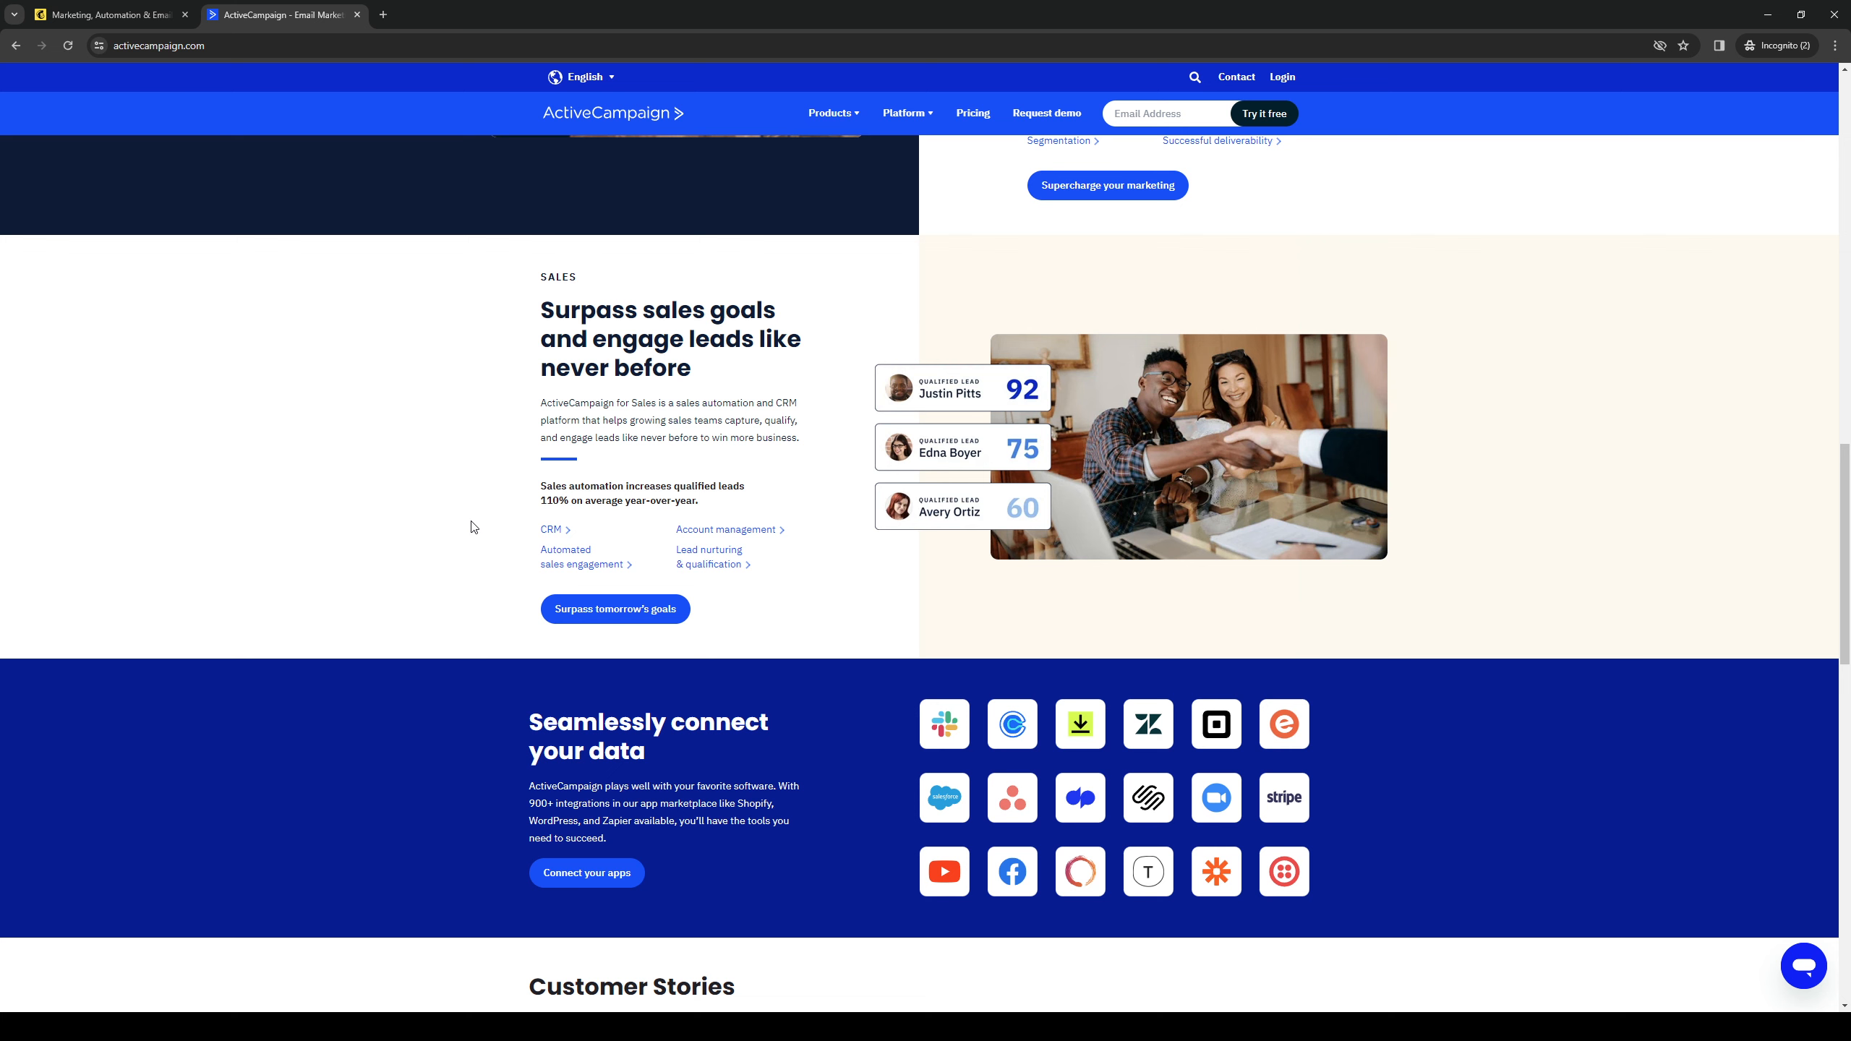
scroll(down, 3)
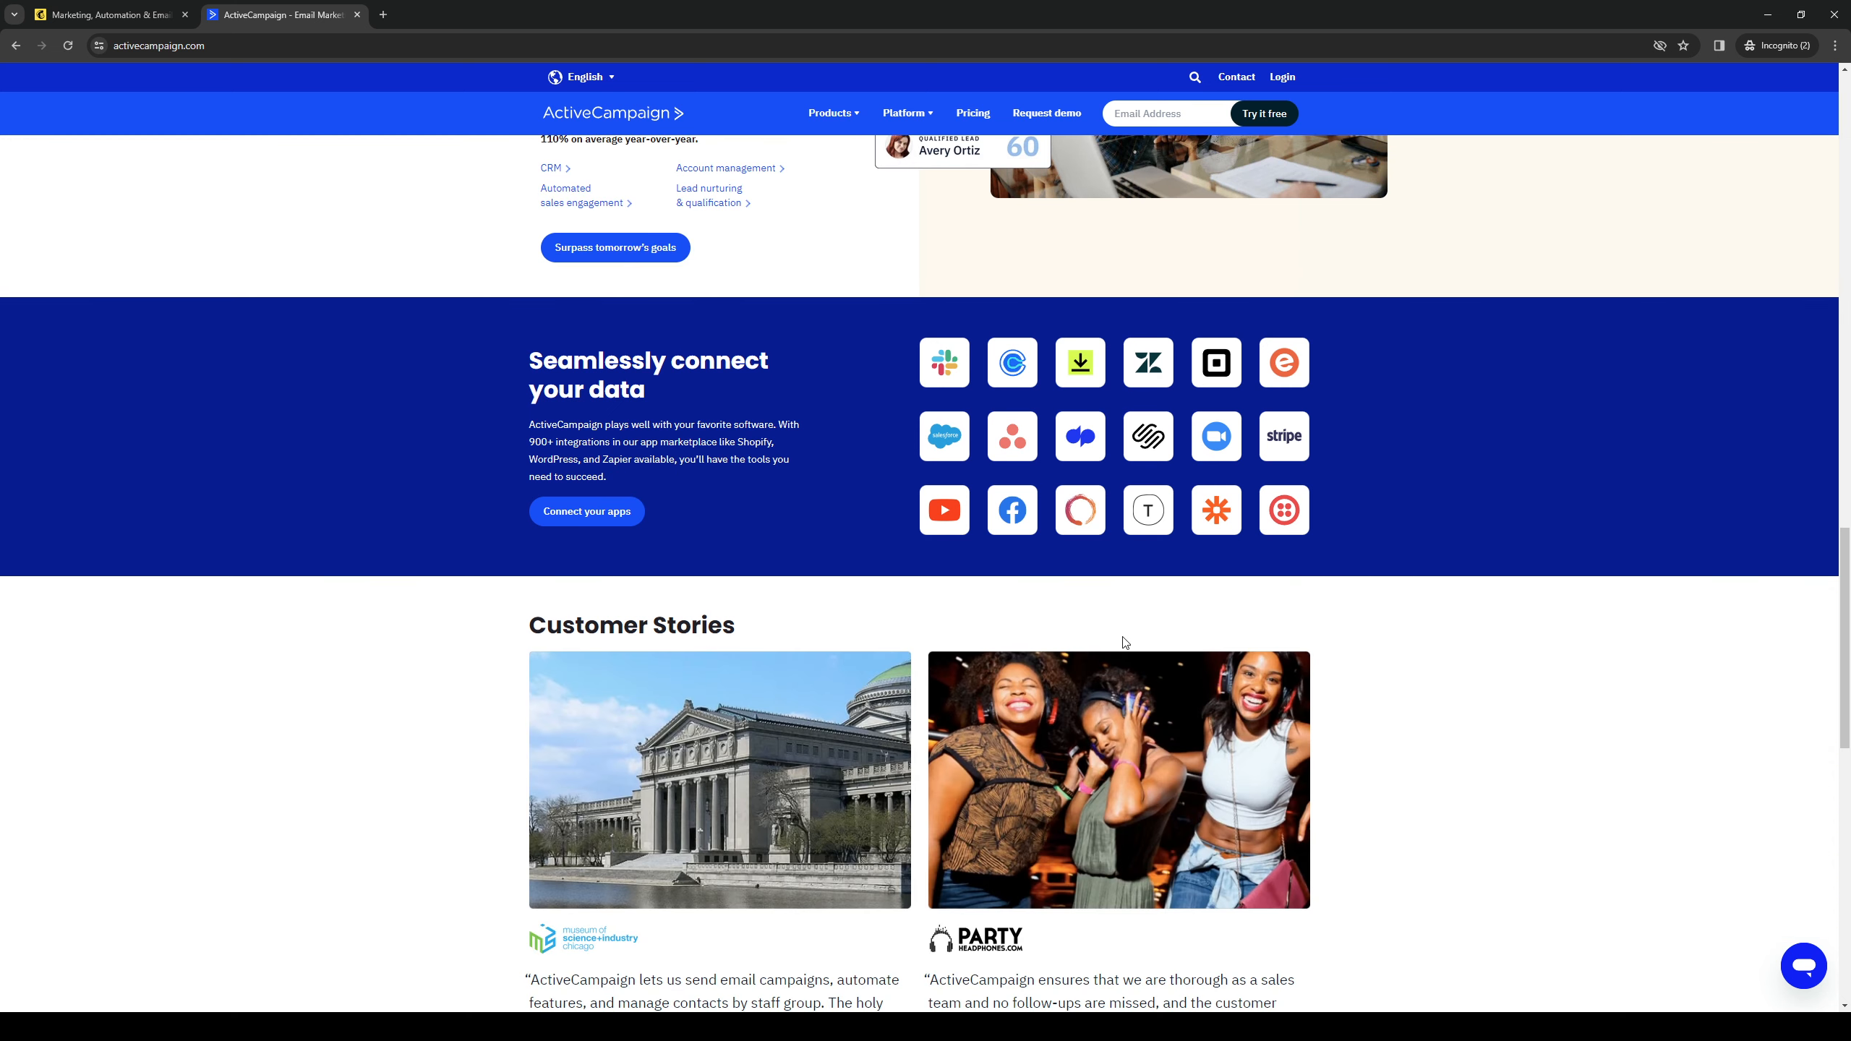
mouse_move(493, 384)
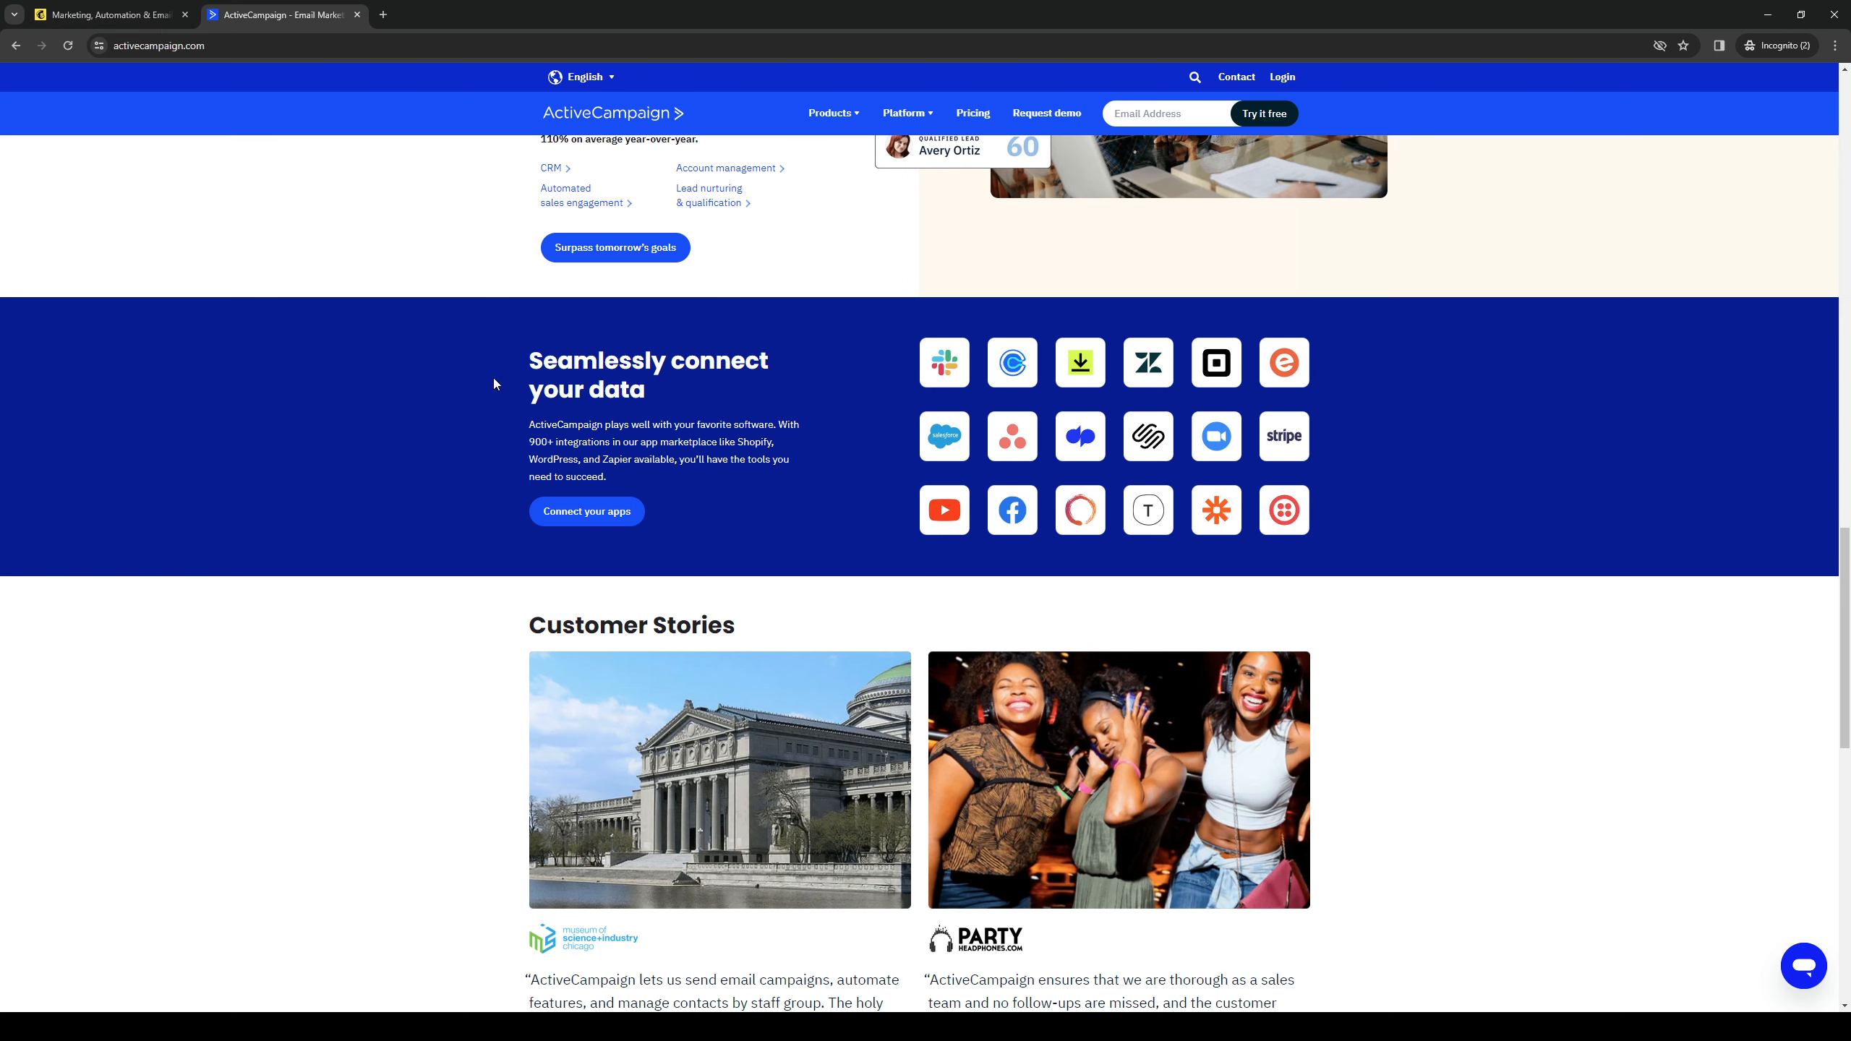
mouse_move(1431, 547)
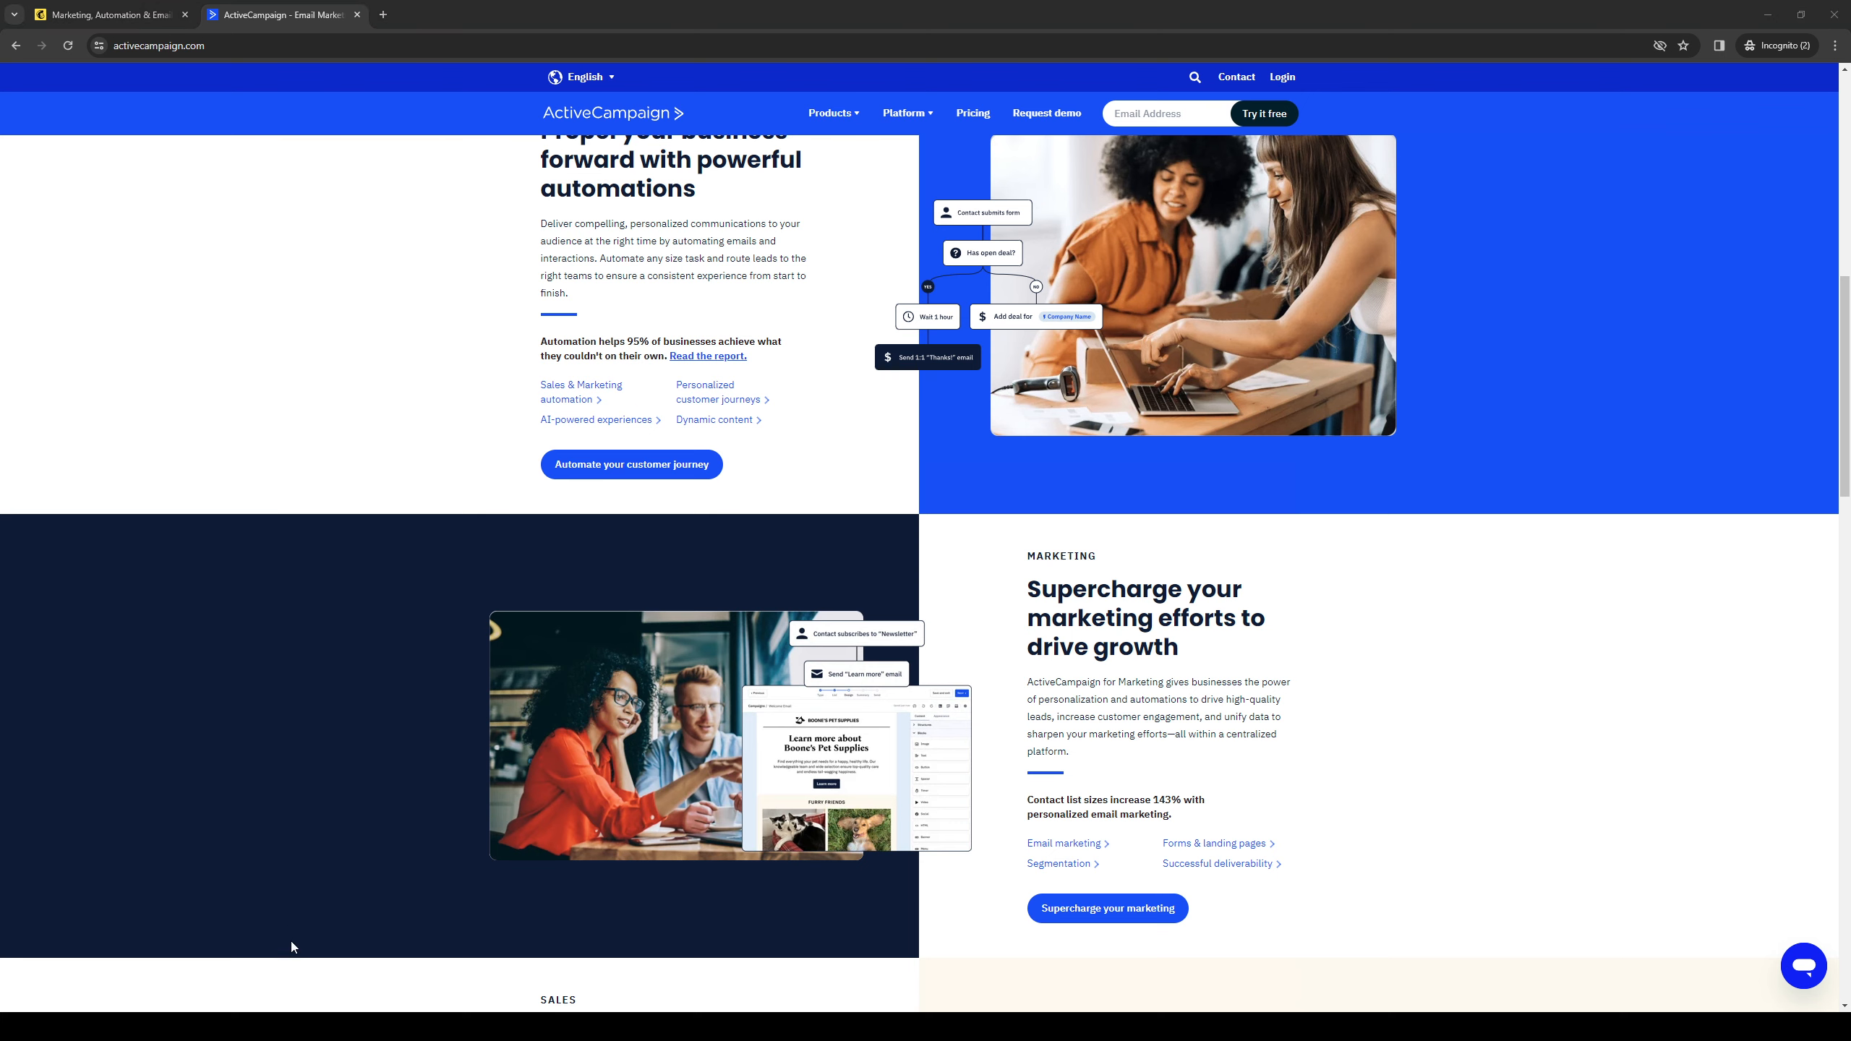
Center the ActiveCampaign section "Propel your business forward with powerful automations"
scroll(up, 3)
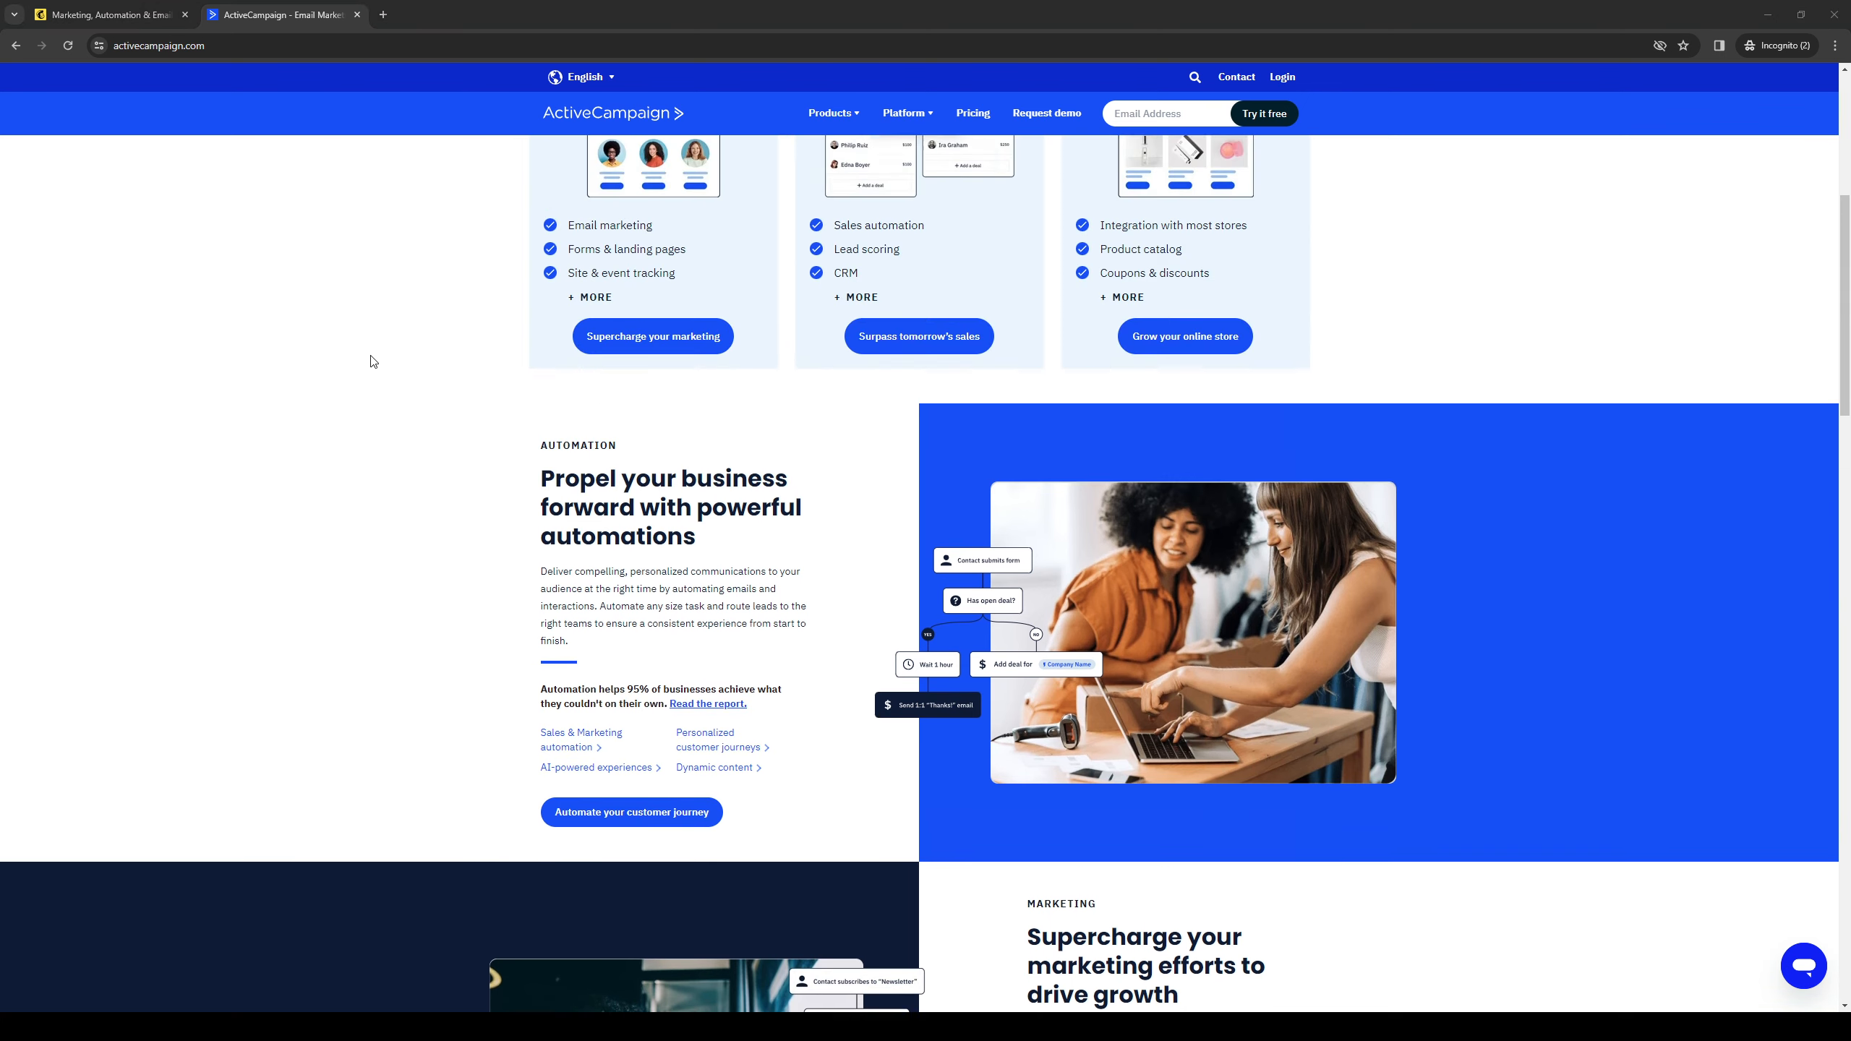
scroll(down, 3)
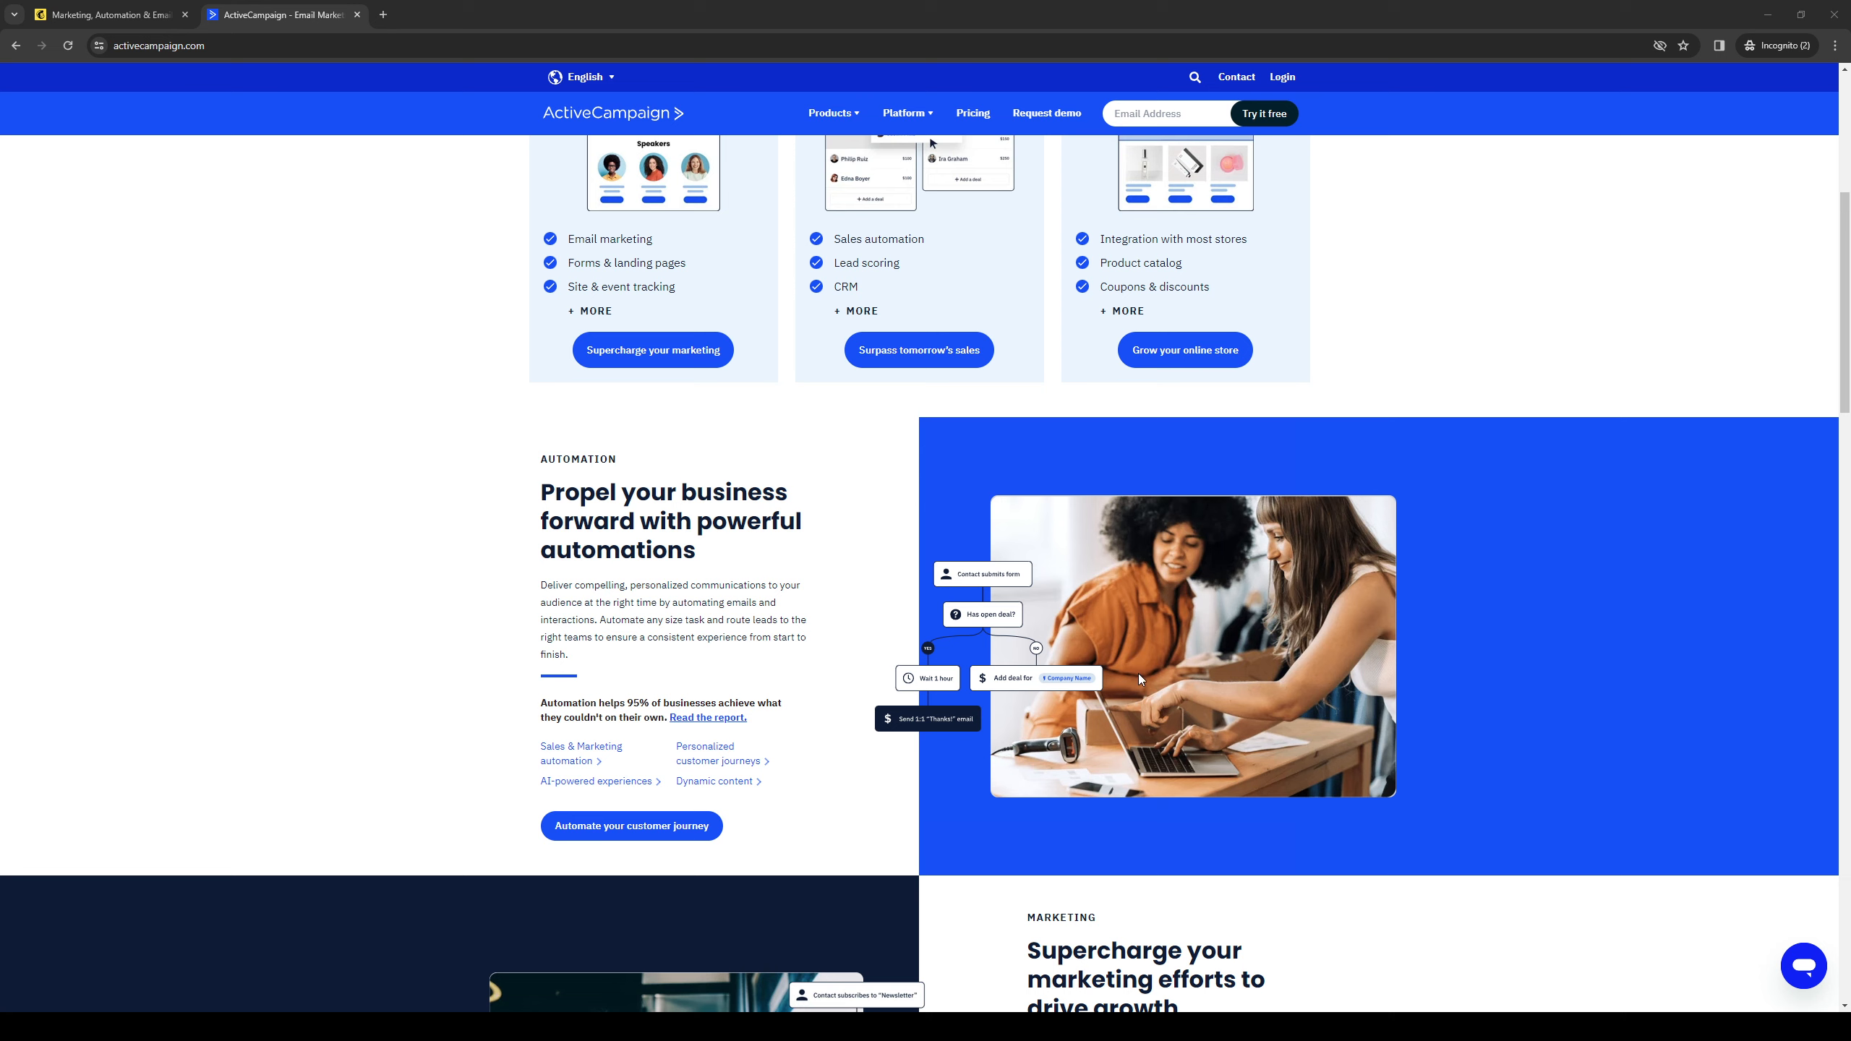
mouse_move(1135, 669)
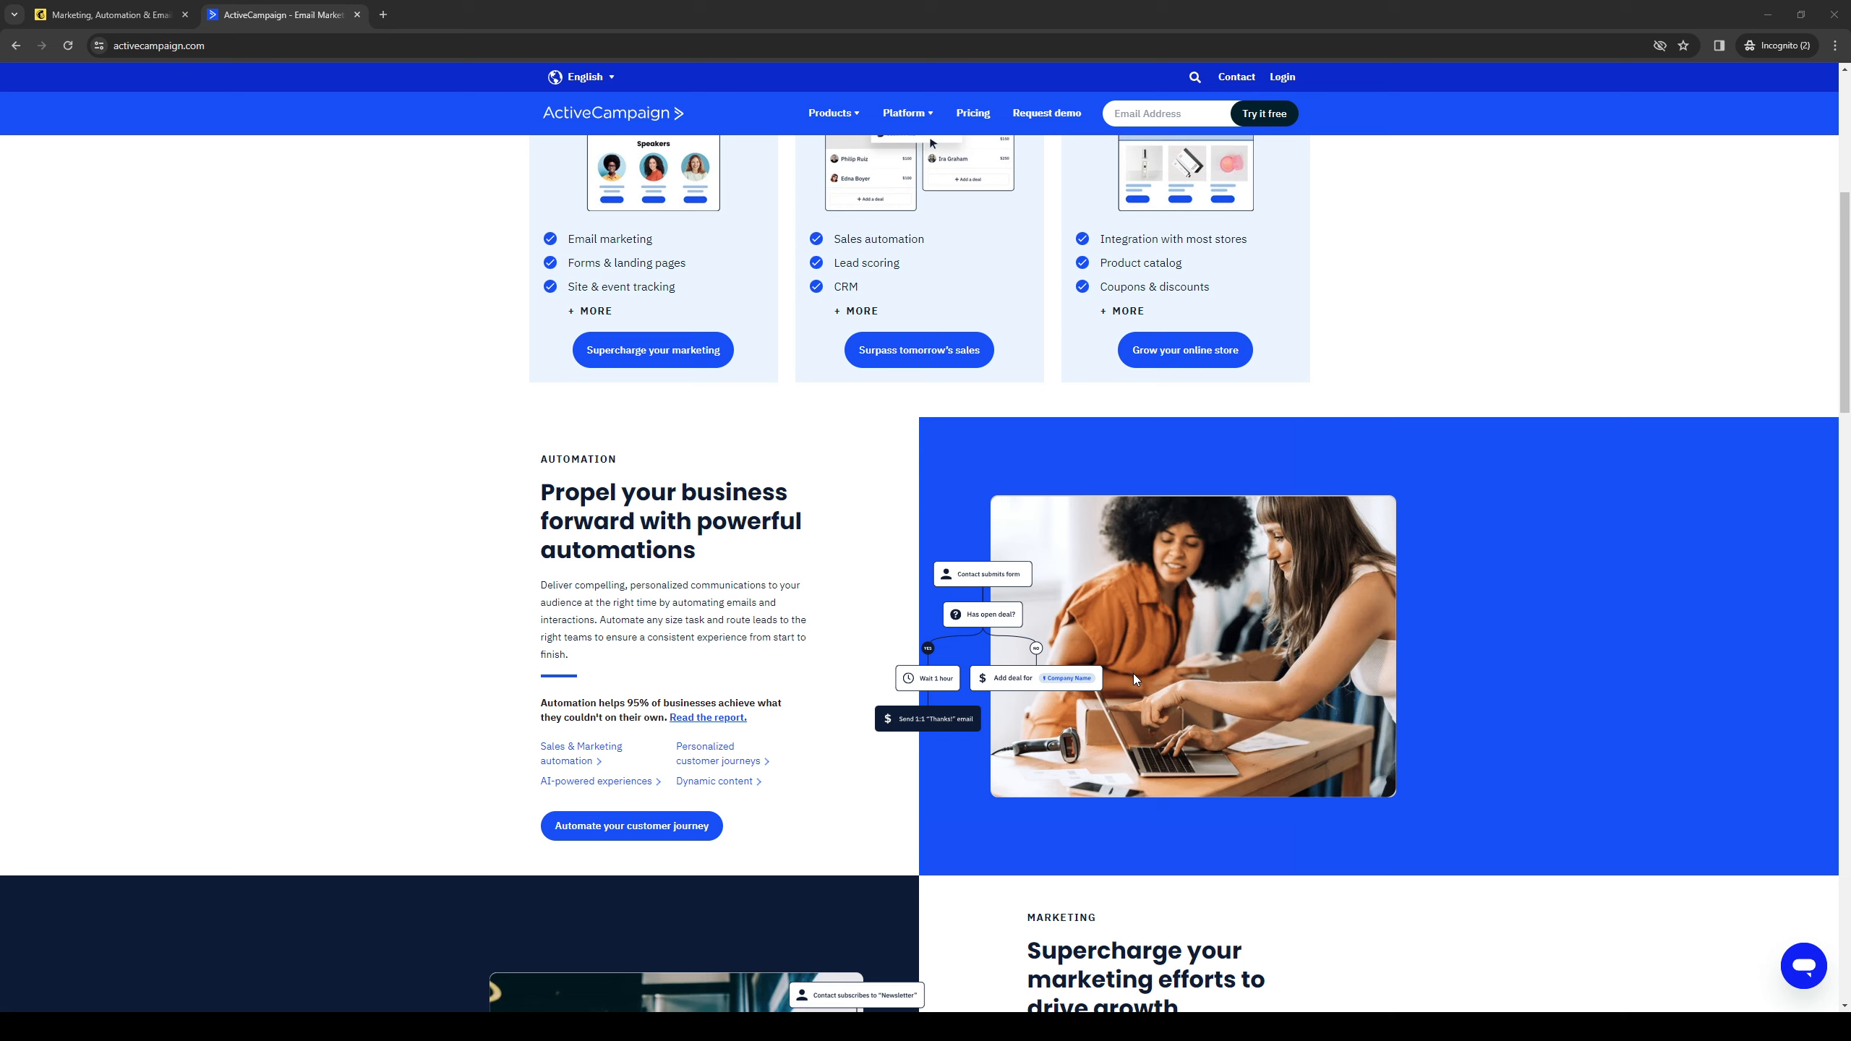
mouse_move(1114, 672)
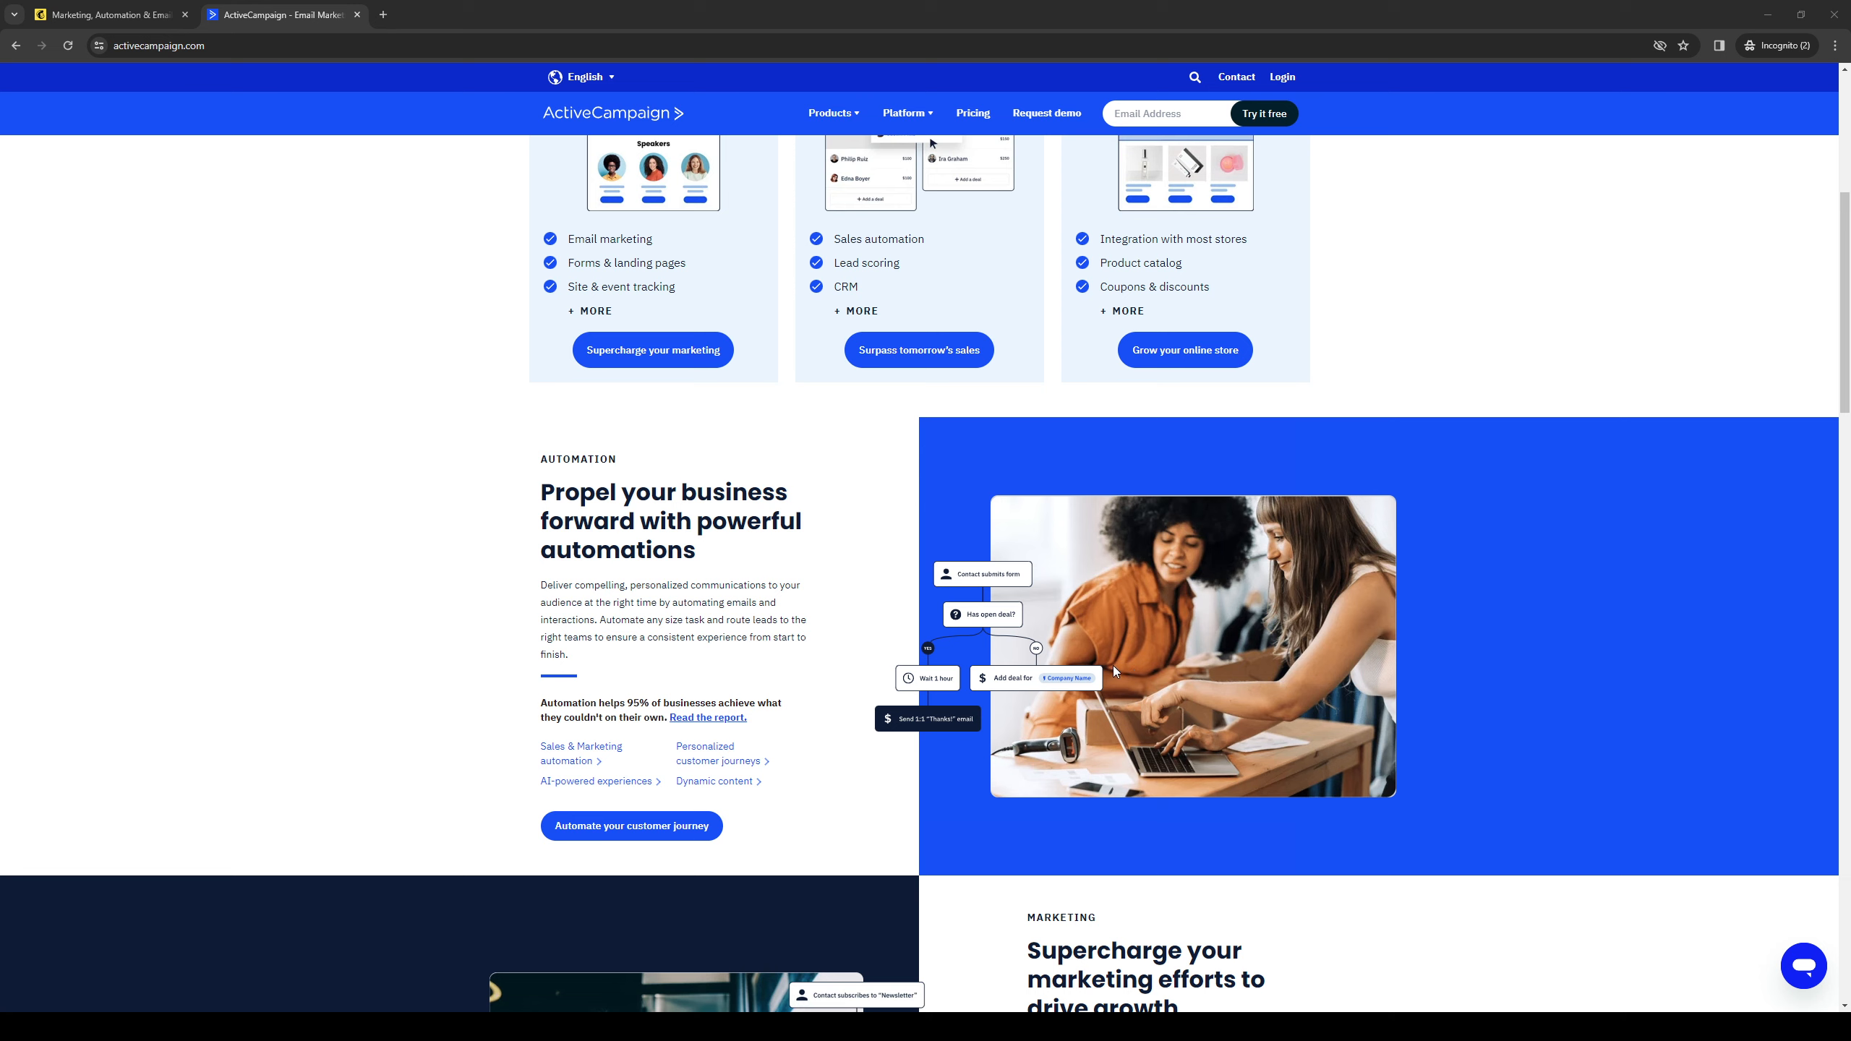